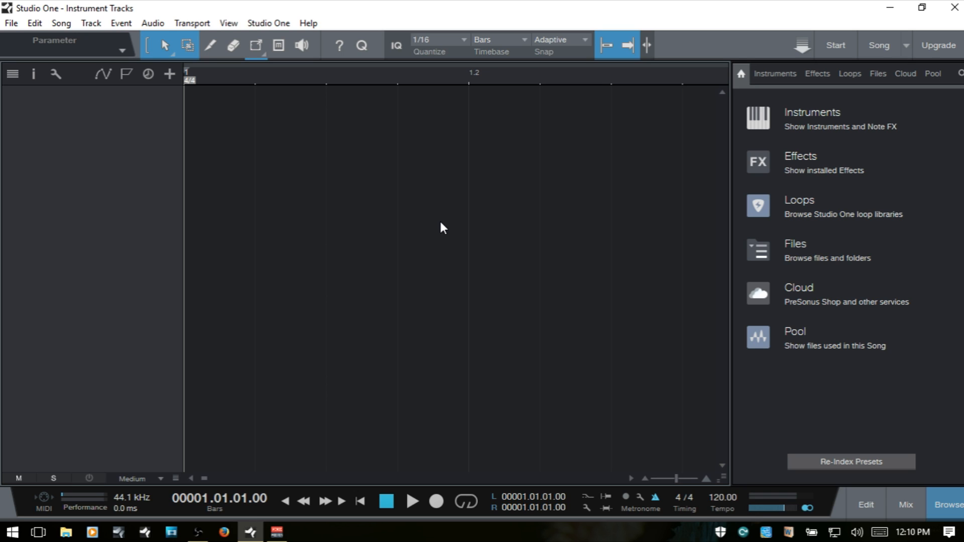
pyautogui.moveTo(558, 172)
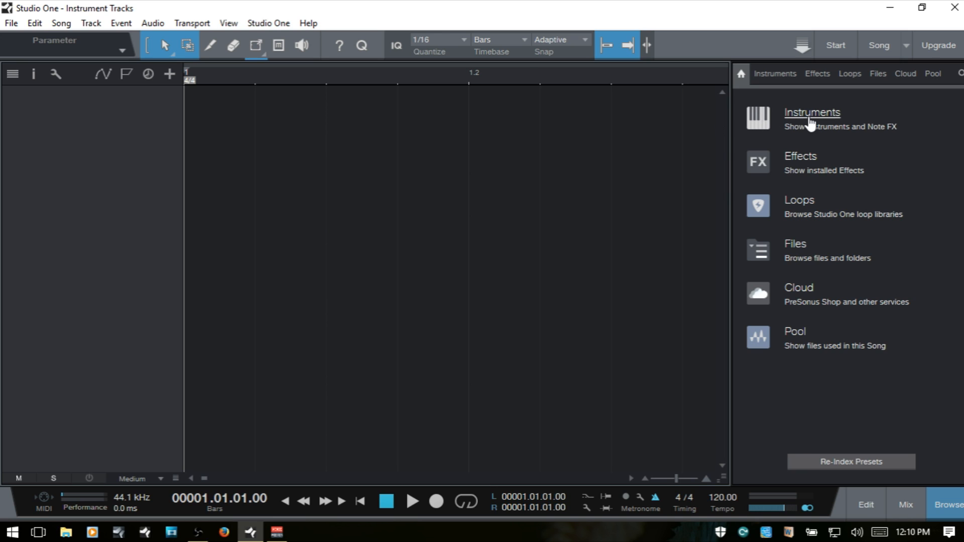
# Add a PreSonus Presence instrument track from the Instruments browser and close its editor
pyautogui.click(813, 117)
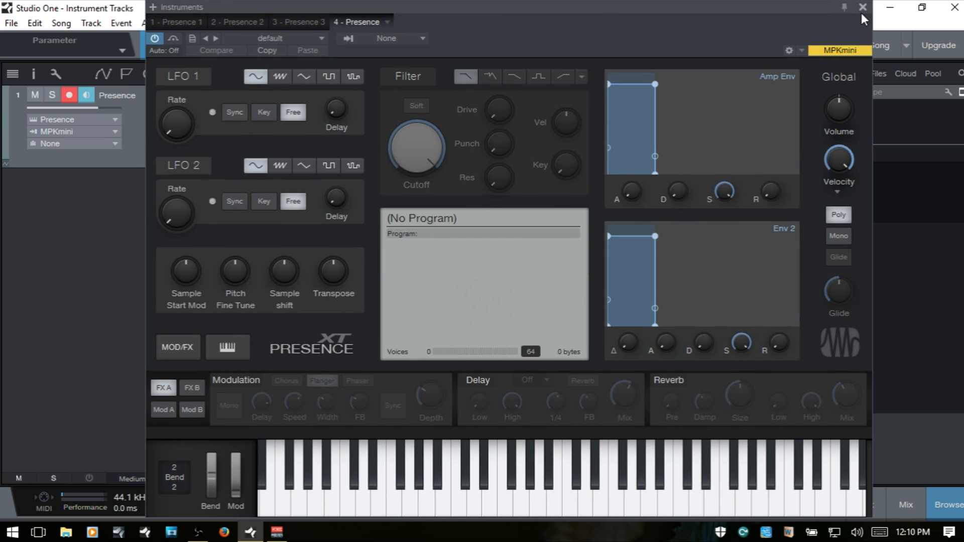
pyautogui.click(863, 6)
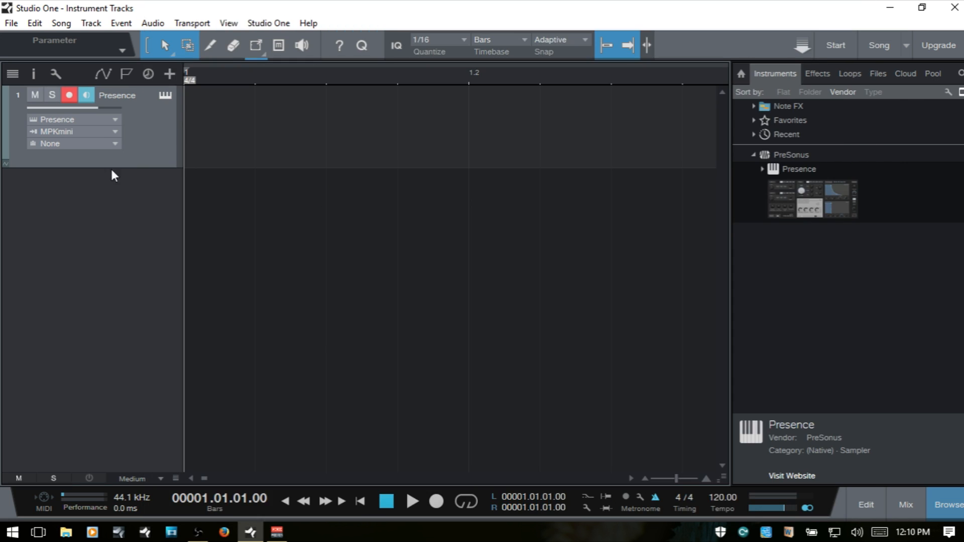
pyautogui.moveTo(145, 137)
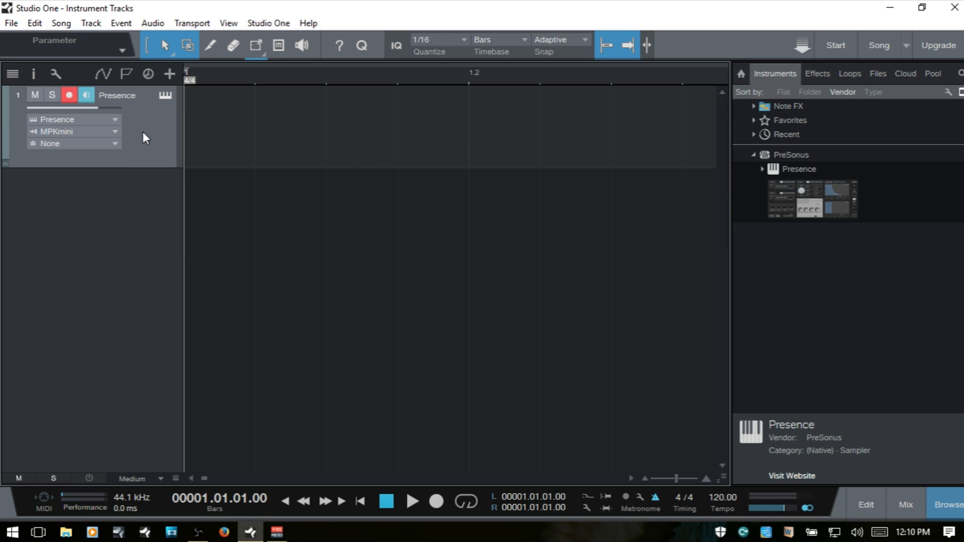
pyautogui.moveTo(405, 324)
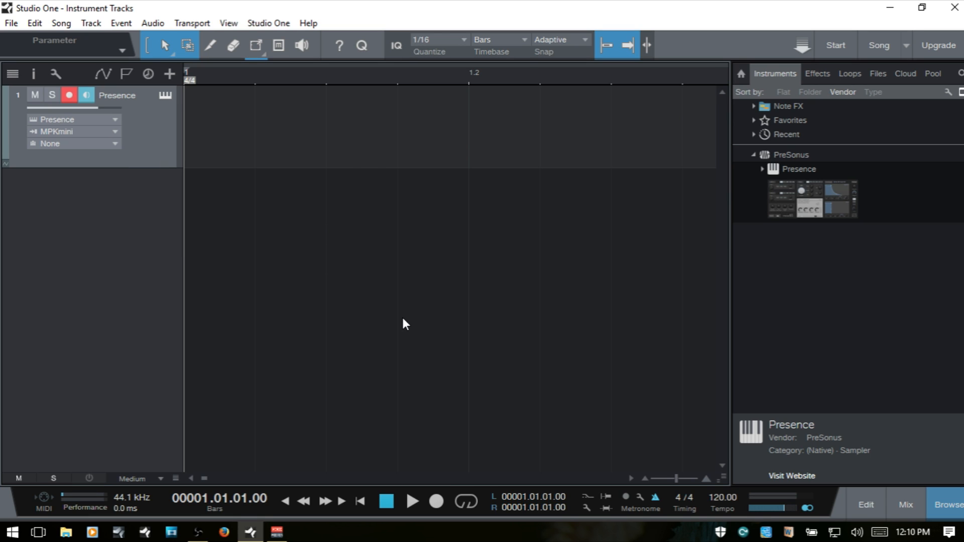
pyautogui.moveTo(396, 325)
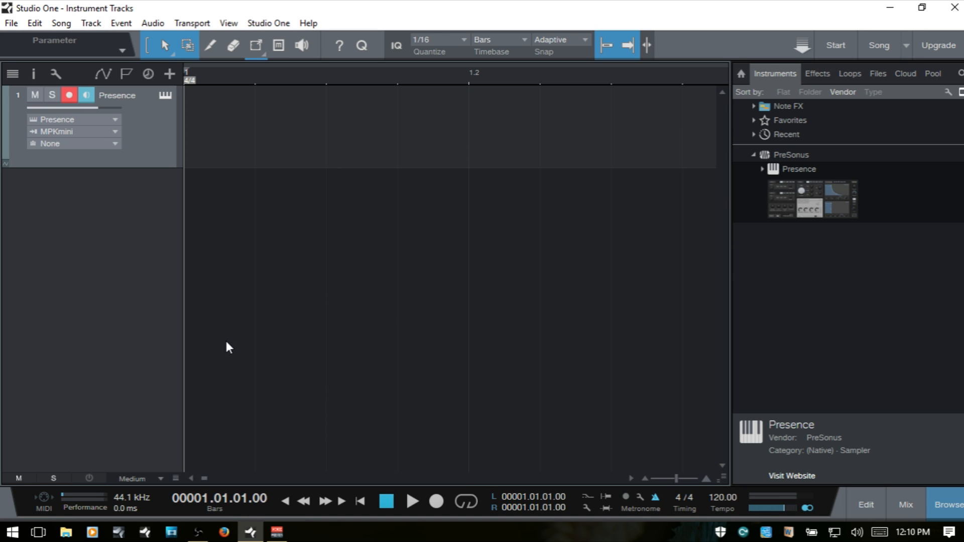
# Start Add Tracks with Type set to Instrument and Count set to 3
pyautogui.click(91, 23)
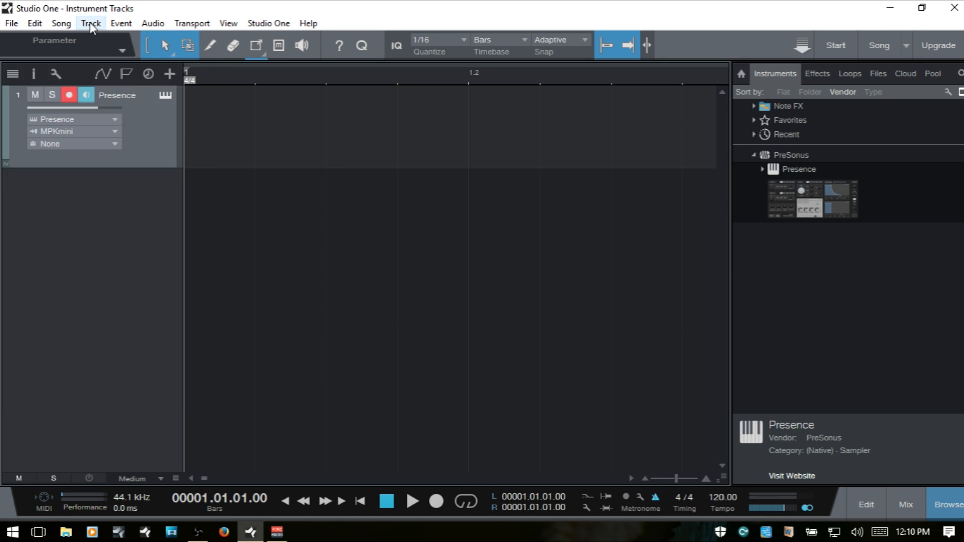
pyautogui.click(91, 24)
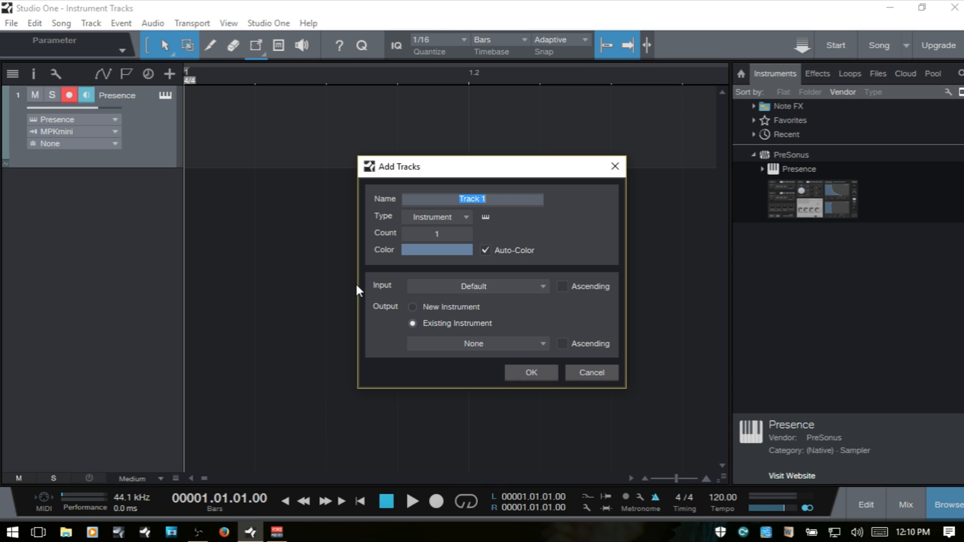
pyautogui.moveTo(487, 308)
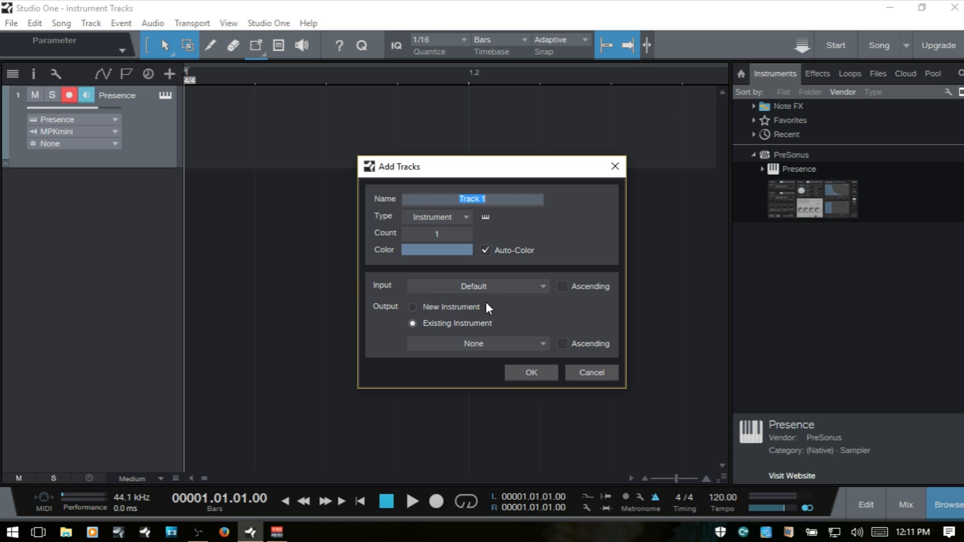
pyautogui.moveTo(486, 214)
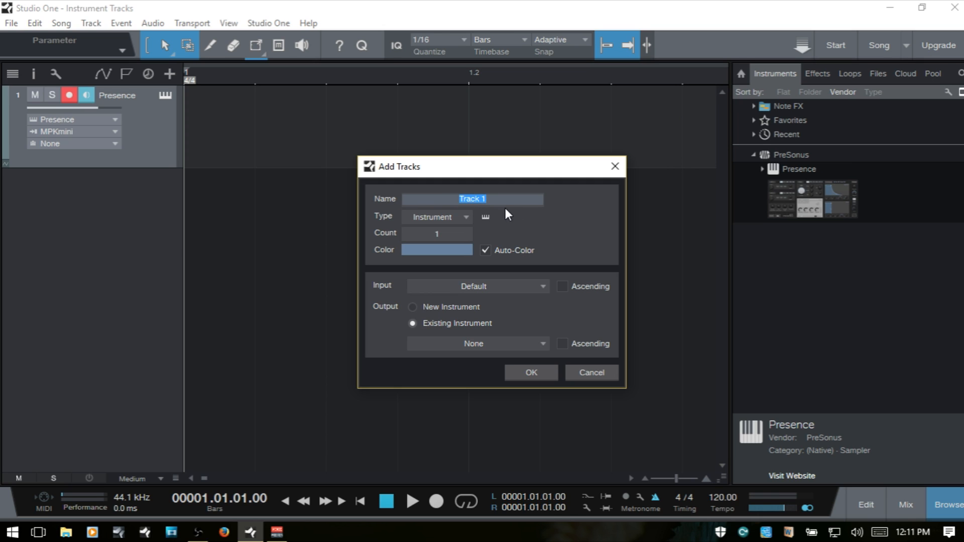
pyautogui.click(436, 216)
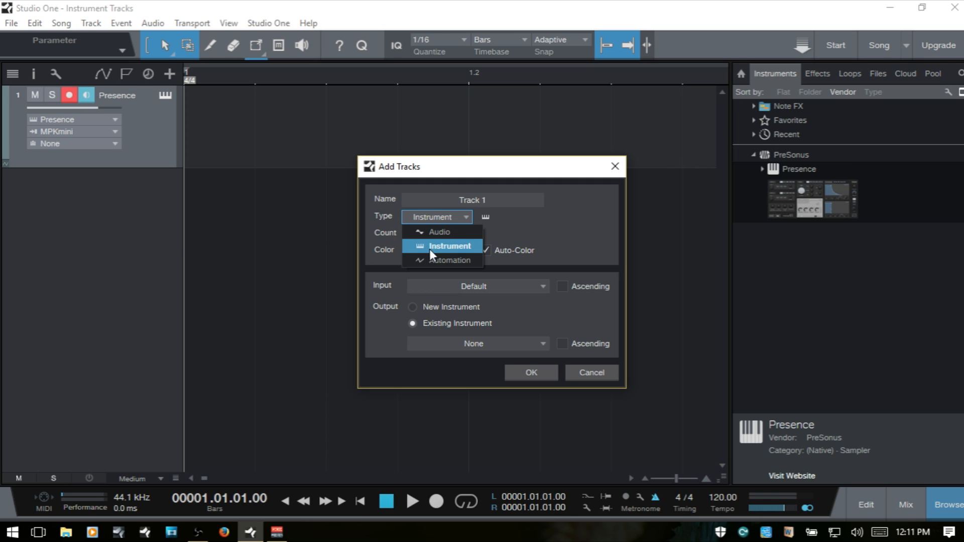
pyautogui.click(447, 245)
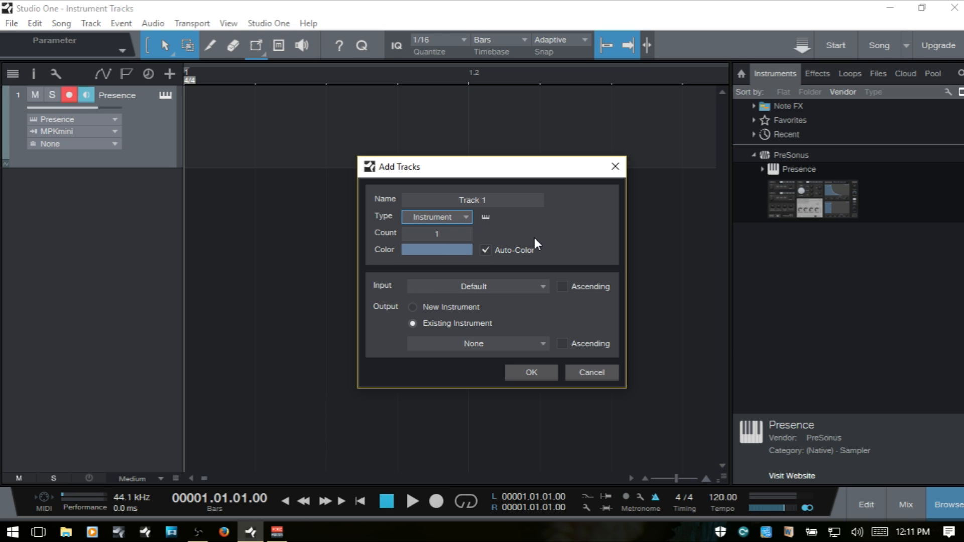
pyautogui.moveTo(490, 223)
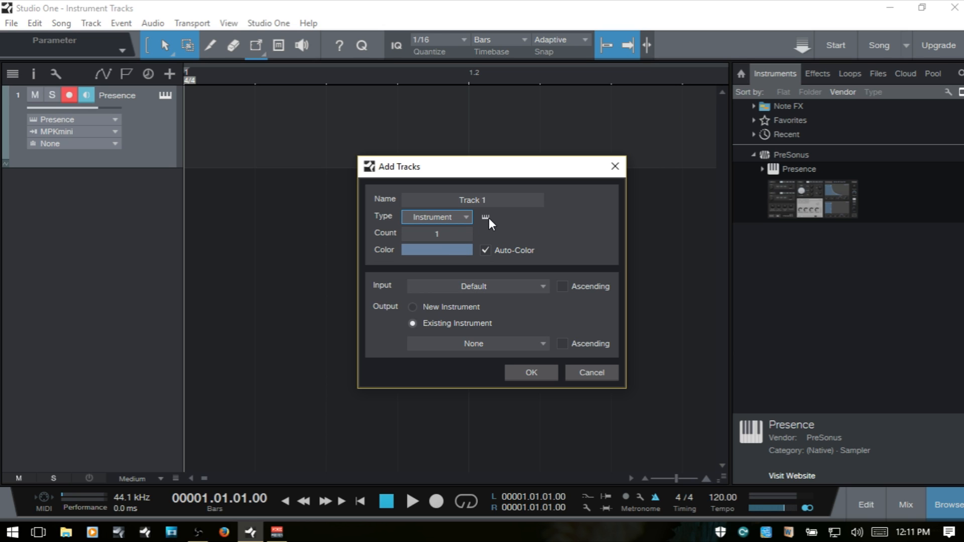
pyautogui.moveTo(436, 240)
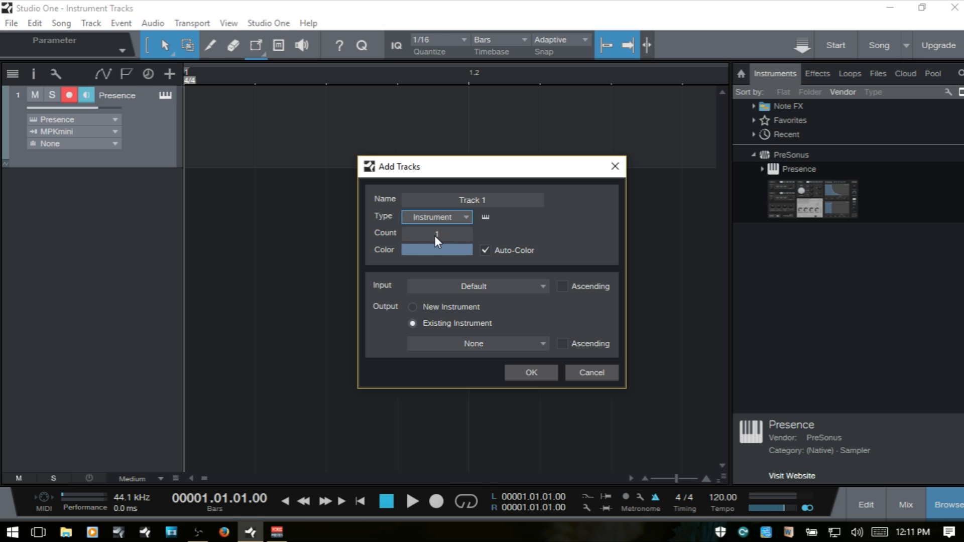
pyautogui.write('3')
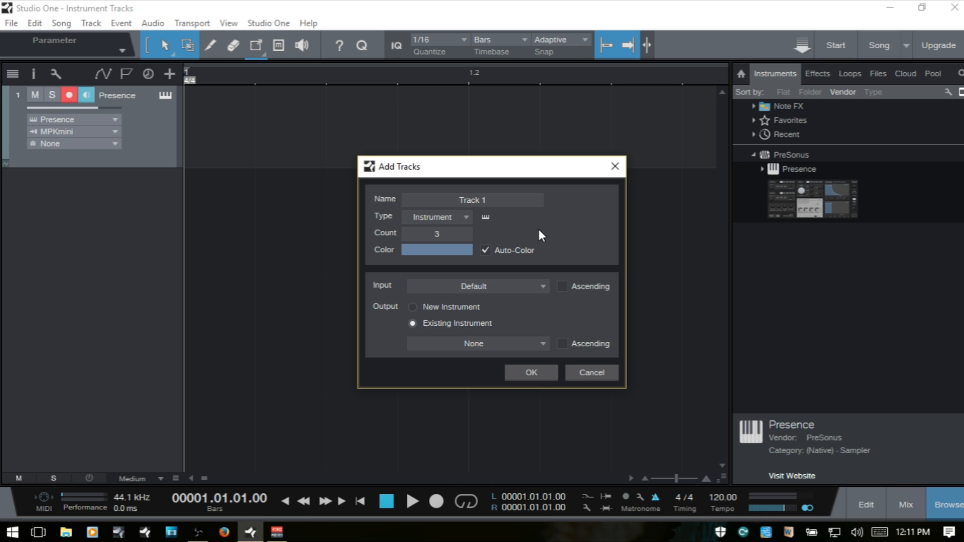
pyautogui.moveTo(433, 260)
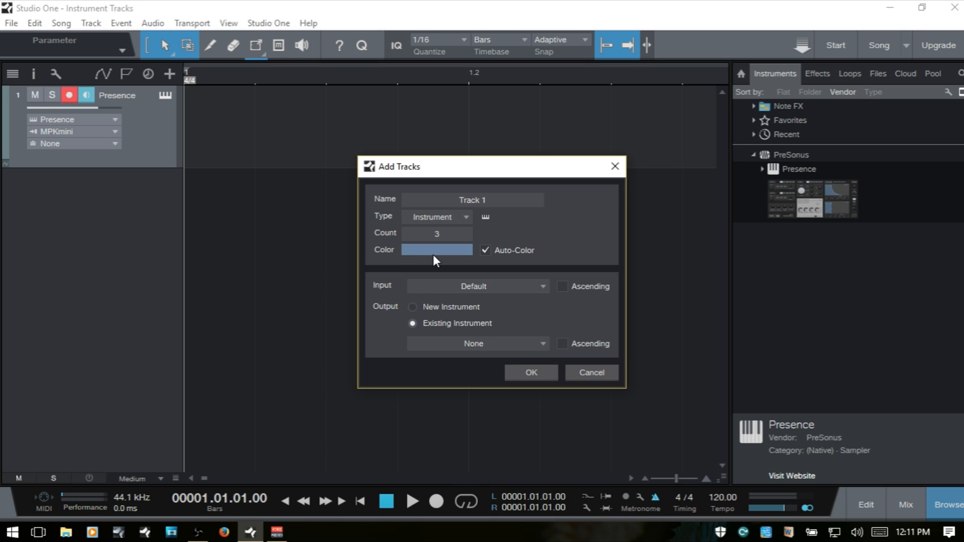
pyautogui.click(485, 250)
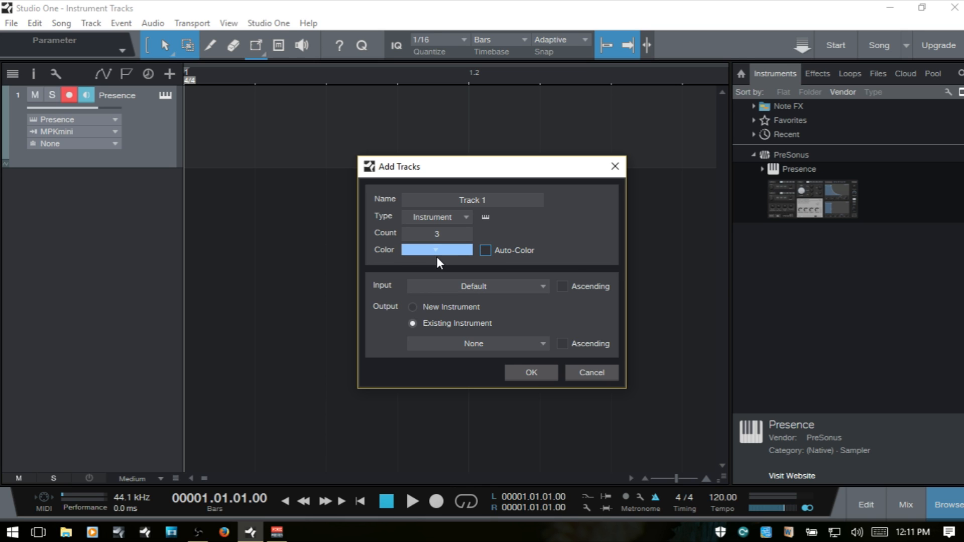
pyautogui.click(436, 250)
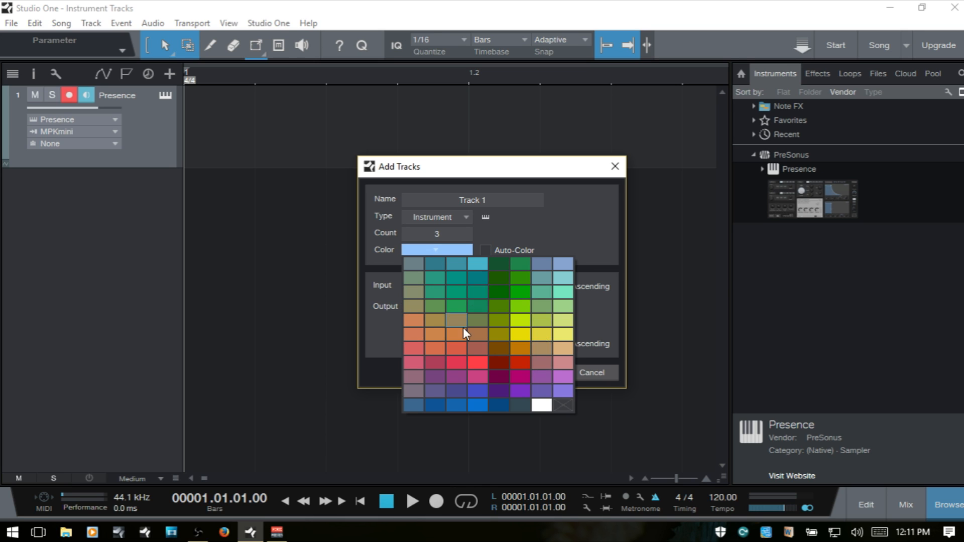
pyautogui.click(500, 265)
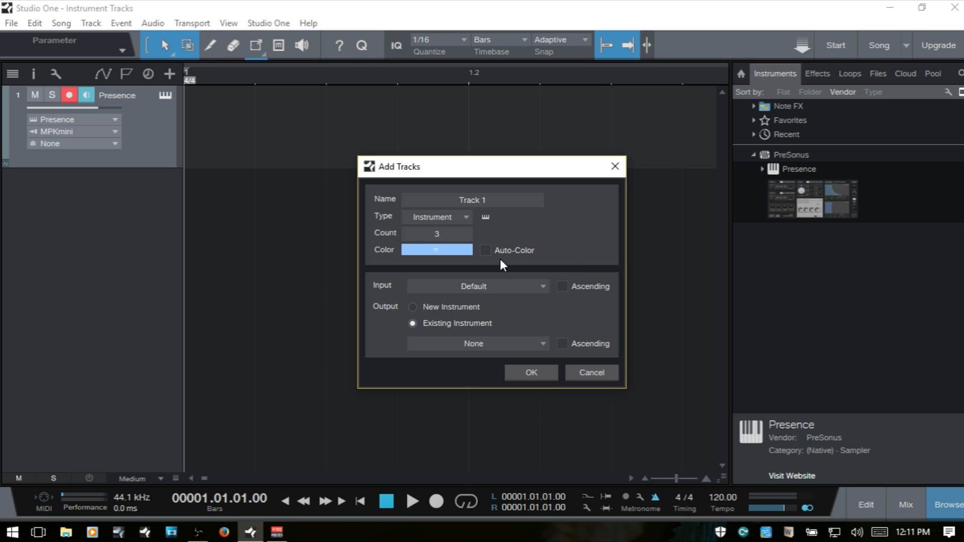
pyautogui.click(485, 251)
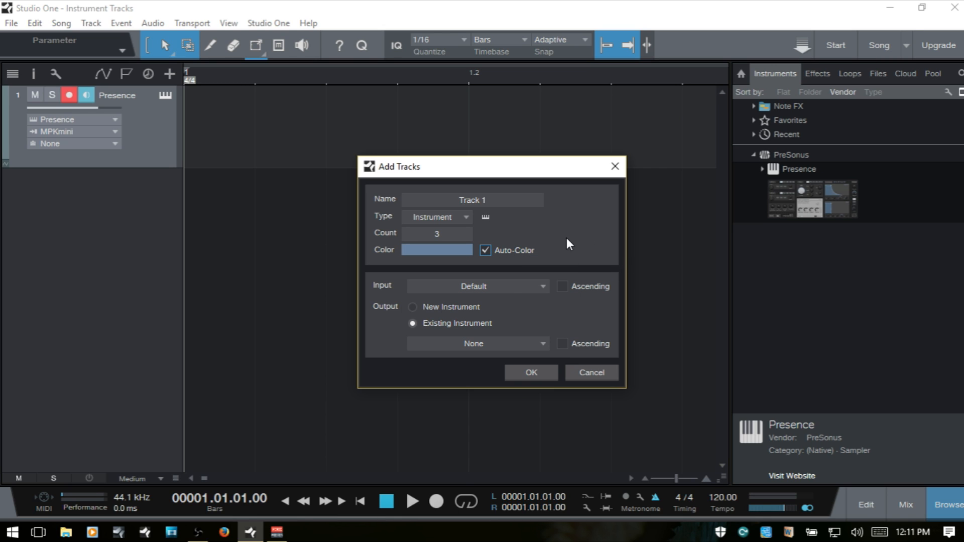
pyautogui.moveTo(522, 298)
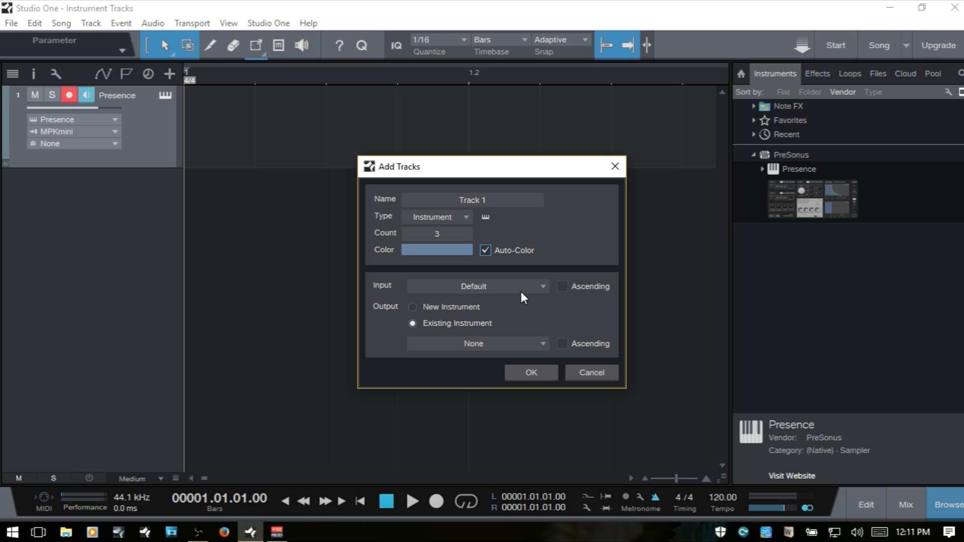
pyautogui.moveTo(522, 291)
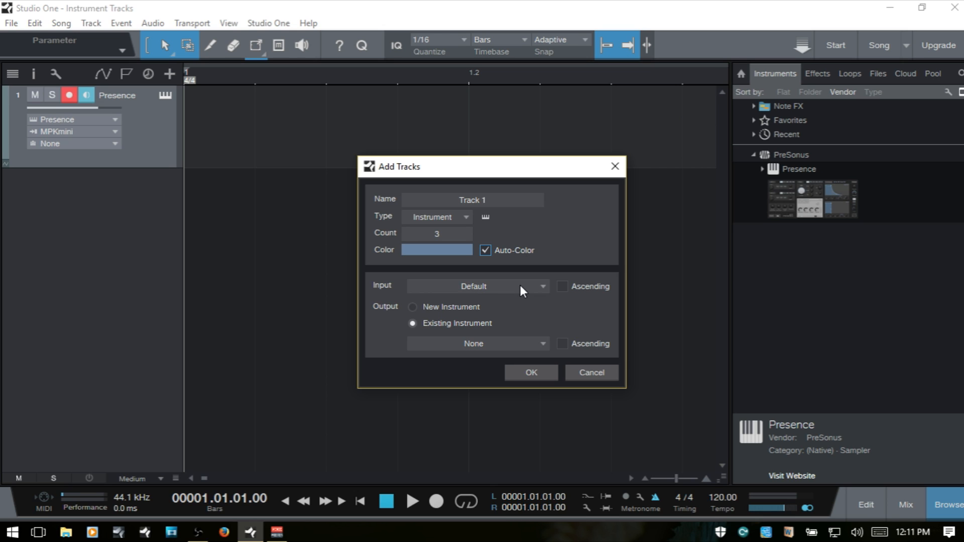
pyautogui.moveTo(534, 314)
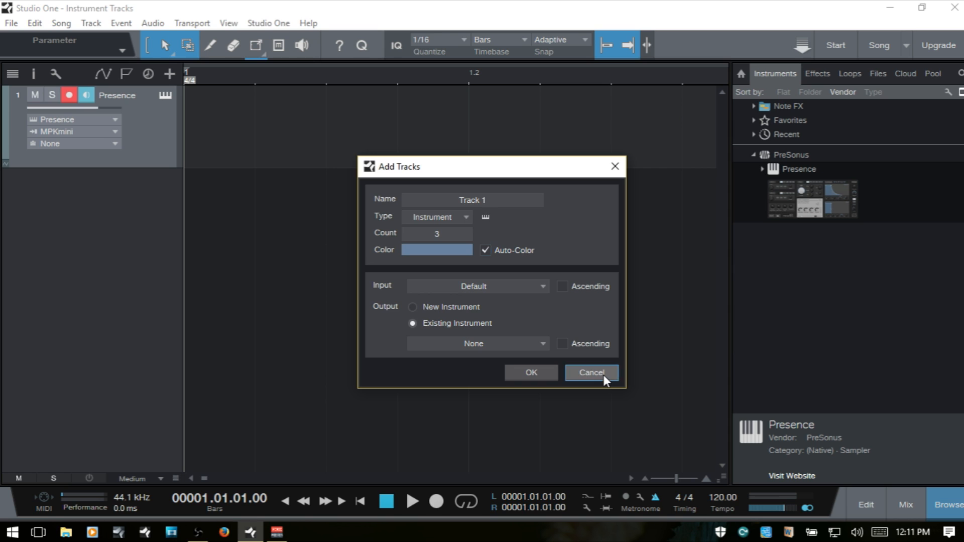
# Cancel Add Tracks, then view the MPKmini device settings in External Devices and cancel unchanged
pyautogui.click(590, 373)
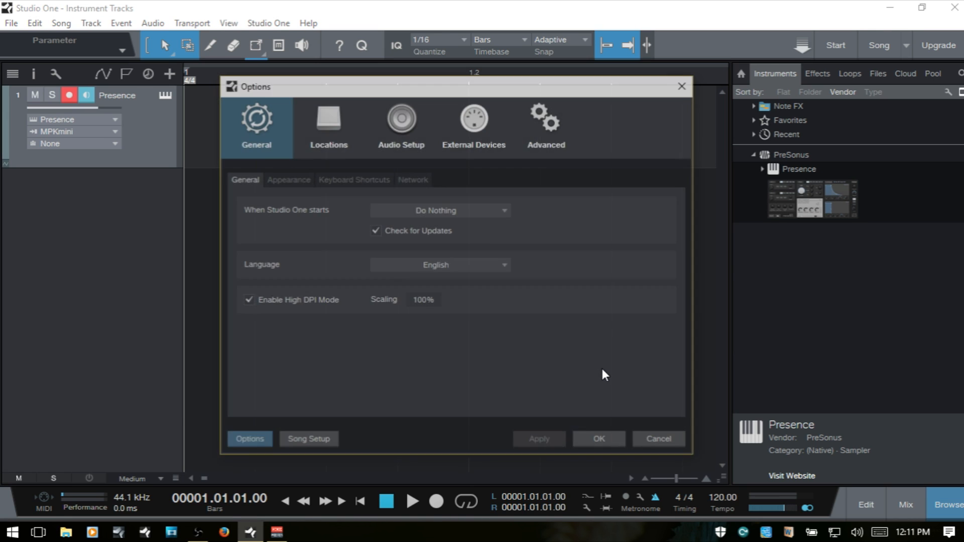
pyautogui.click(473, 120)
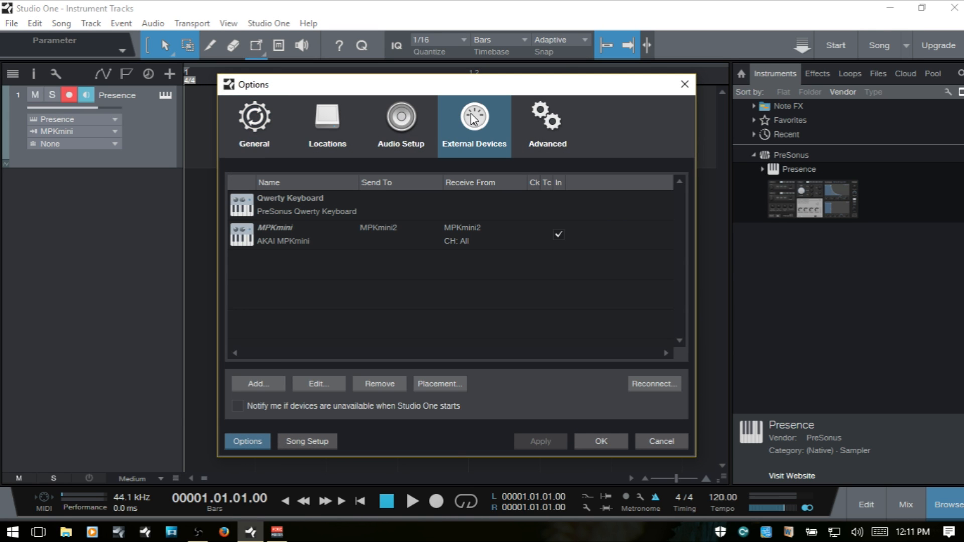
pyautogui.click(308, 234)
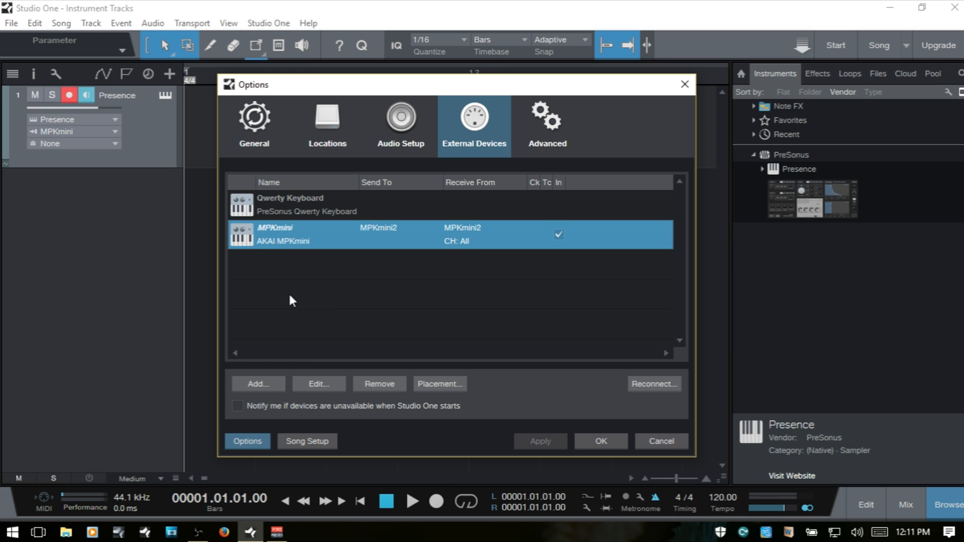
pyautogui.click(318, 383)
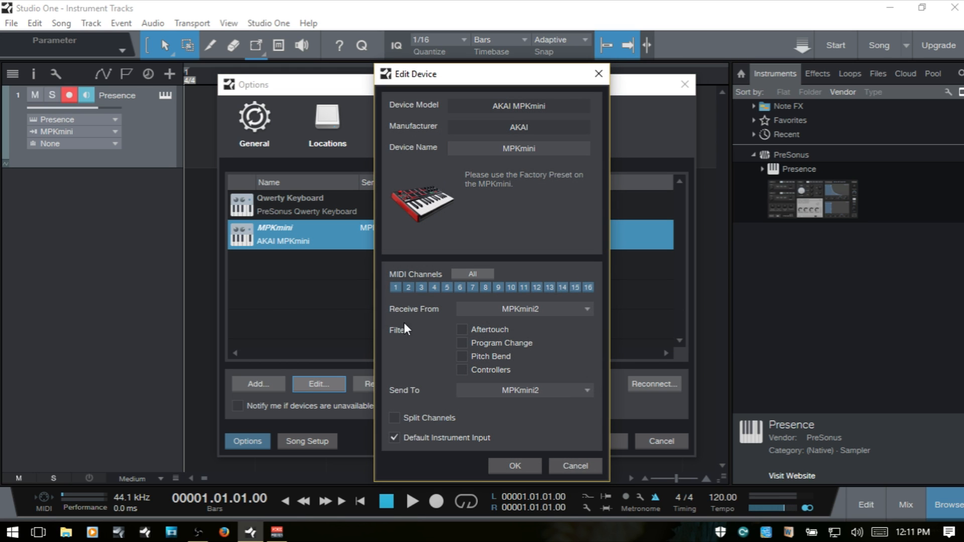
pyautogui.moveTo(478, 451)
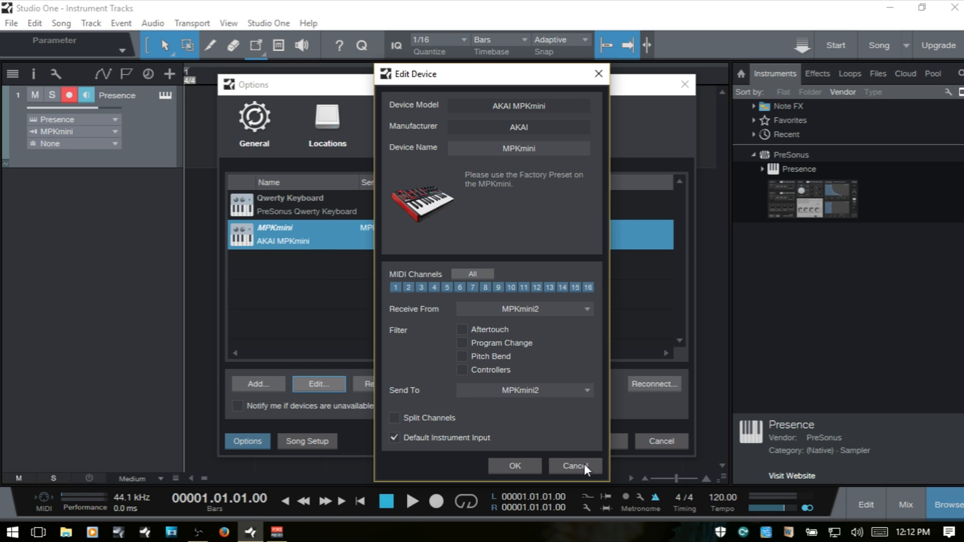
pyautogui.click(573, 466)
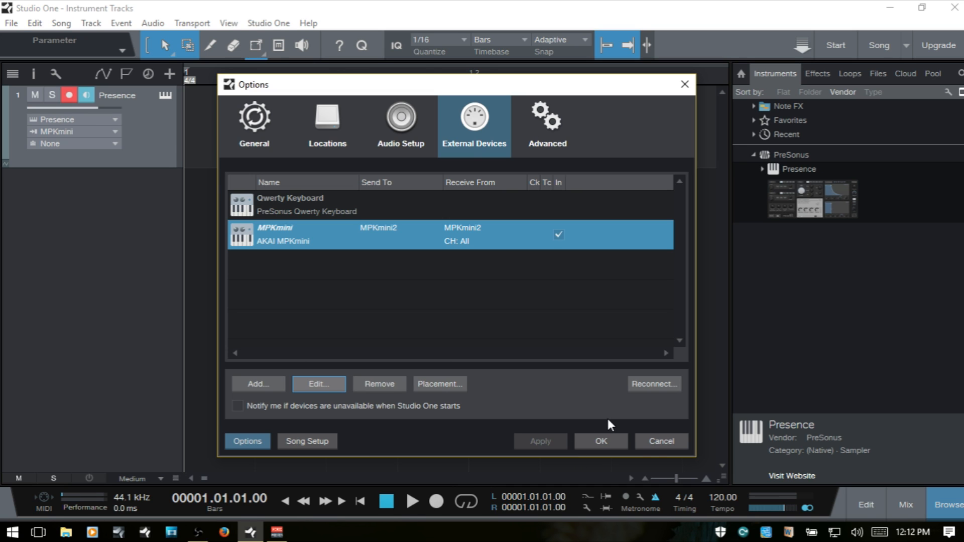
# Close Options, set Add Tracks Count to 3 and browse the Input choices
pyautogui.click(600, 443)
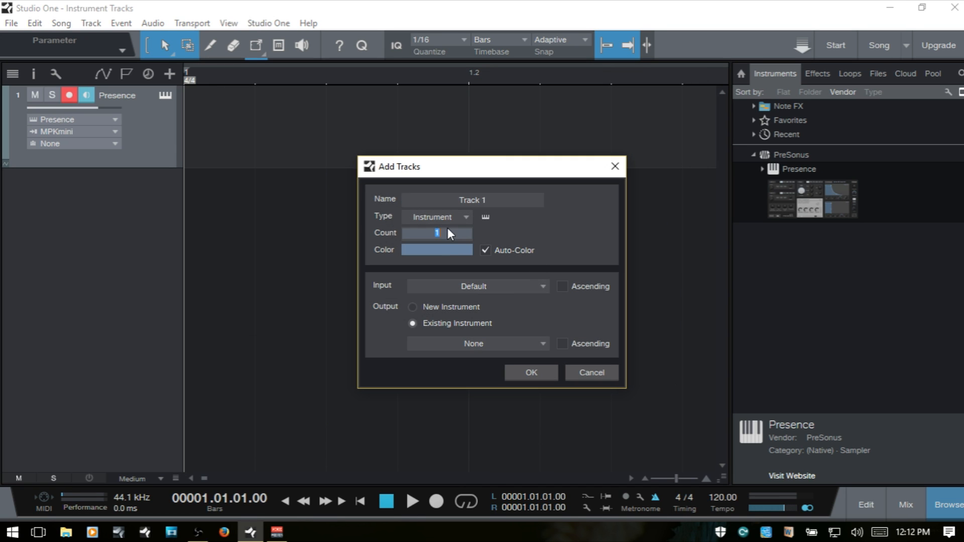
pyautogui.write('3')
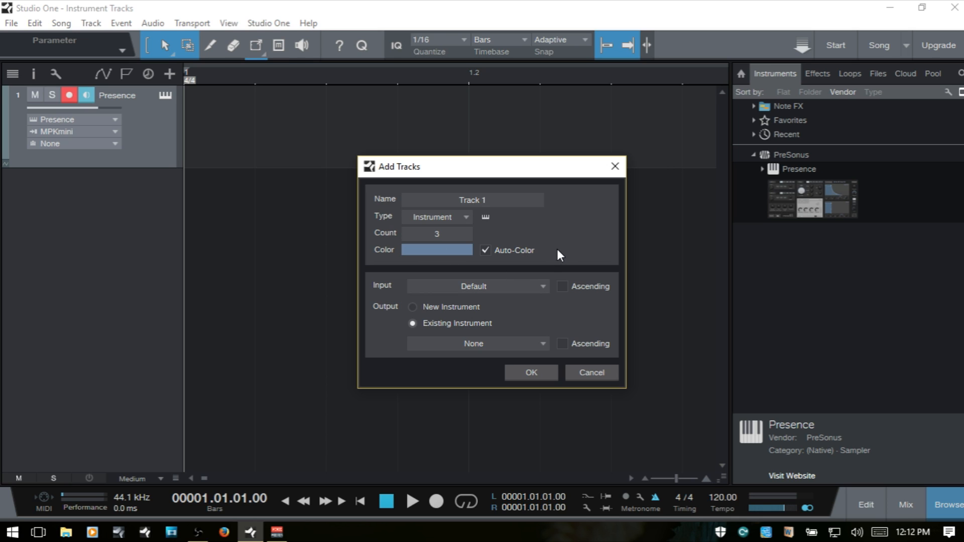
pyautogui.click(477, 286)
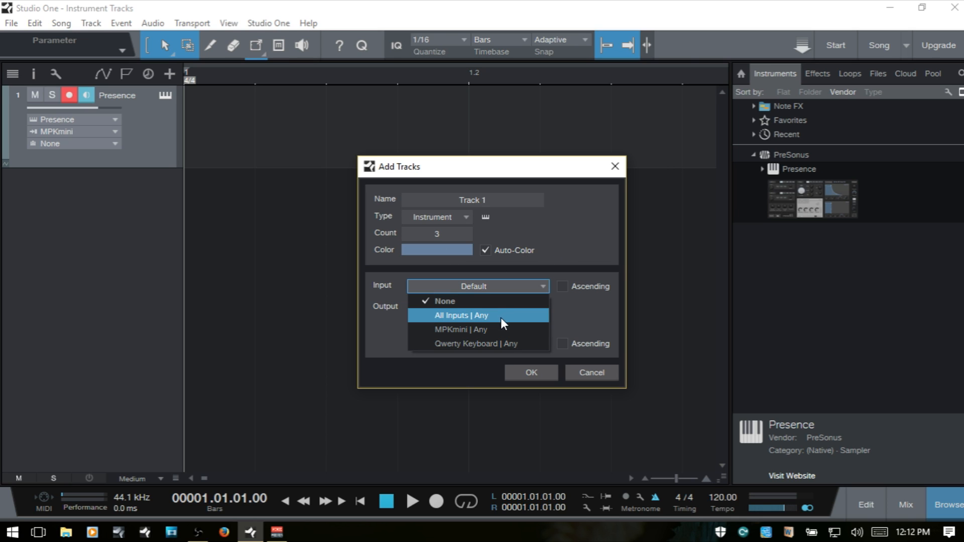
pyautogui.moveTo(478, 326)
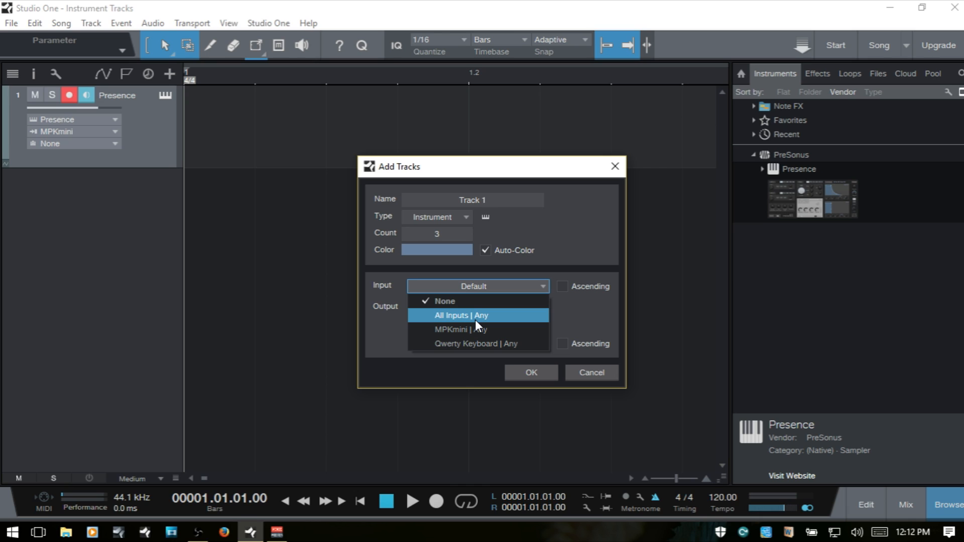
pyautogui.moveTo(474, 326)
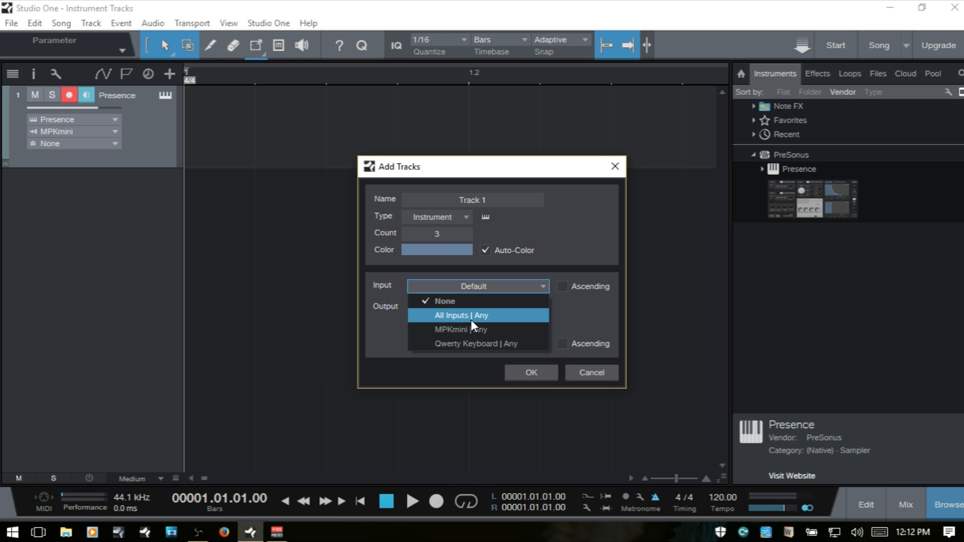
pyautogui.moveTo(497, 325)
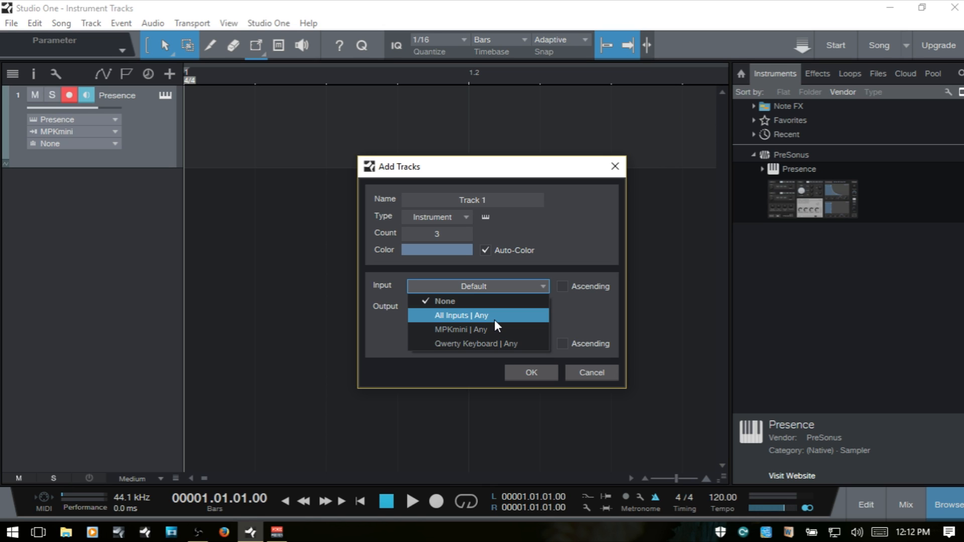
pyautogui.moveTo(480, 330)
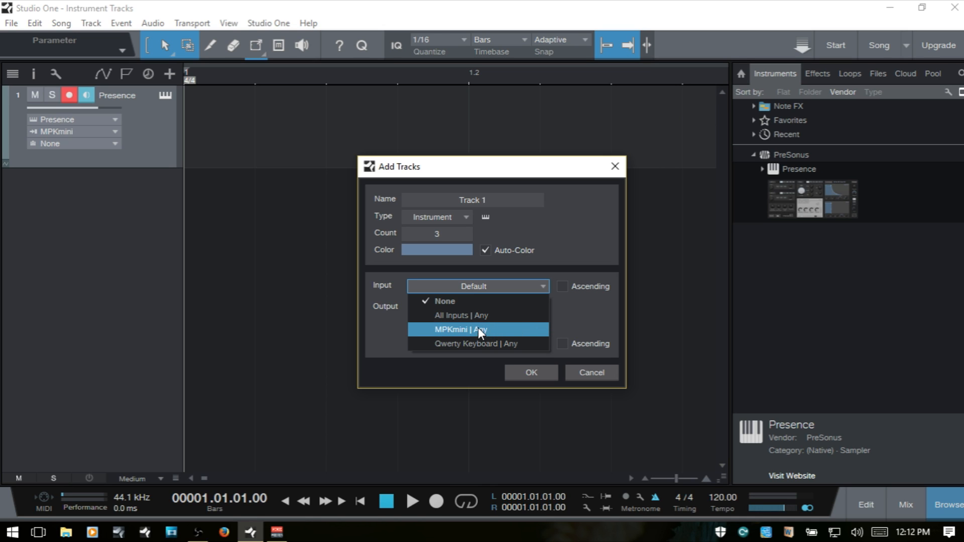
pyautogui.moveTo(482, 352)
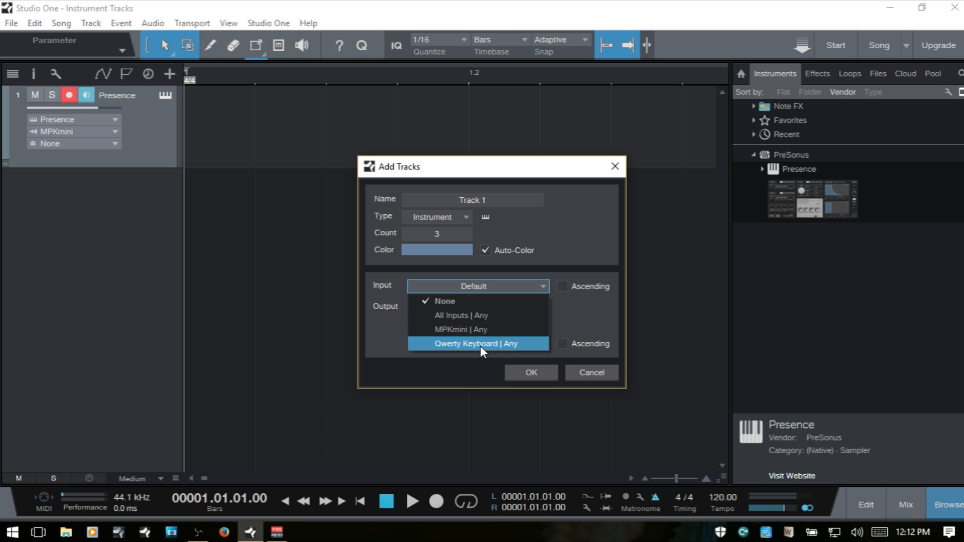
pyautogui.moveTo(472, 350)
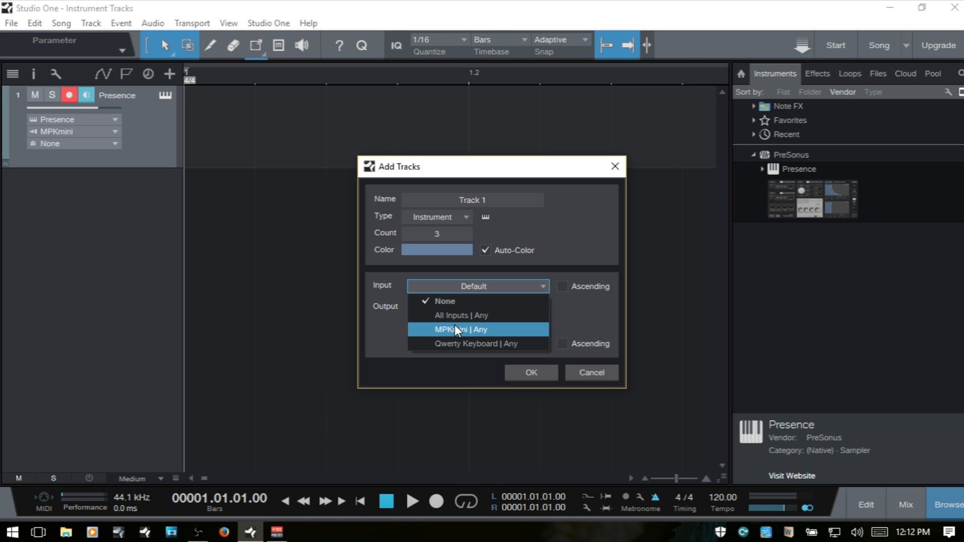
pyautogui.moveTo(465, 344)
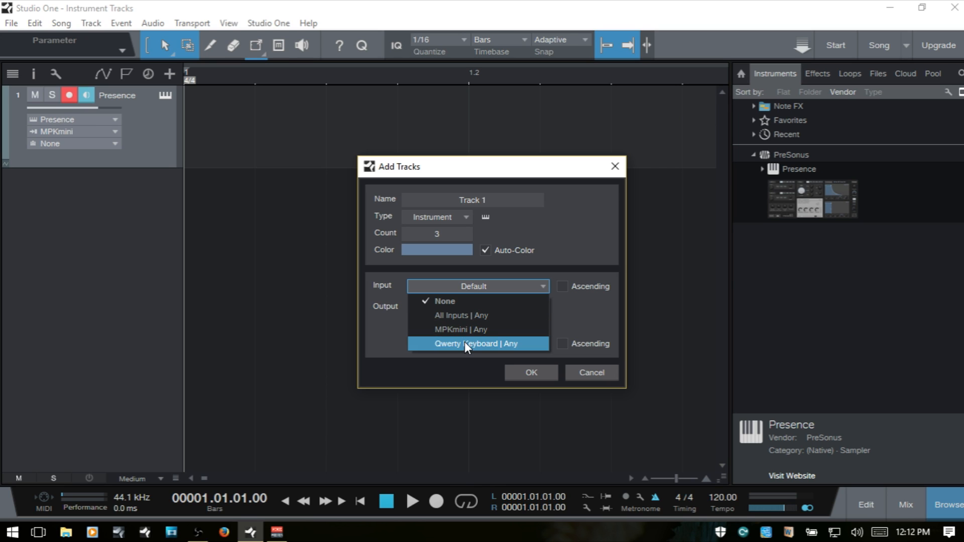
pyautogui.moveTo(473, 330)
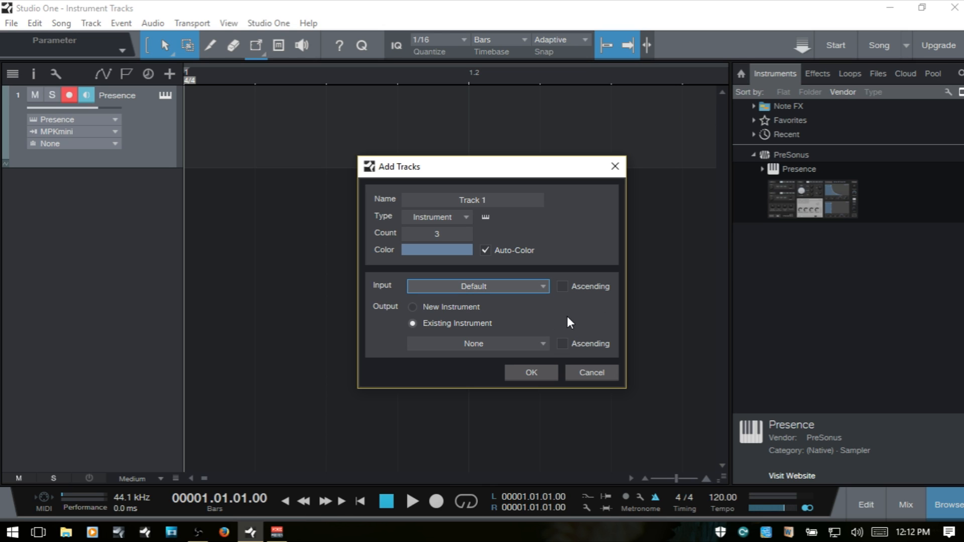
pyautogui.moveTo(580, 289)
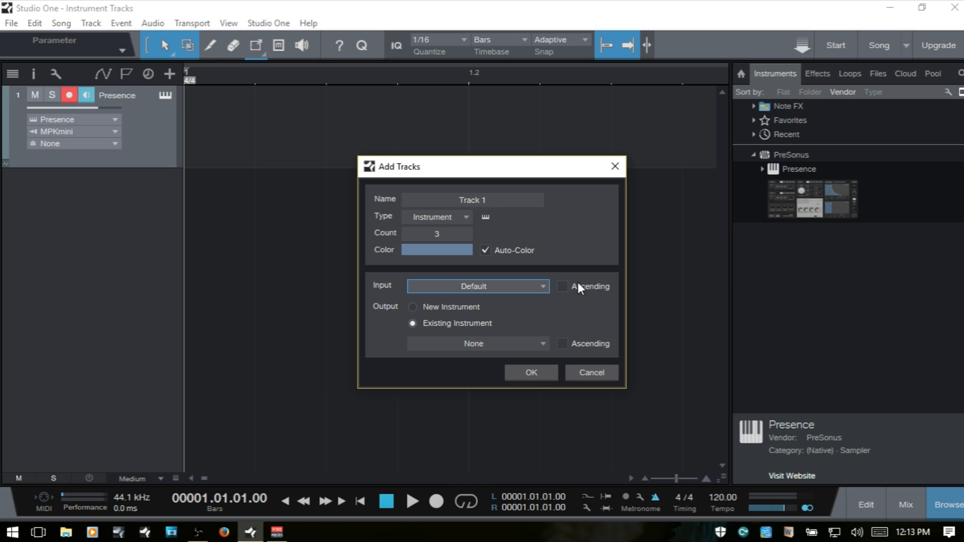
pyautogui.moveTo(566, 293)
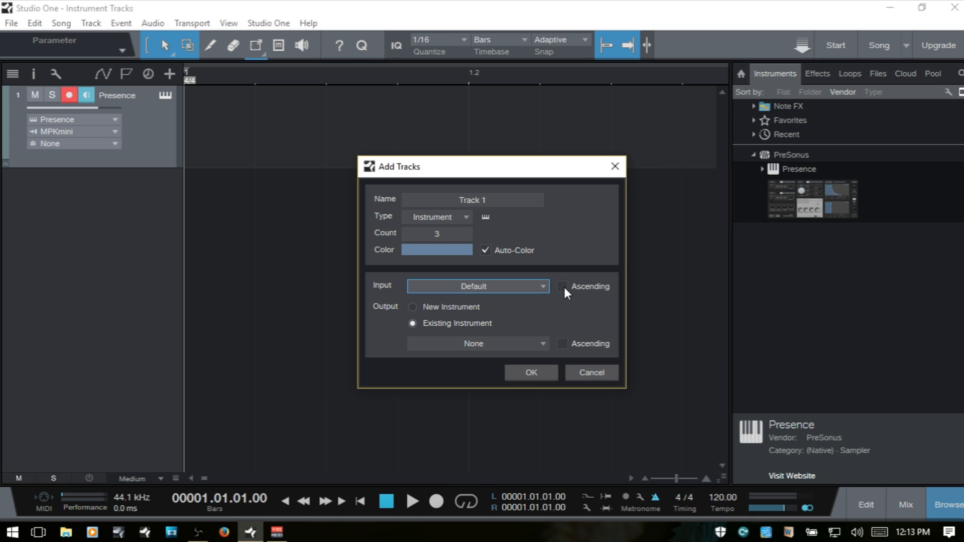
# Tick Ascending next to Input in the Add Tracks dialog
pyautogui.click(561, 287)
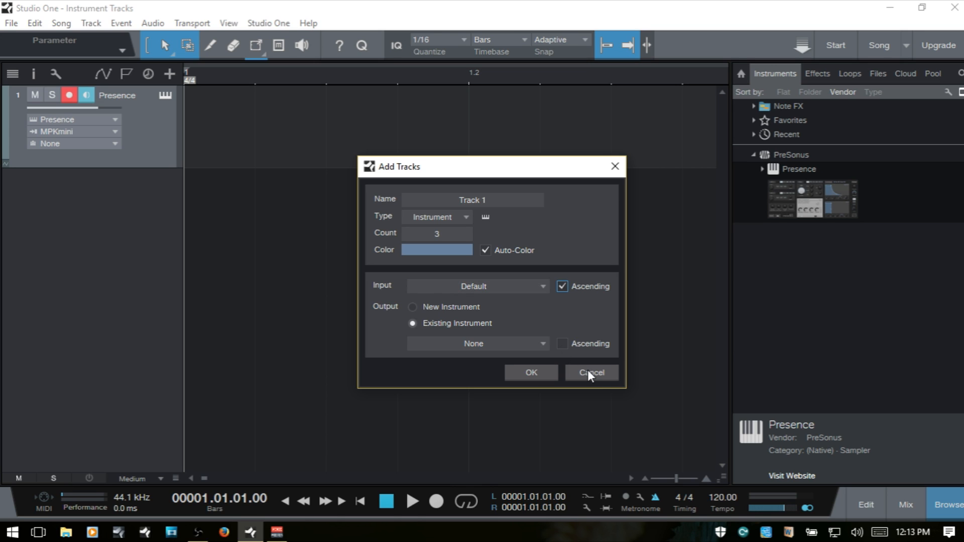
# Cancel Add Tracks and enable Split Channels in the MPKmini device settings
pyautogui.click(589, 373)
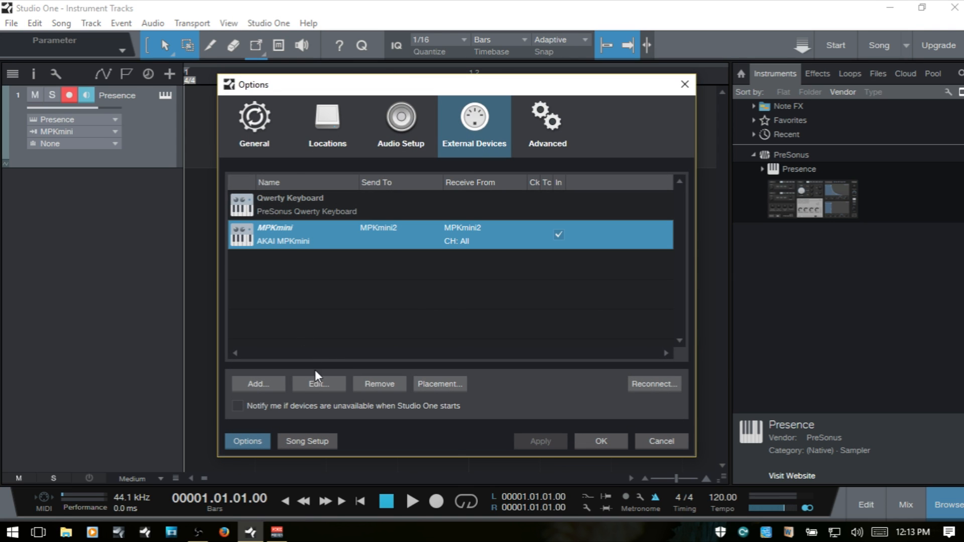
pyautogui.click(317, 384)
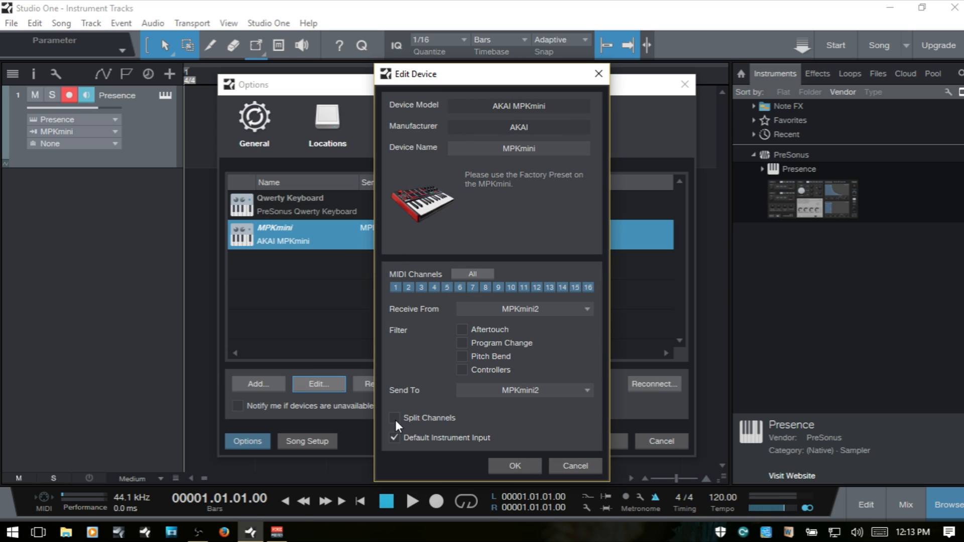
pyautogui.click(394, 418)
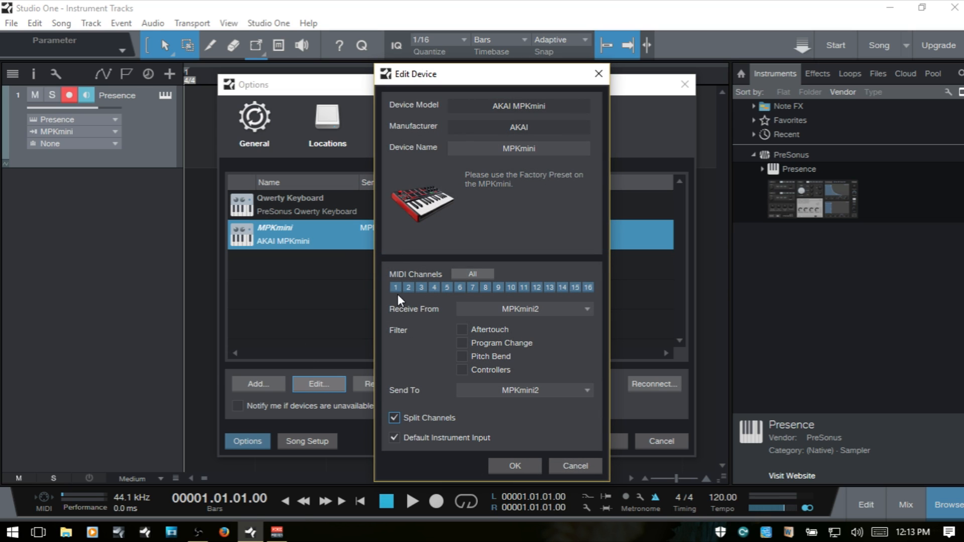
pyautogui.moveTo(595, 309)
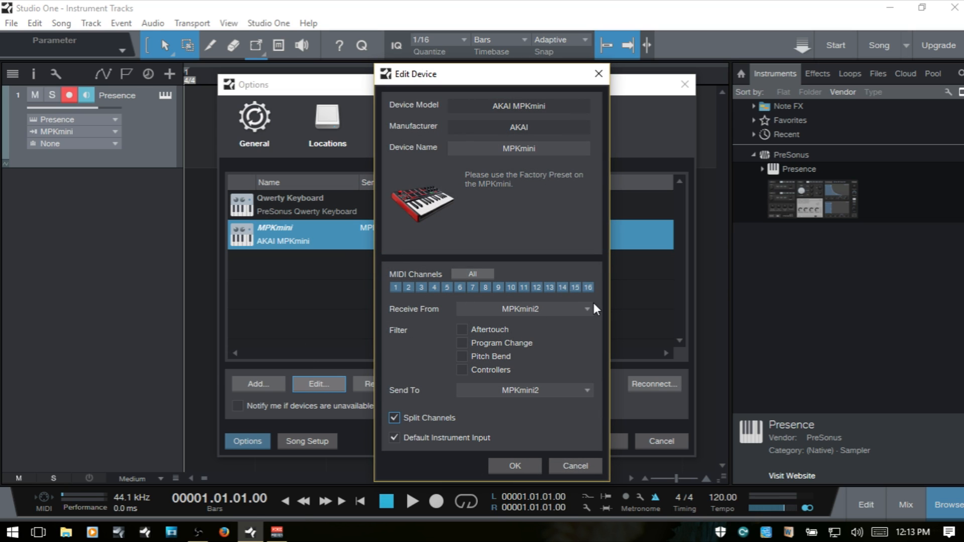
pyautogui.moveTo(482, 469)
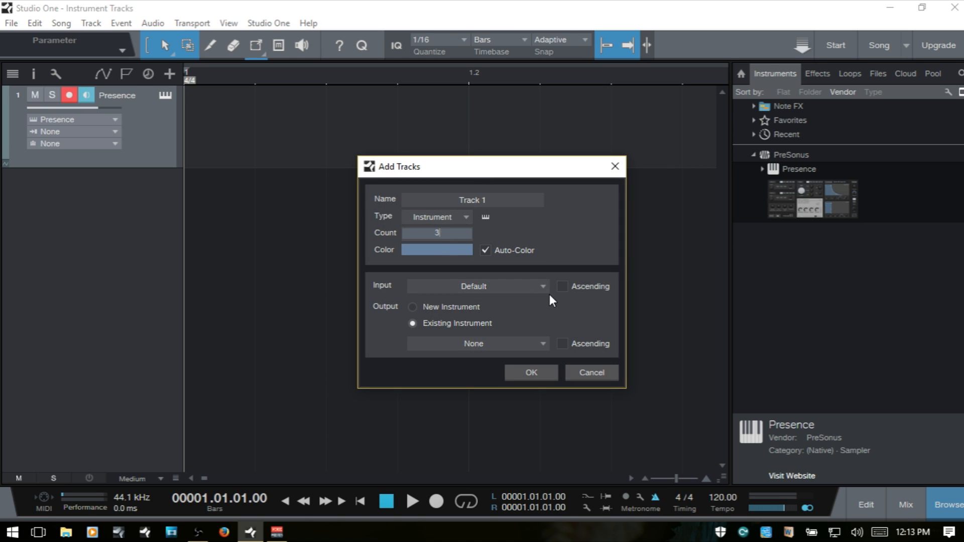
# Set Output to Existing Instrument starting at Presence 1 | Sampler Input, with Ascending enabled
pyautogui.click(561, 286)
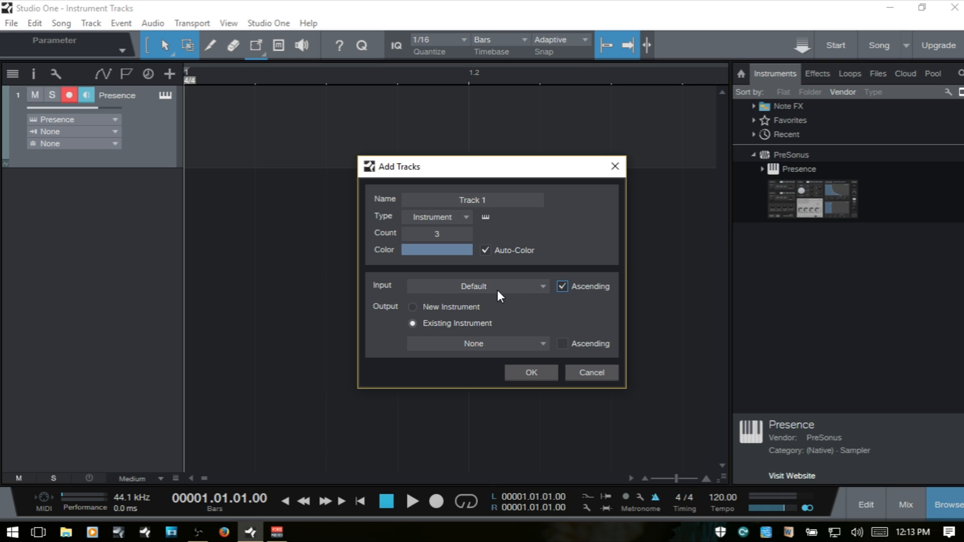
pyautogui.moveTo(392, 317)
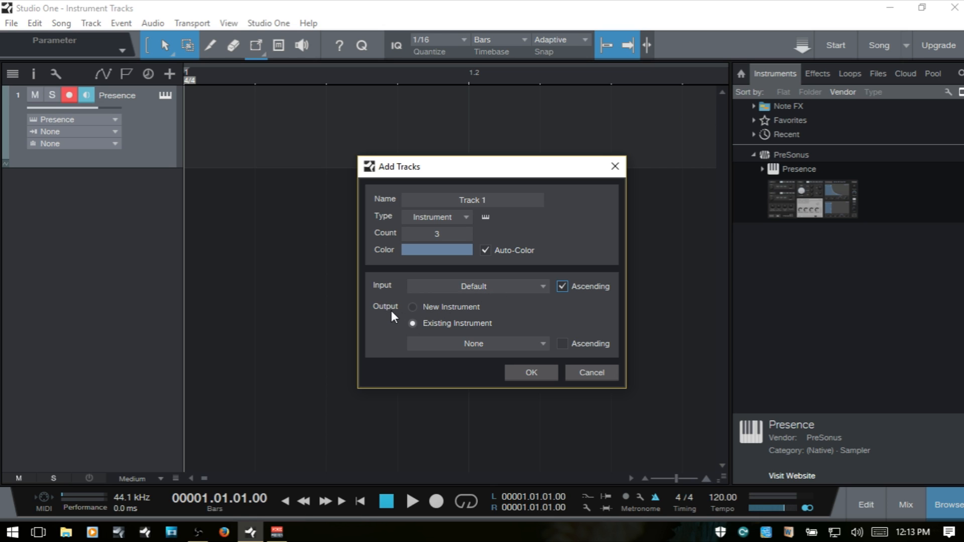
pyautogui.moveTo(410, 320)
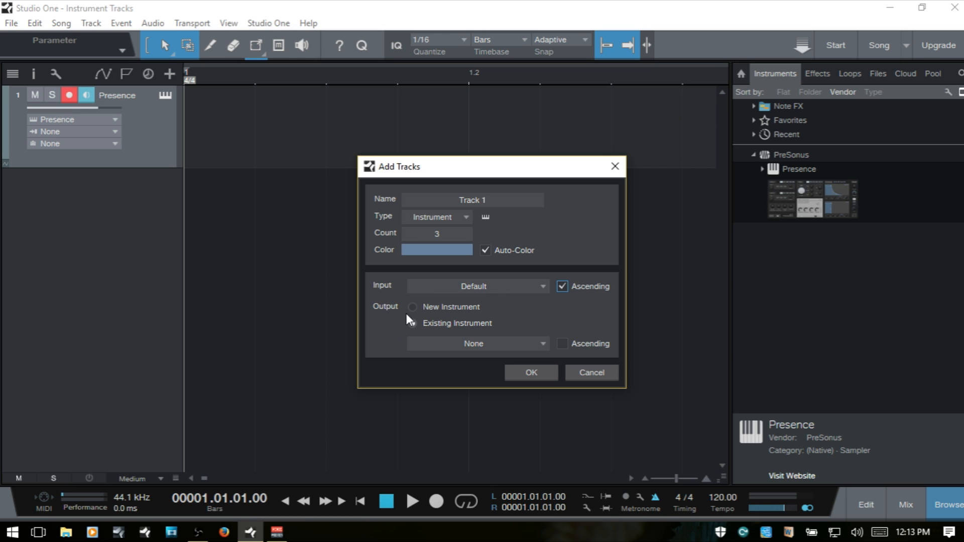
pyautogui.click(412, 323)
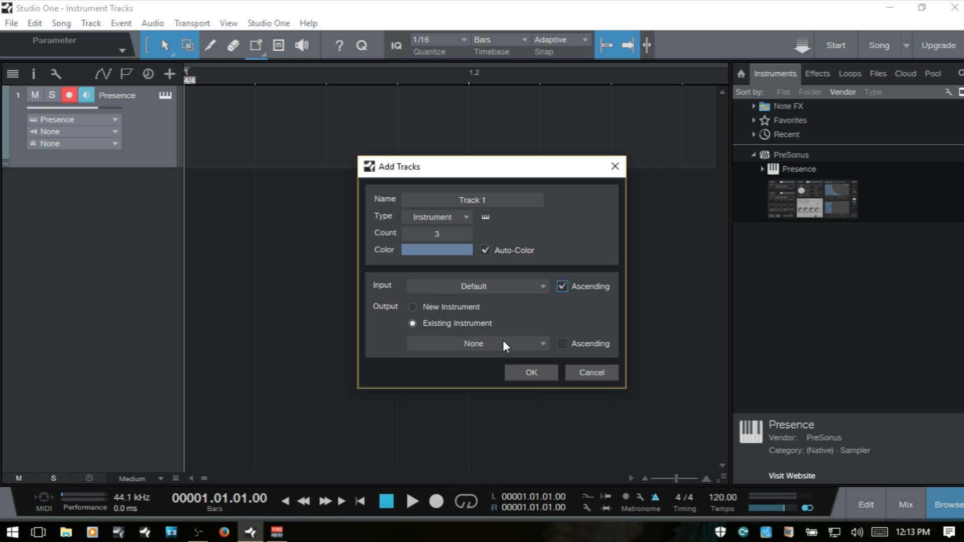
pyautogui.click(478, 343)
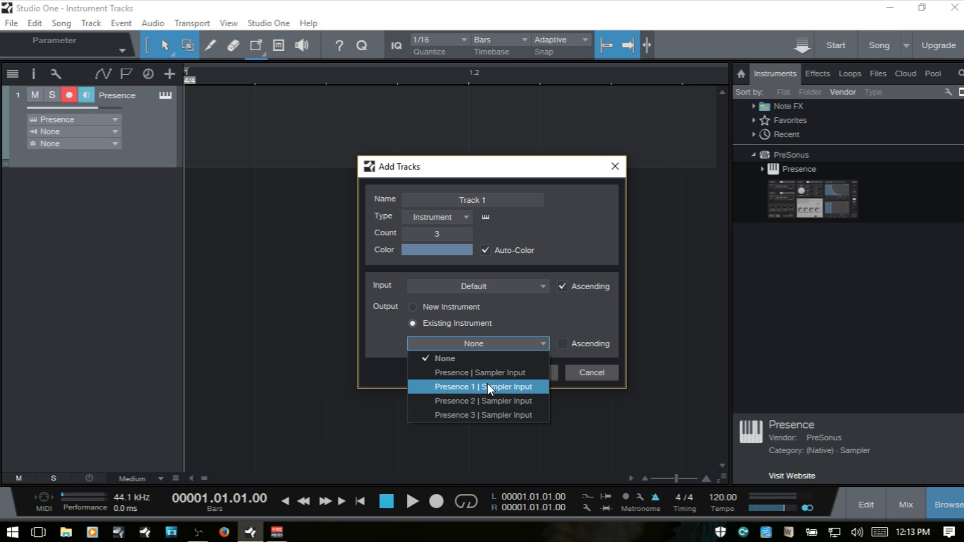
pyautogui.moveTo(509, 414)
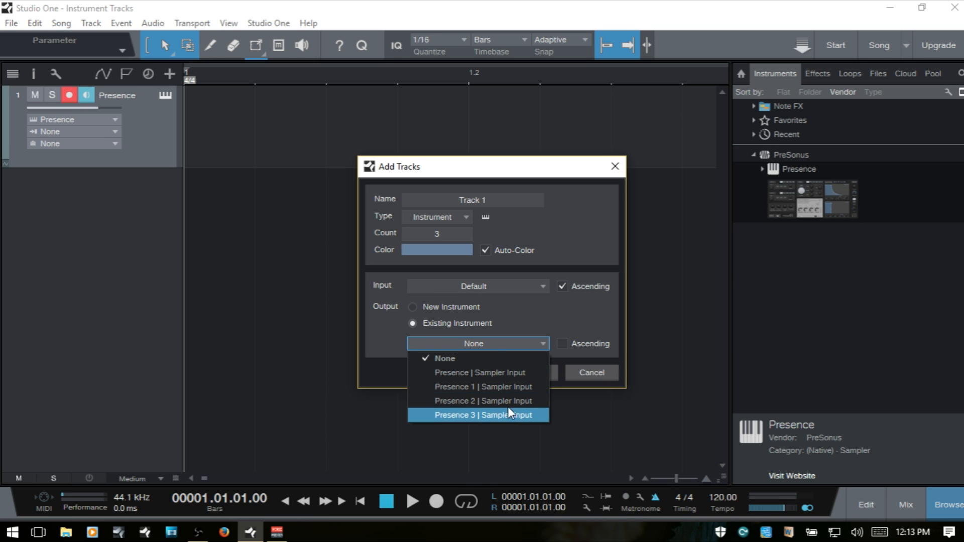
pyautogui.moveTo(510, 401)
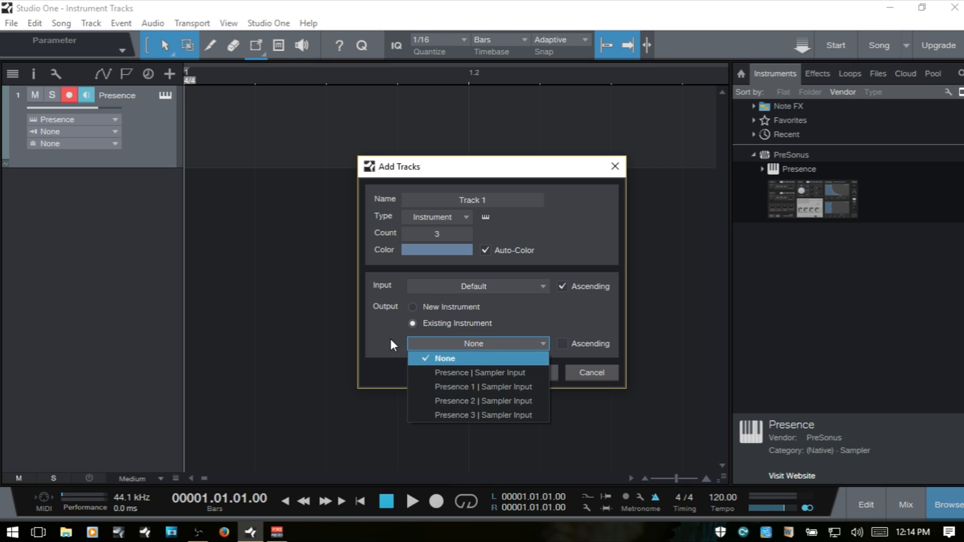
pyautogui.click(413, 307)
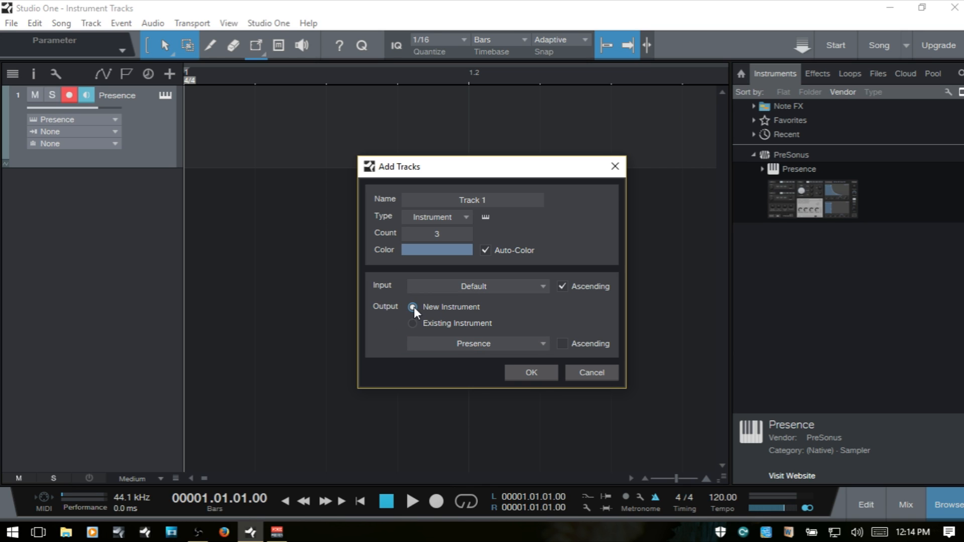
pyautogui.click(478, 343)
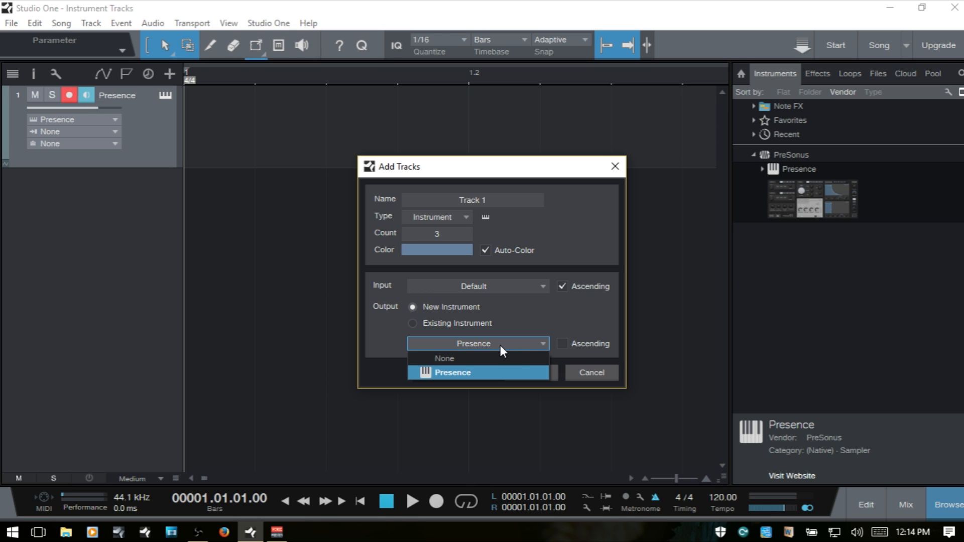
pyautogui.moveTo(387, 346)
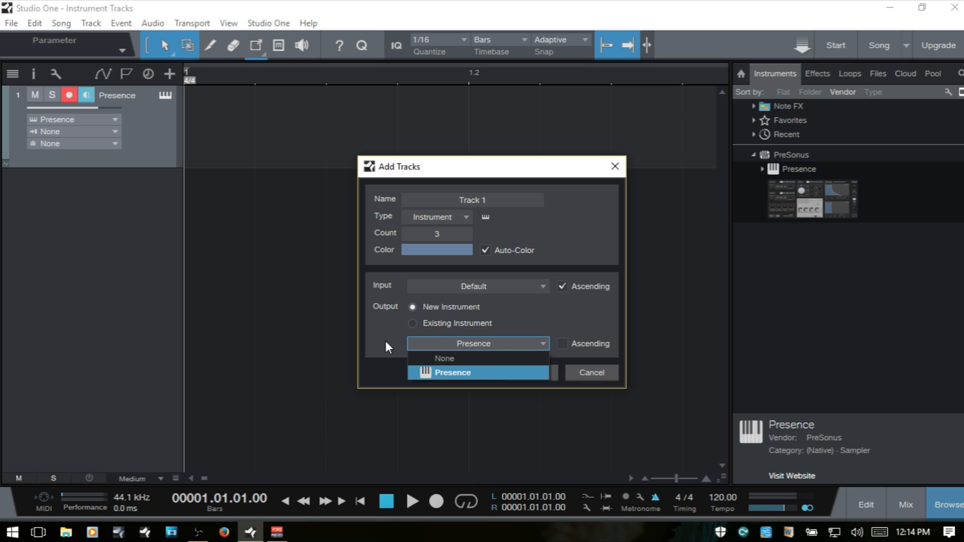
pyautogui.click(452, 373)
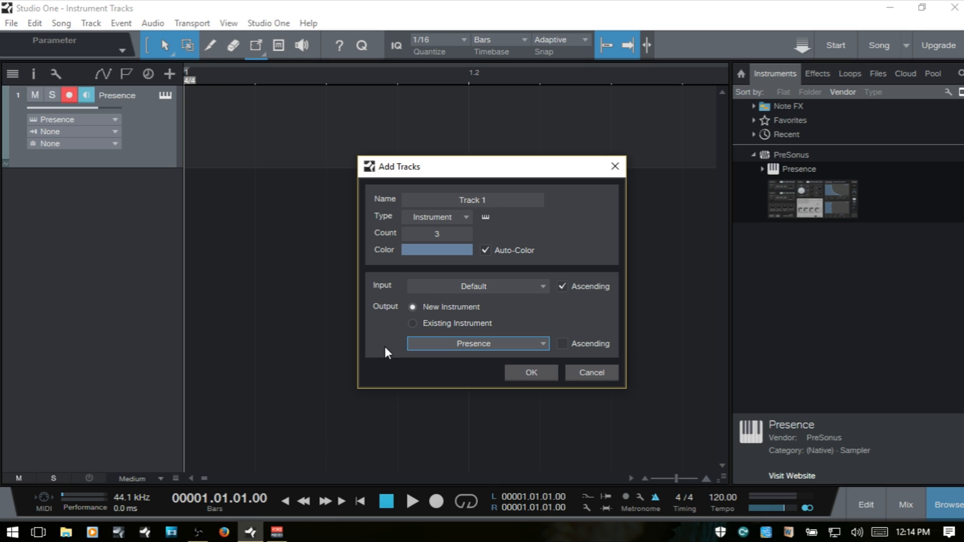
pyautogui.moveTo(501, 347)
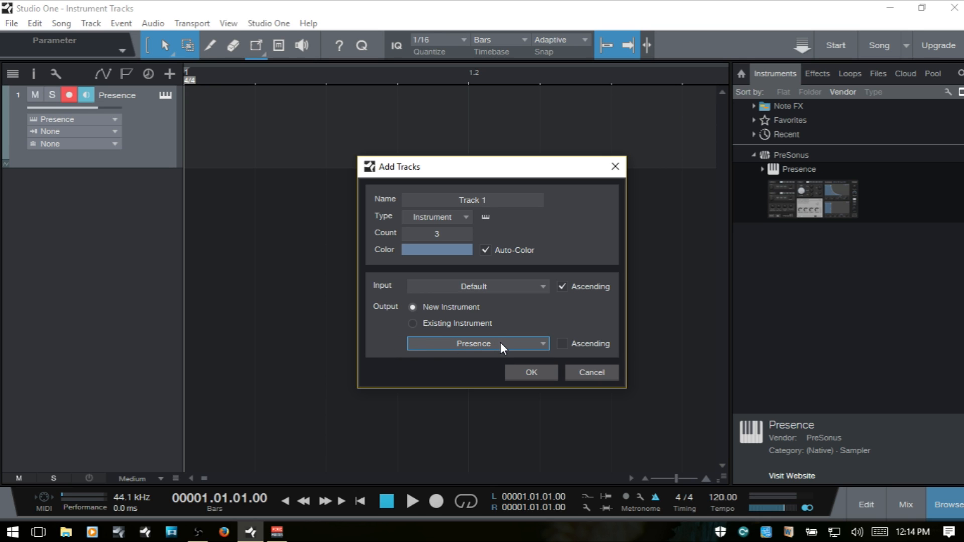
pyautogui.moveTo(418, 326)
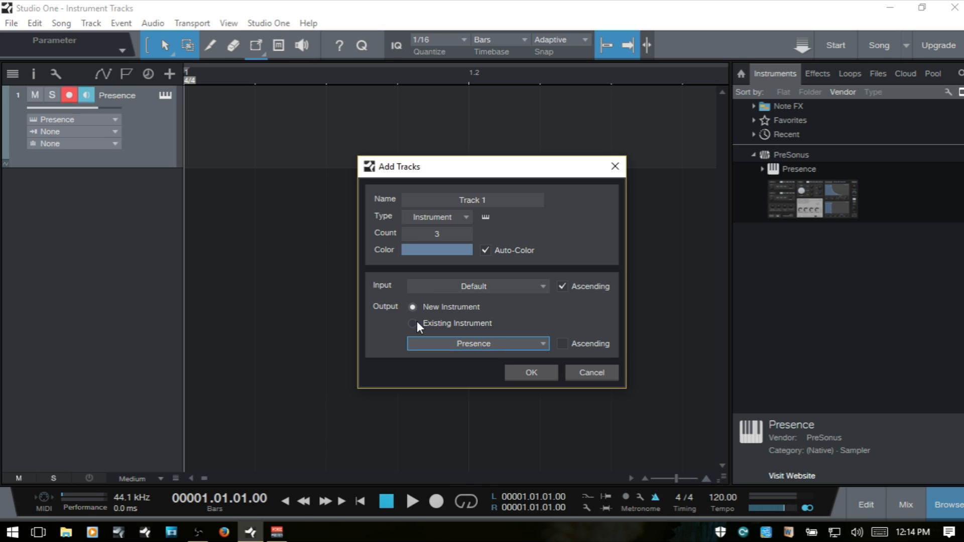
pyautogui.click(413, 324)
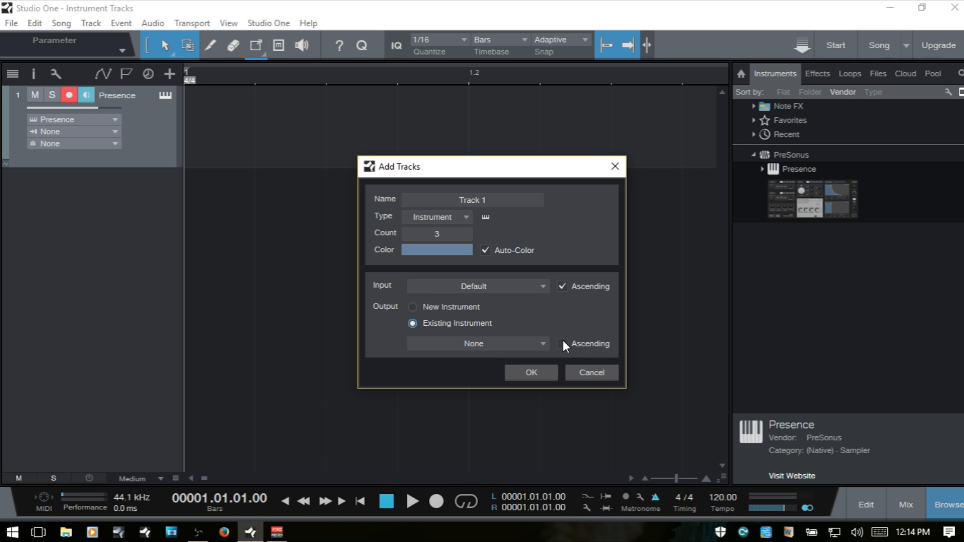
pyautogui.click(477, 343)
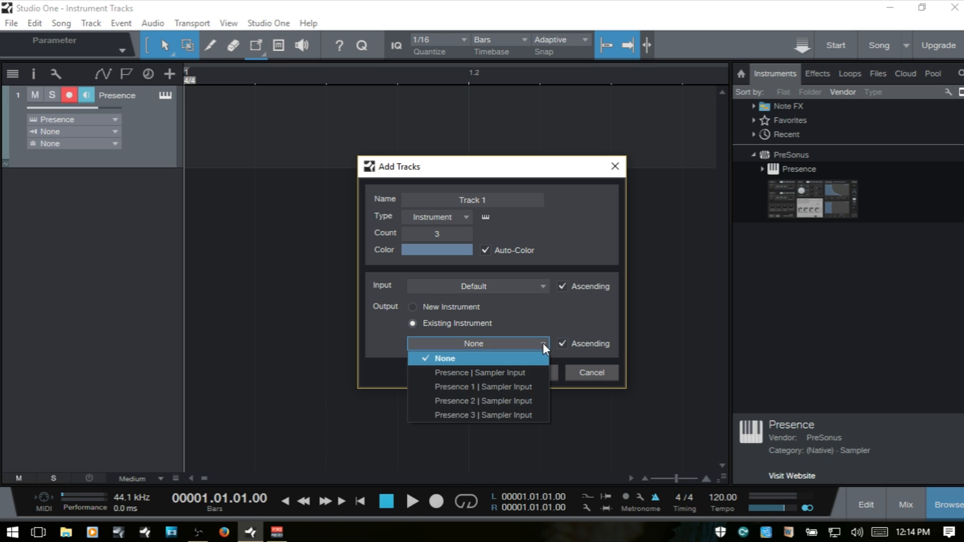
pyautogui.moveTo(495, 387)
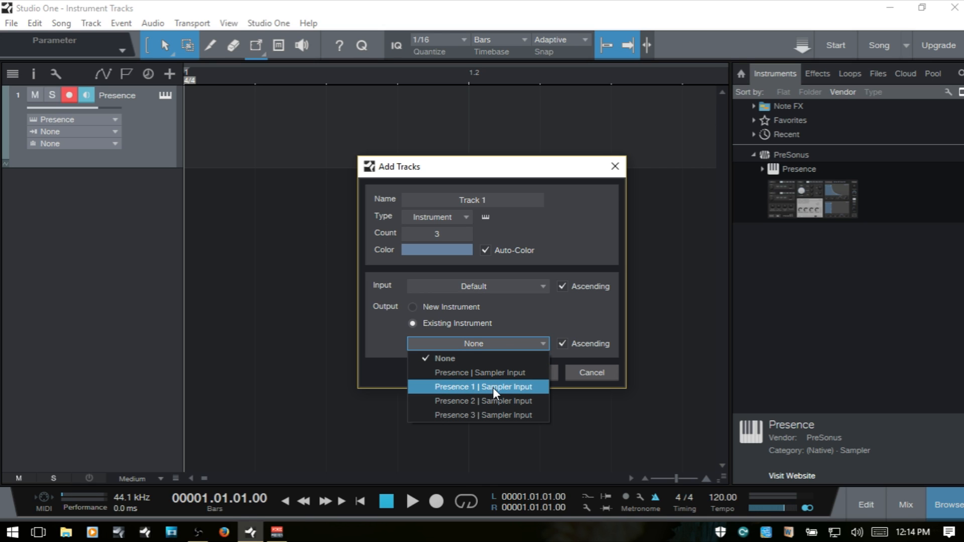
pyautogui.moveTo(492, 402)
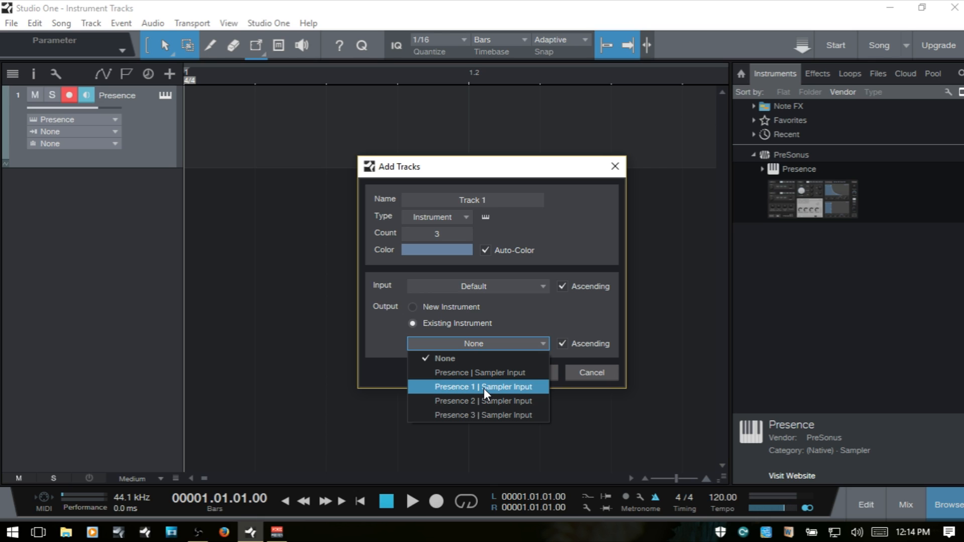
pyautogui.click(483, 386)
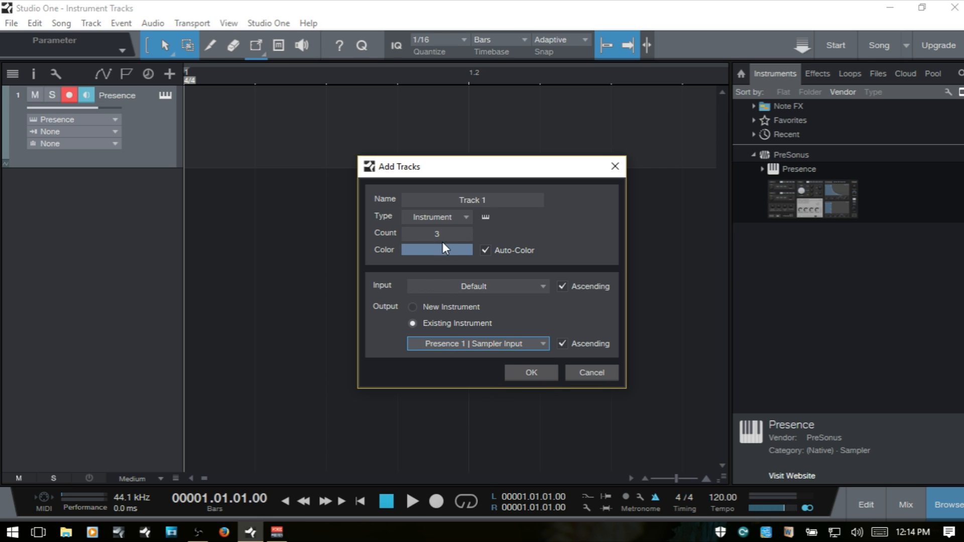
pyautogui.moveTo(528, 392)
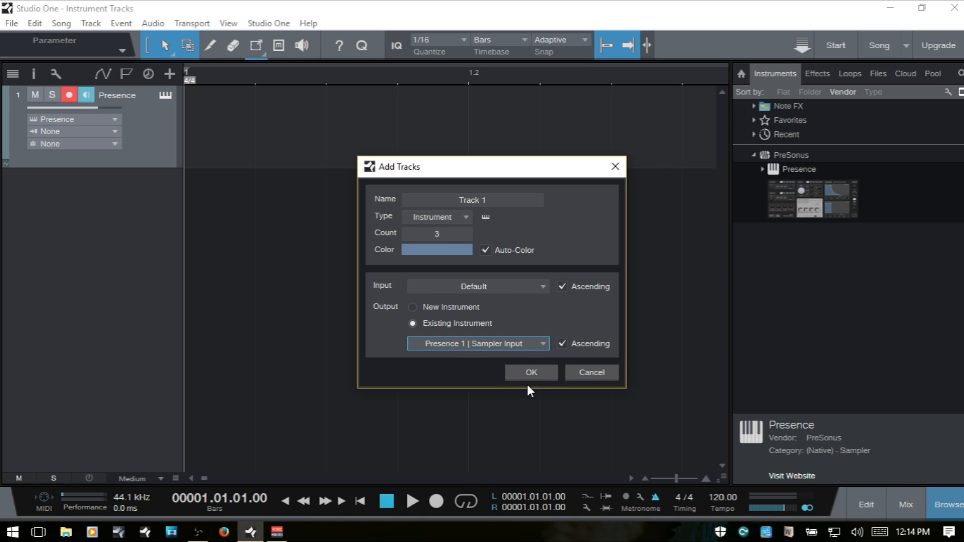
# Confirm Add Tracks to create tracks routed to Presence 1, 2 and 3
pyautogui.click(531, 372)
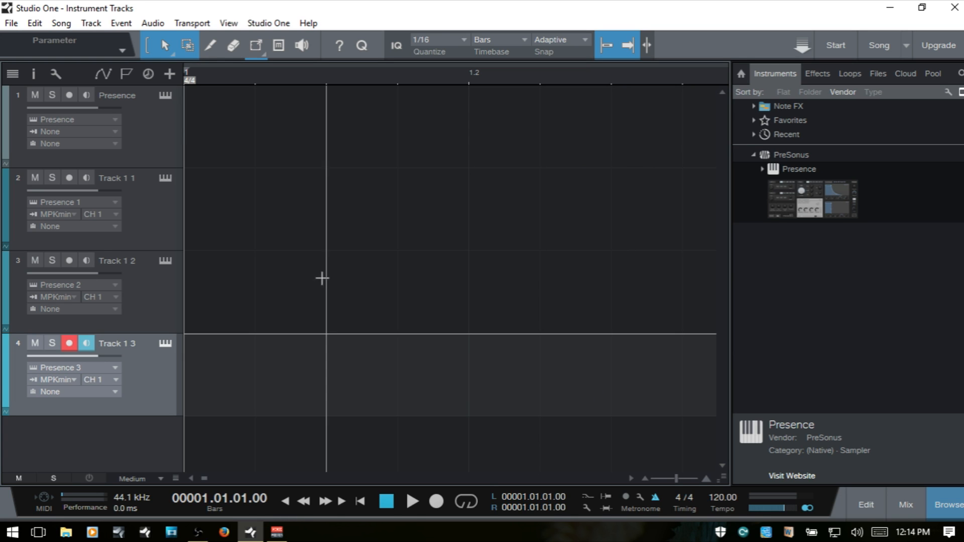
pyautogui.moveTo(156, 221)
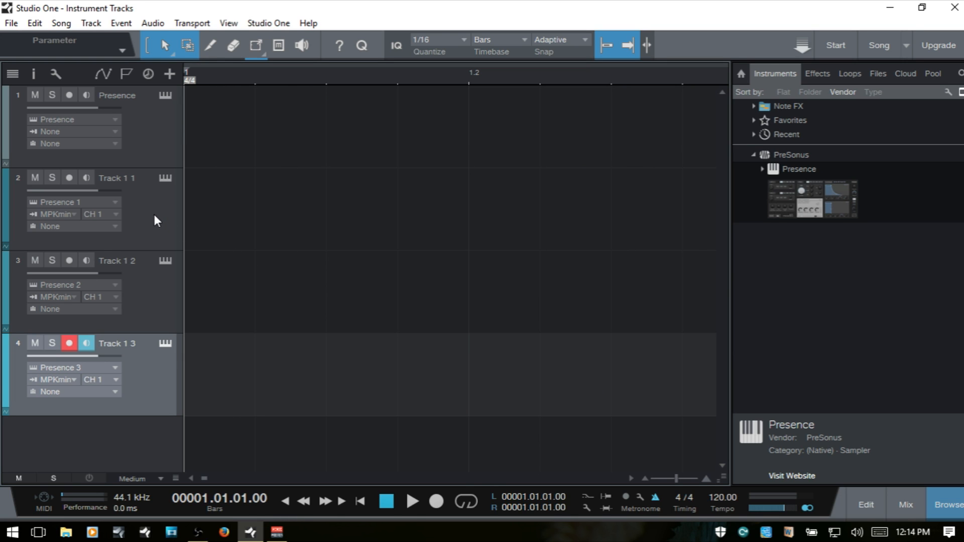
pyautogui.moveTo(105, 226)
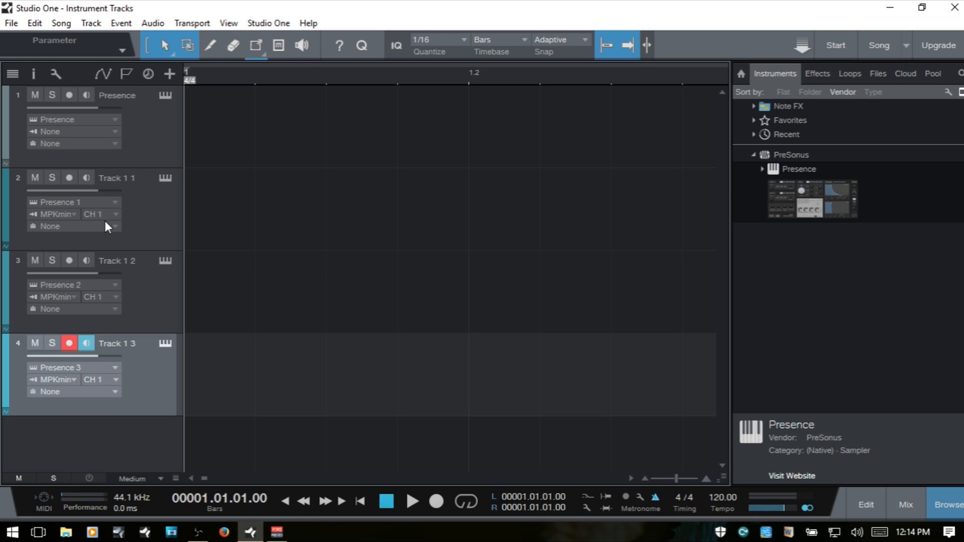
pyautogui.moveTo(111, 241)
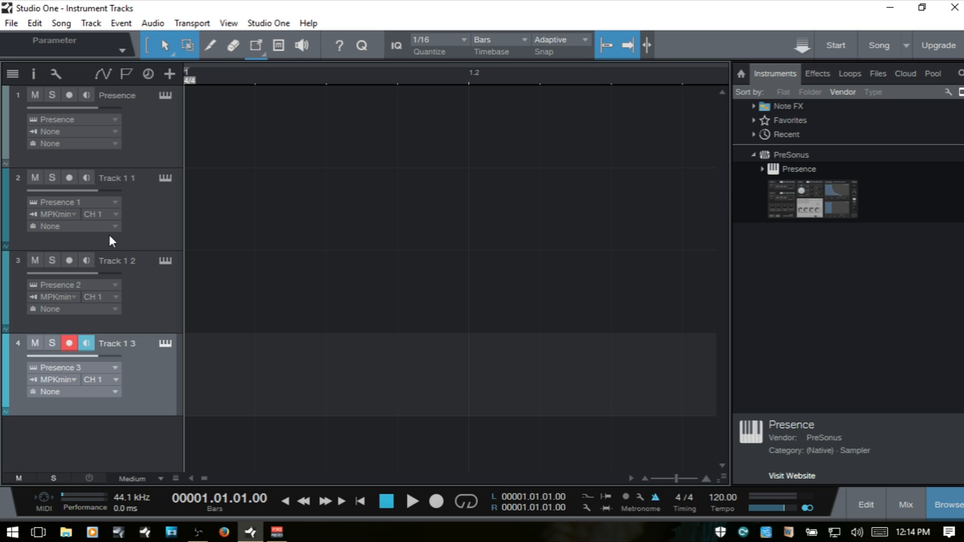
pyautogui.moveTo(56, 225)
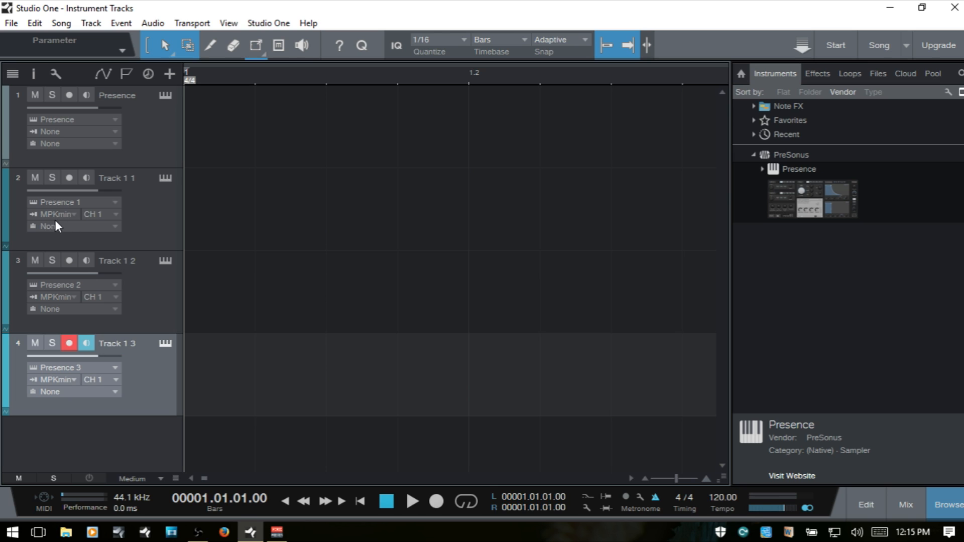
pyautogui.moveTo(99, 222)
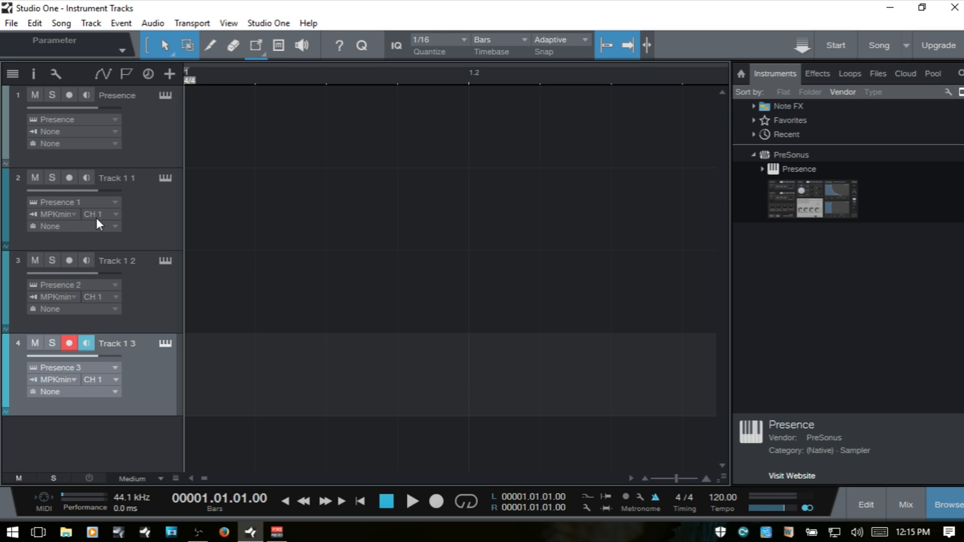
pyautogui.moveTo(118, 295)
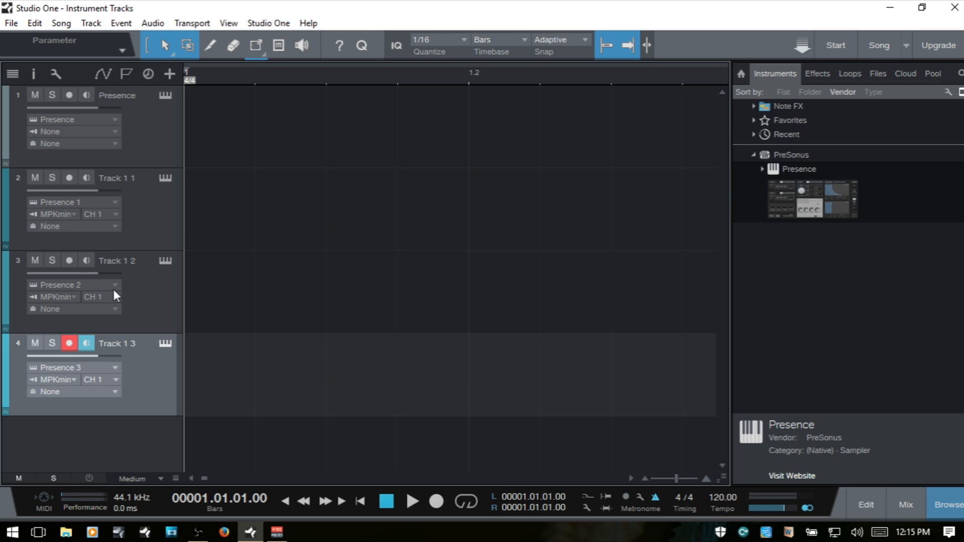
pyautogui.moveTo(153, 233)
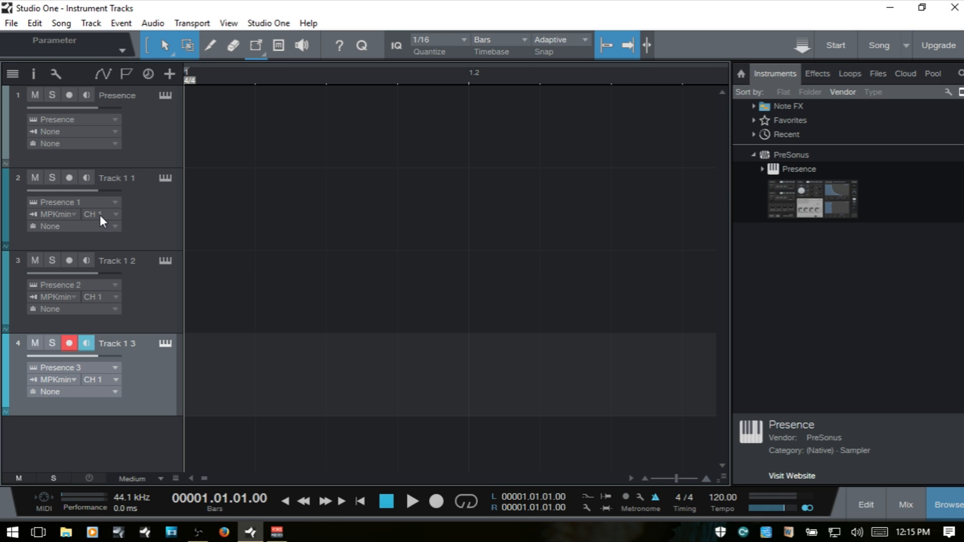
pyautogui.moveTo(92, 214)
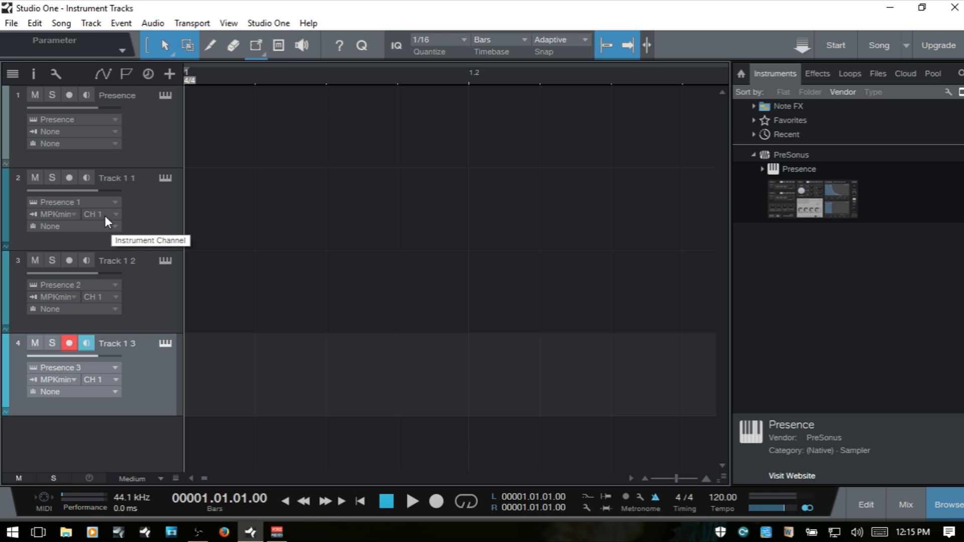
pyautogui.moveTo(107, 300)
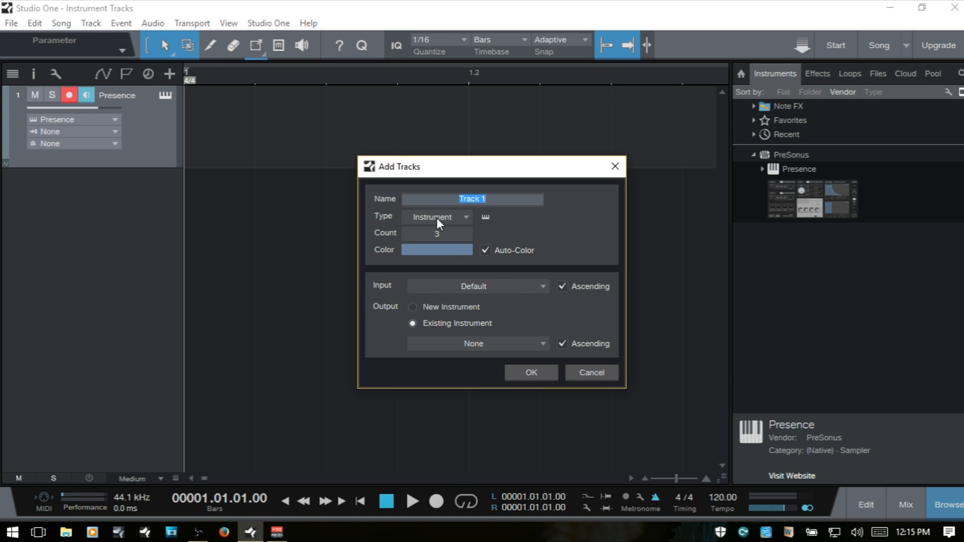
pyautogui.moveTo(528, 297)
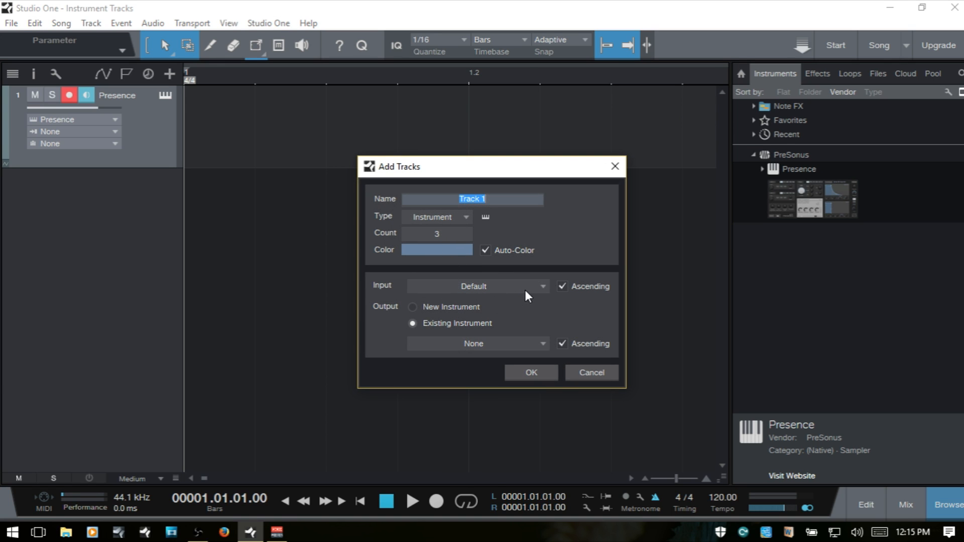
# Set the Add Tracks input to MPKmini | CH 1
pyautogui.click(476, 285)
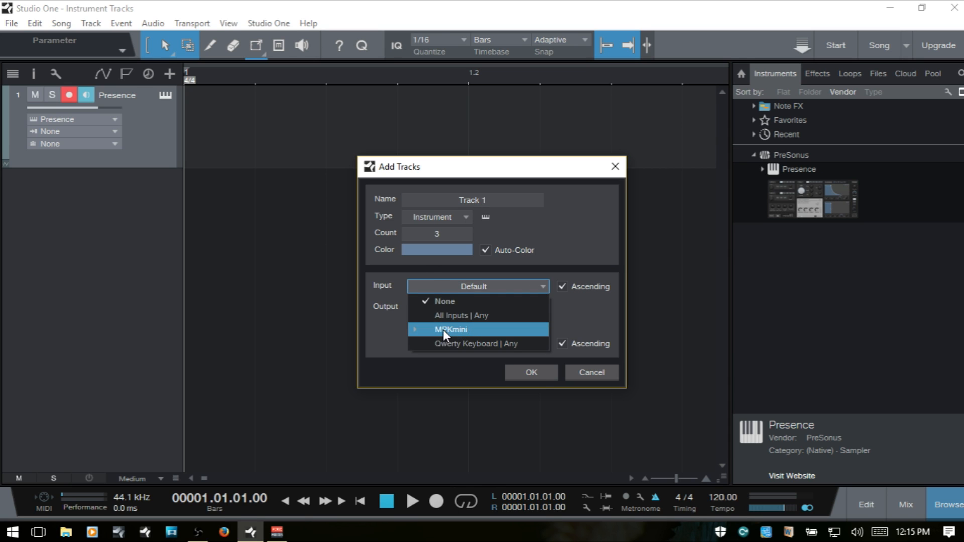
pyautogui.click(451, 328)
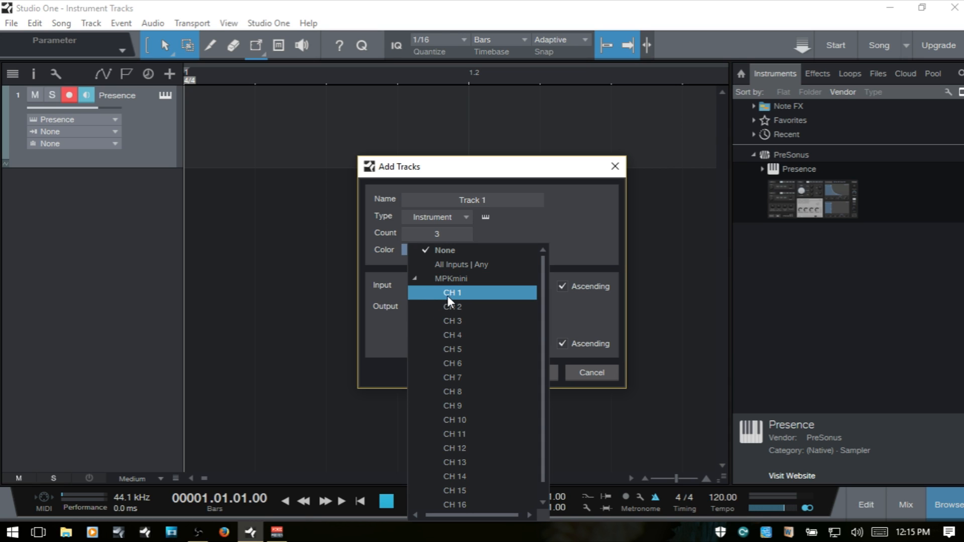
pyautogui.moveTo(451, 279)
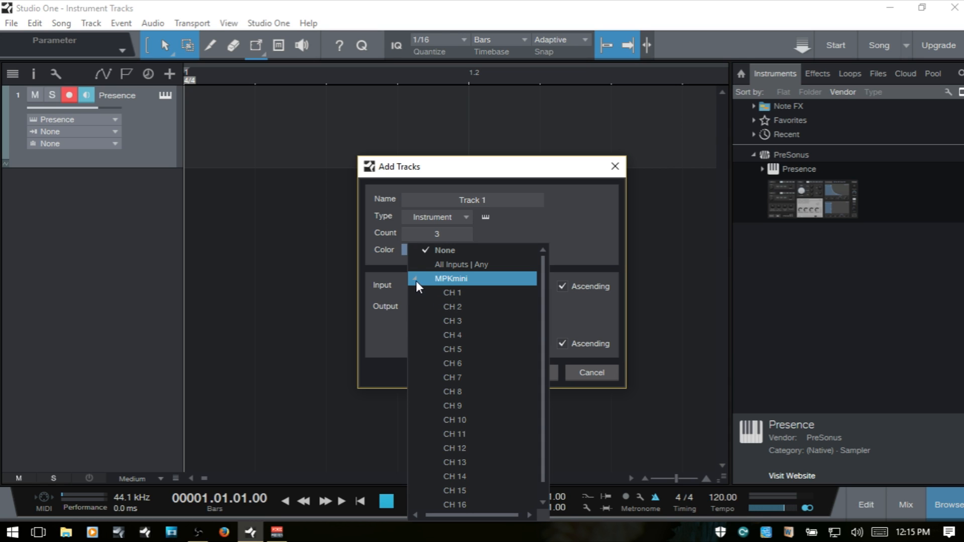
pyautogui.moveTo(420, 288)
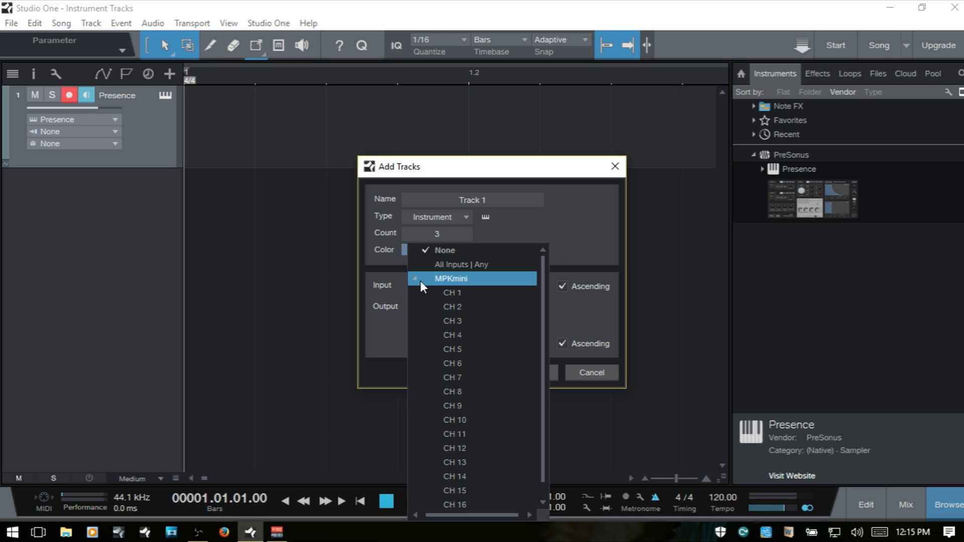
pyautogui.moveTo(452, 293)
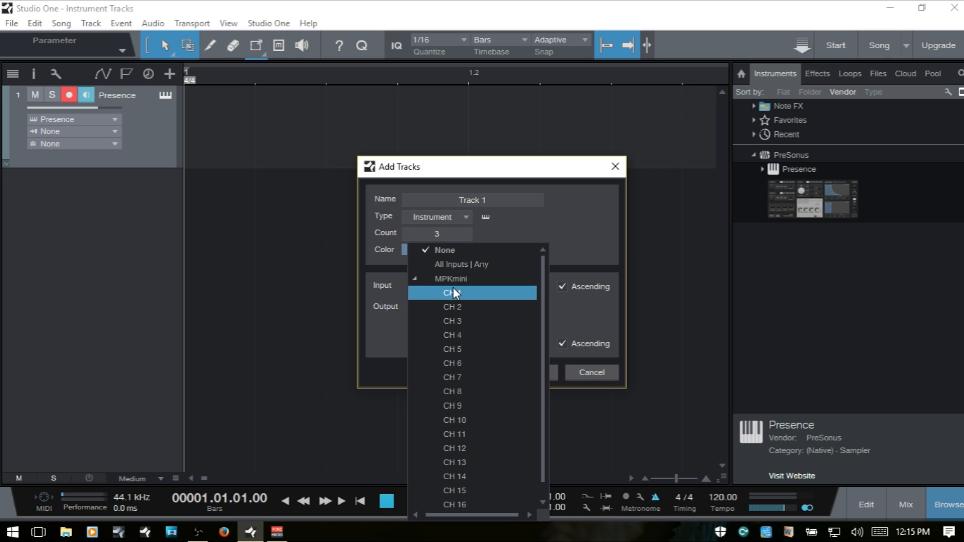
pyautogui.click(452, 292)
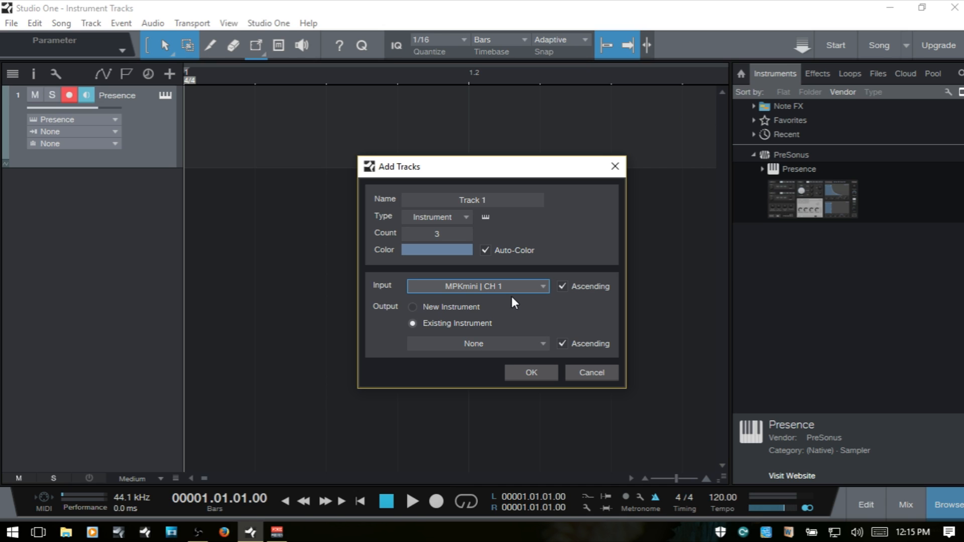
pyautogui.moveTo(464, 203)
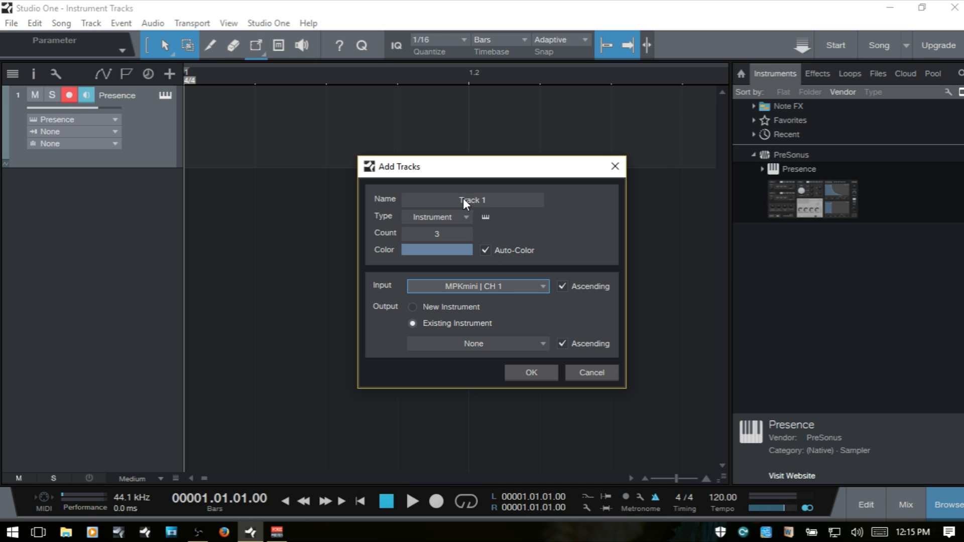
pyautogui.moveTo(535, 246)
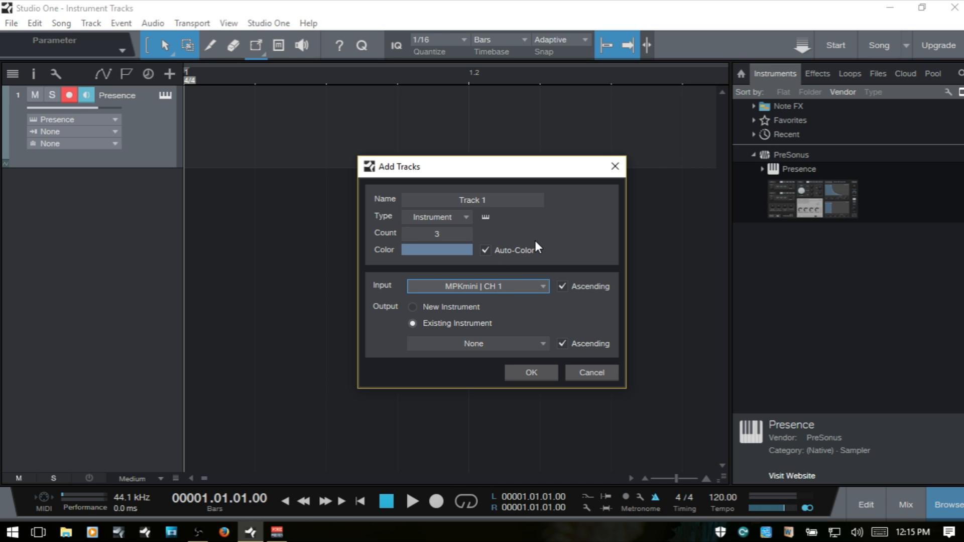
pyautogui.moveTo(503, 303)
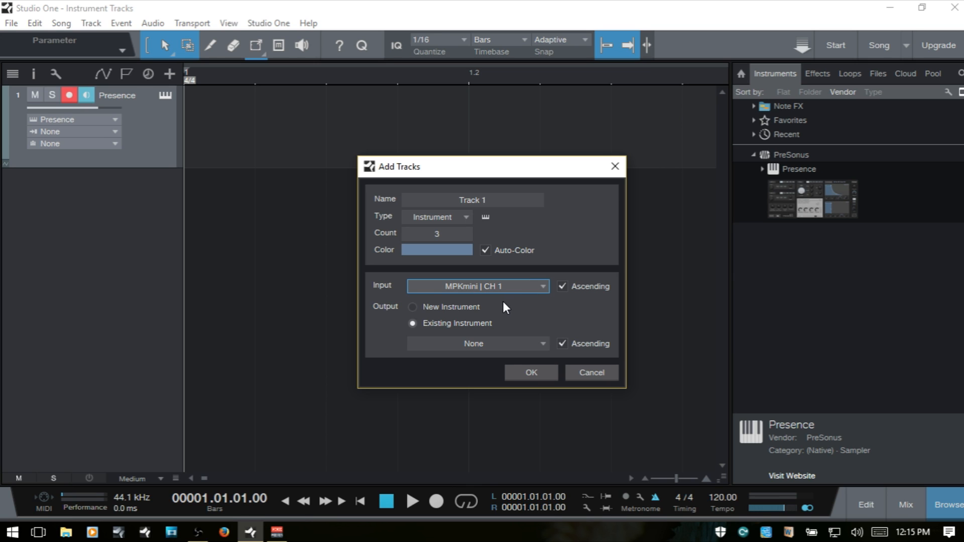
# Confirm Add Tracks to create Track 1 1 to Track 1 3 on MPKmini CH1–CH3
pyautogui.click(530, 372)
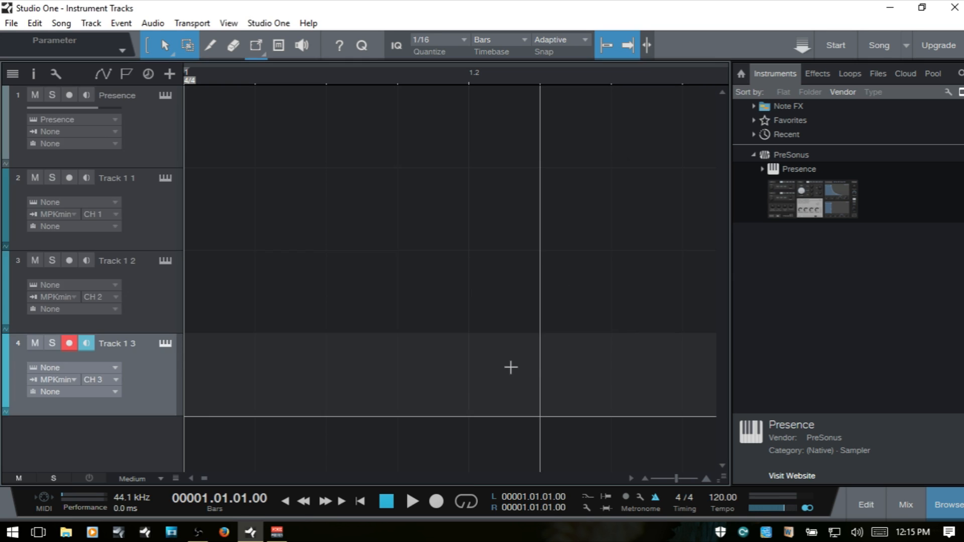
pyautogui.moveTo(104, 295)
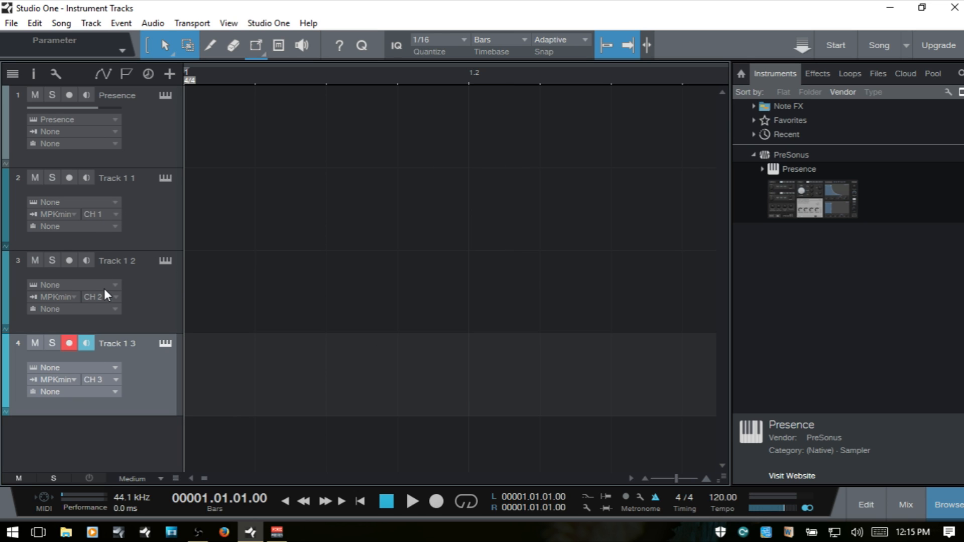
pyautogui.moveTo(131, 263)
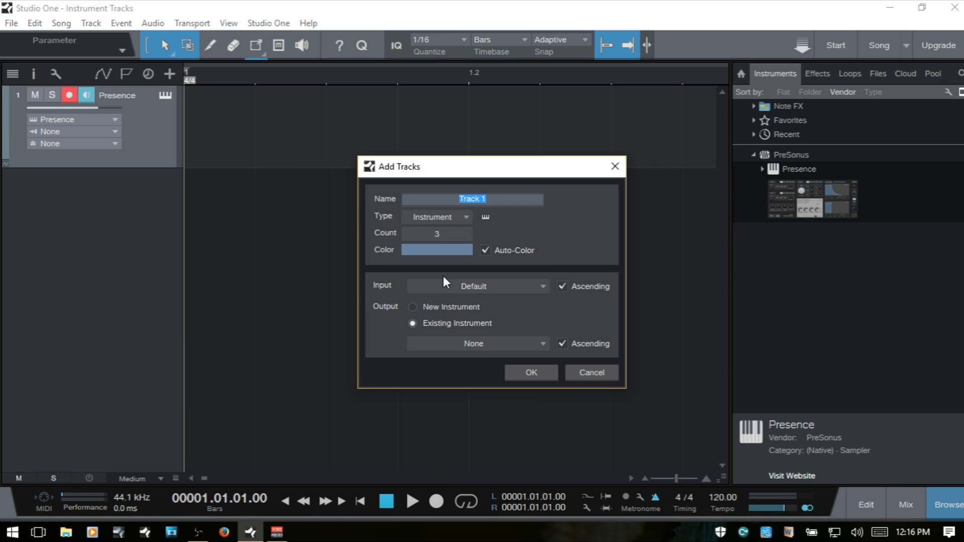
pyautogui.moveTo(521, 309)
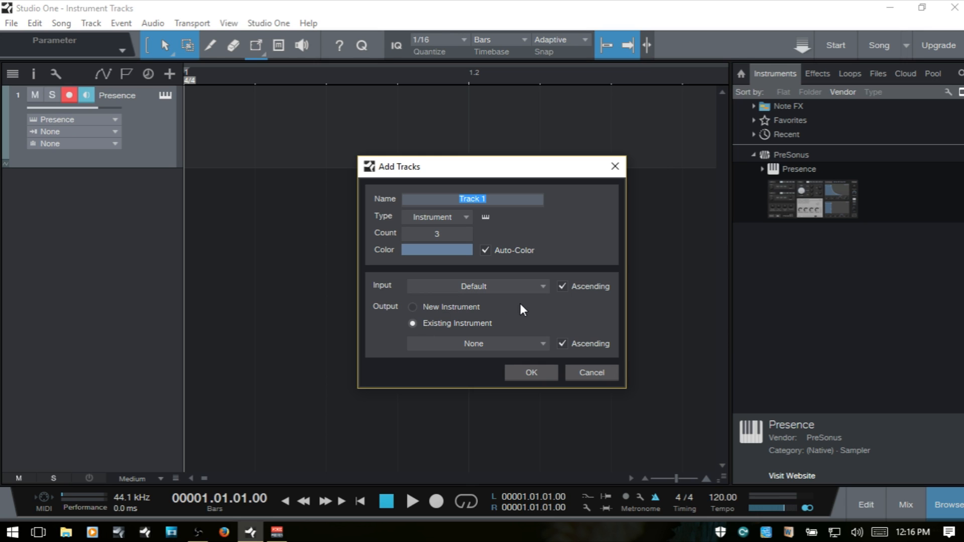
# Set the Add Tracks input device to MPKmini channel 1
pyautogui.click(477, 285)
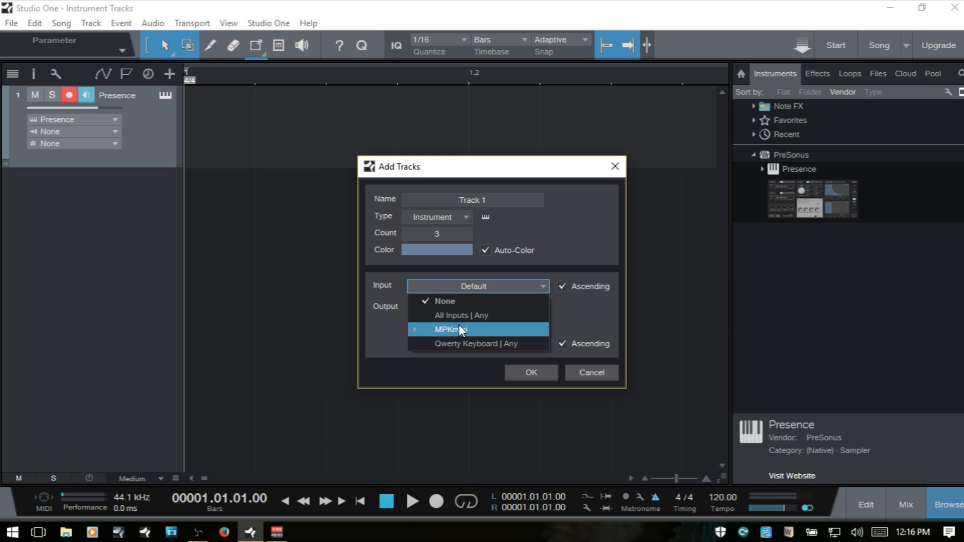
pyautogui.click(457, 329)
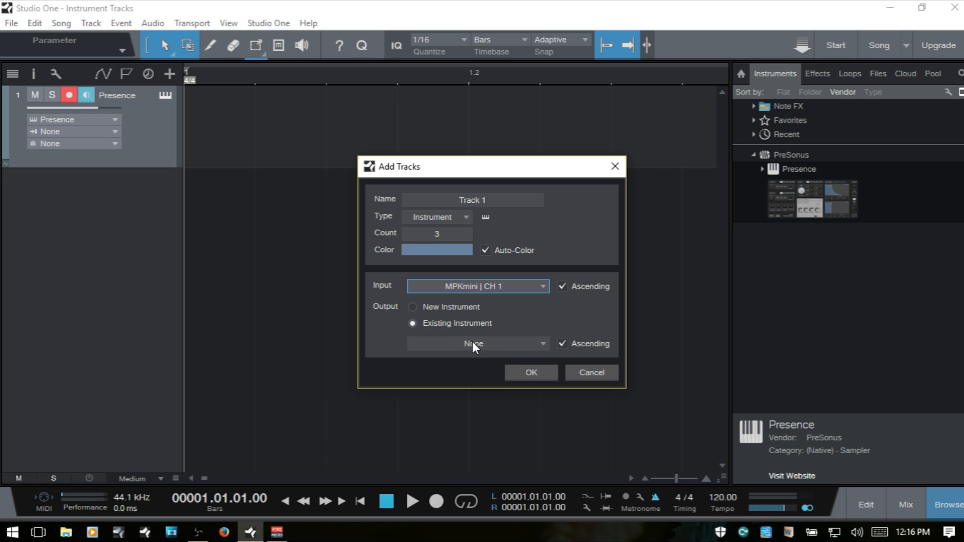
pyautogui.moveTo(541, 353)
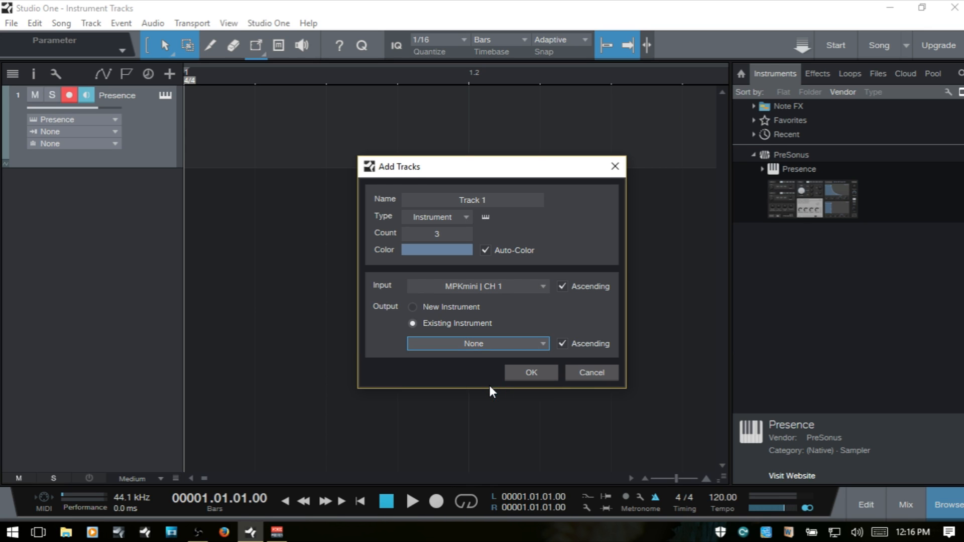
# Create the three Presence tracks, then switch track height to Normal and back to Medium
pyautogui.click(530, 373)
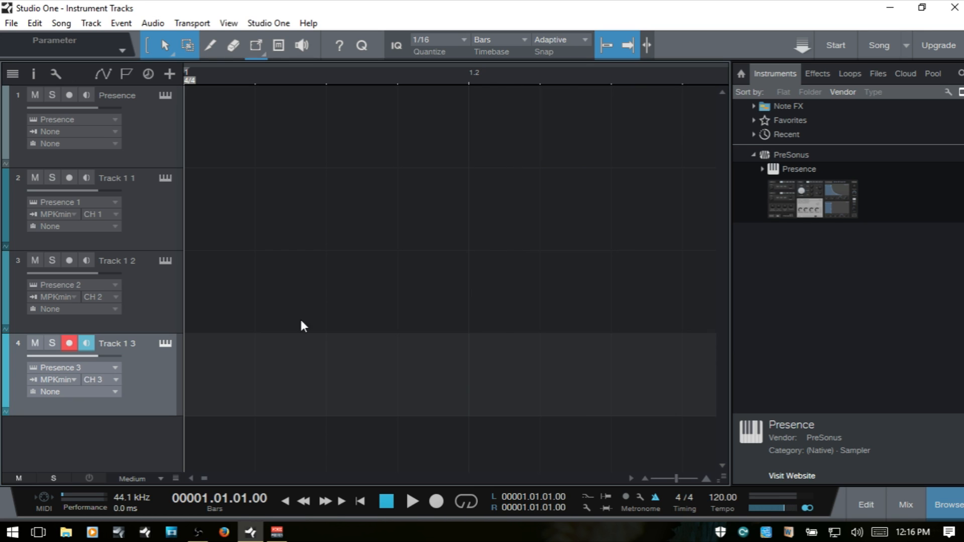
pyautogui.moveTo(109, 277)
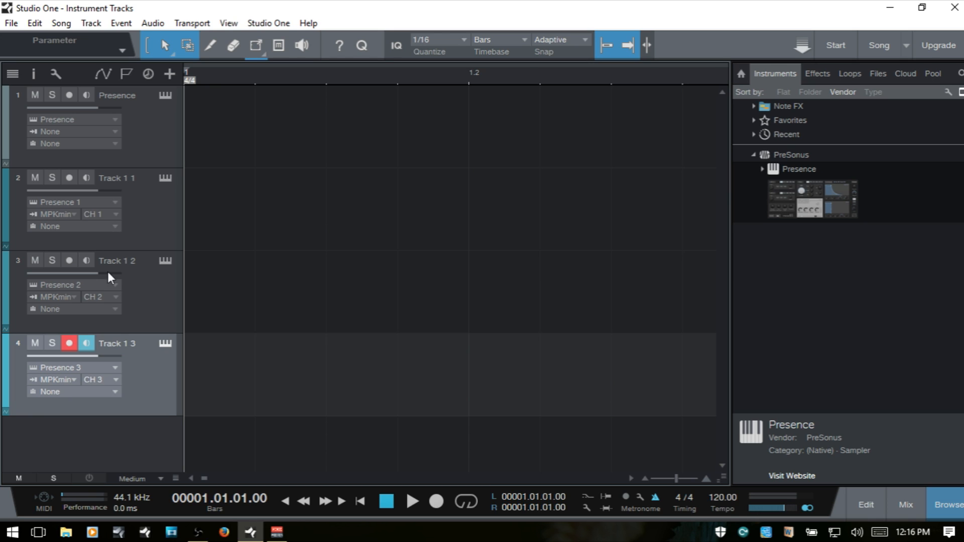
pyautogui.moveTo(118, 377)
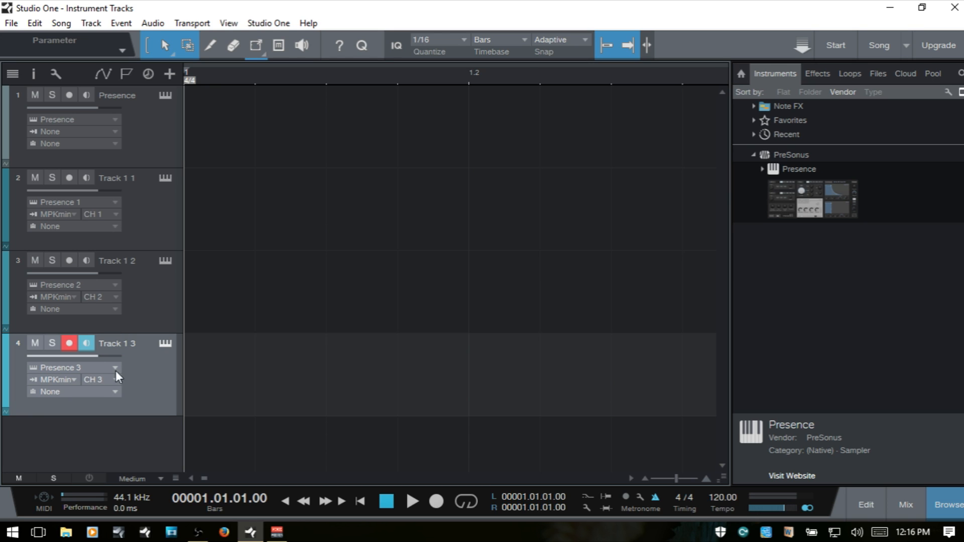
pyautogui.moveTo(72, 290)
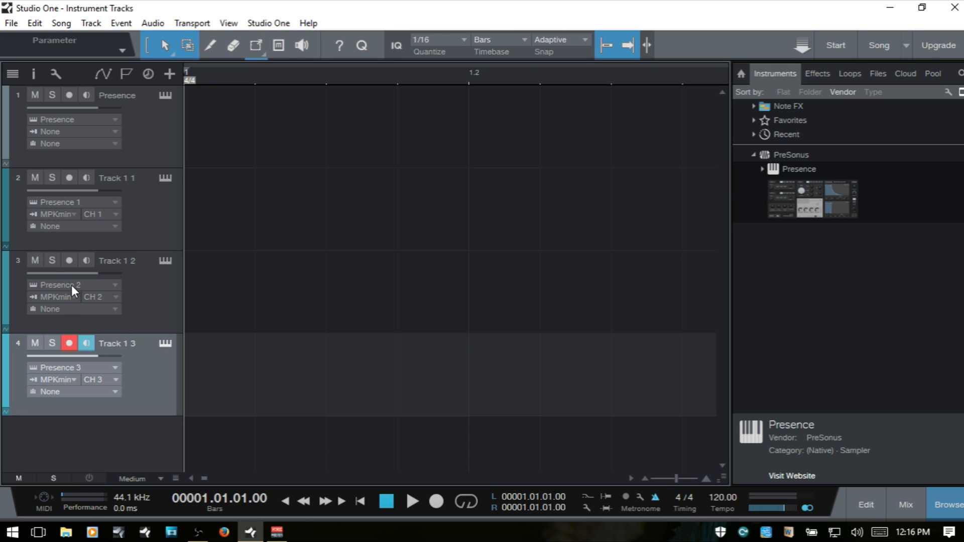
pyautogui.moveTo(278, 351)
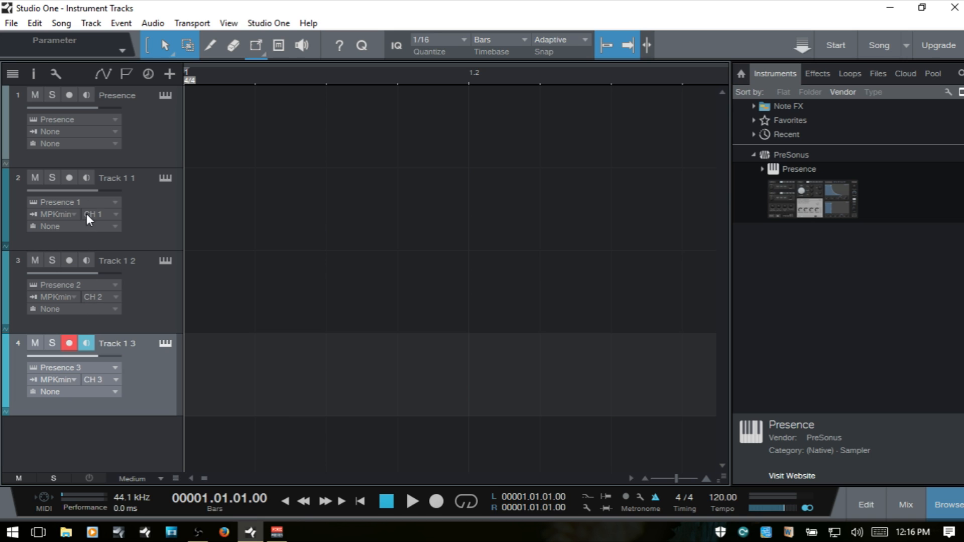
pyautogui.moveTo(142, 485)
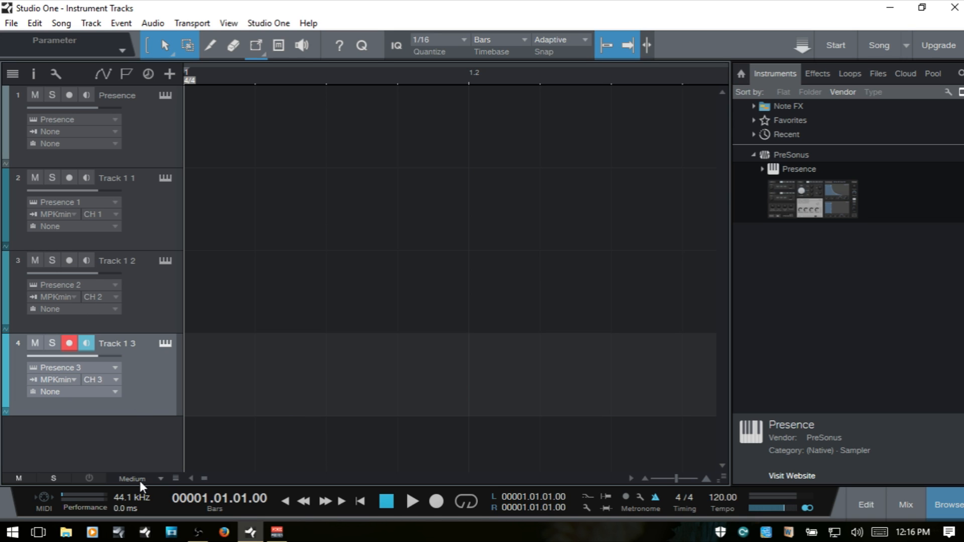
pyautogui.click(132, 478)
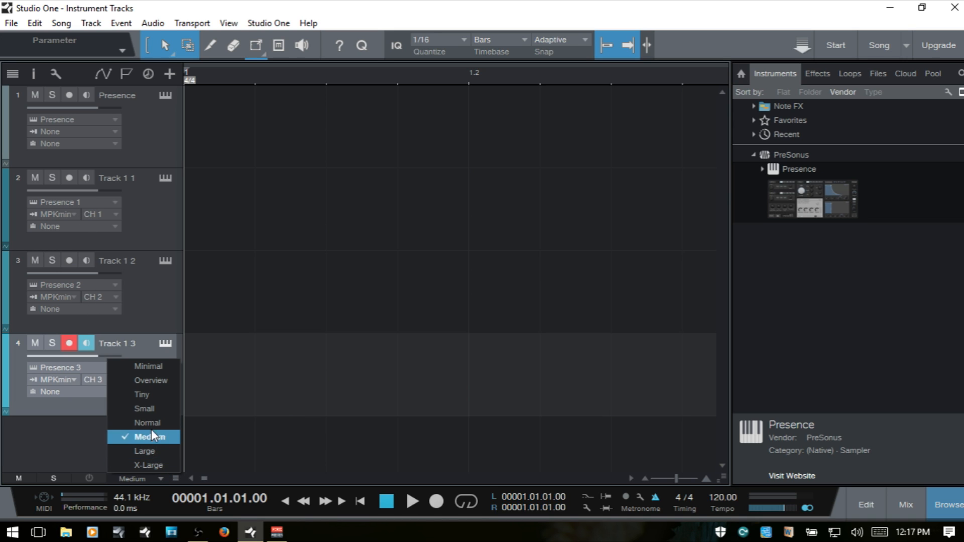
pyautogui.moveTo(153, 423)
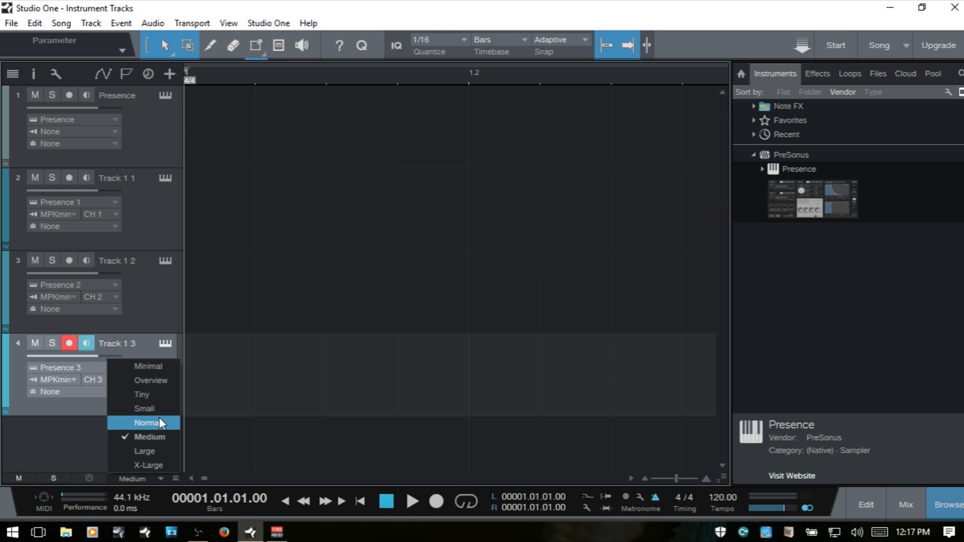
pyautogui.click(147, 423)
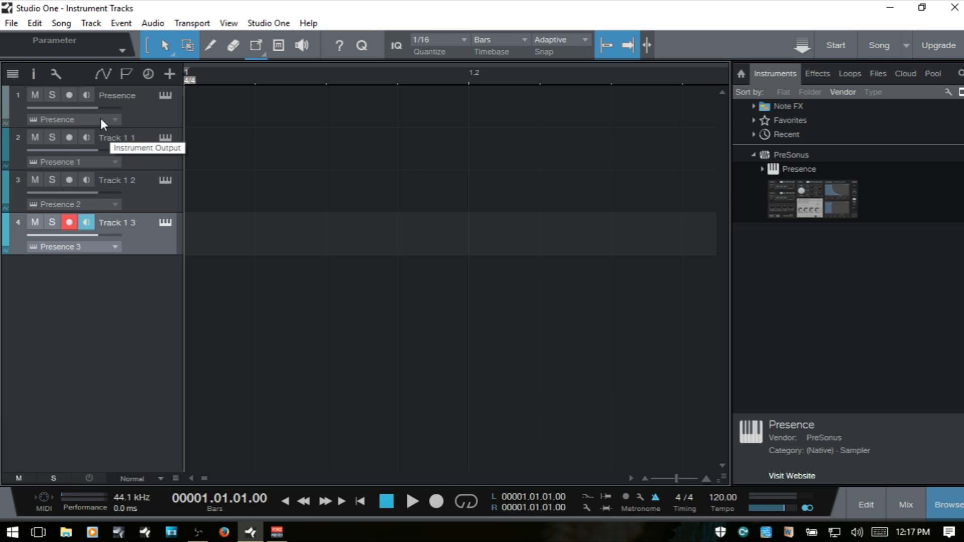
pyautogui.moveTo(114, 202)
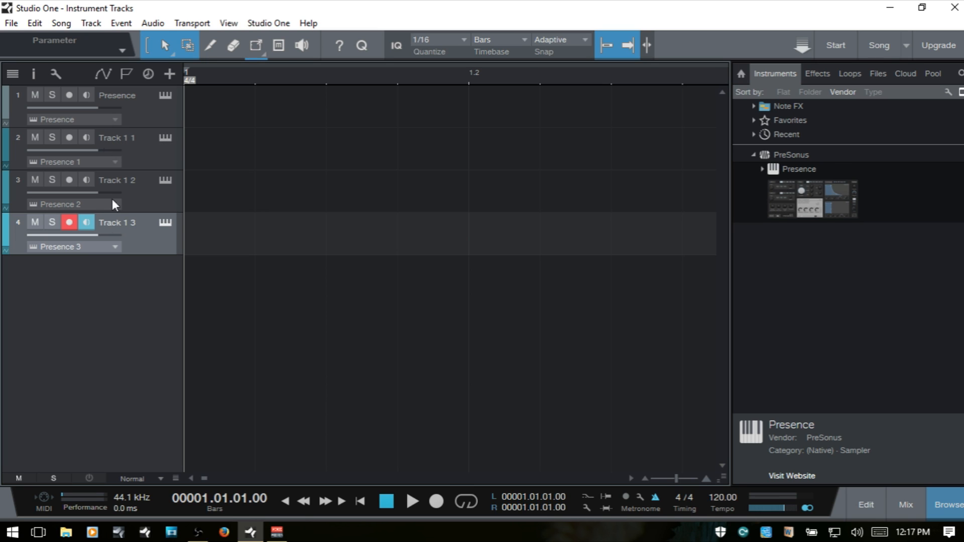
pyautogui.click(132, 480)
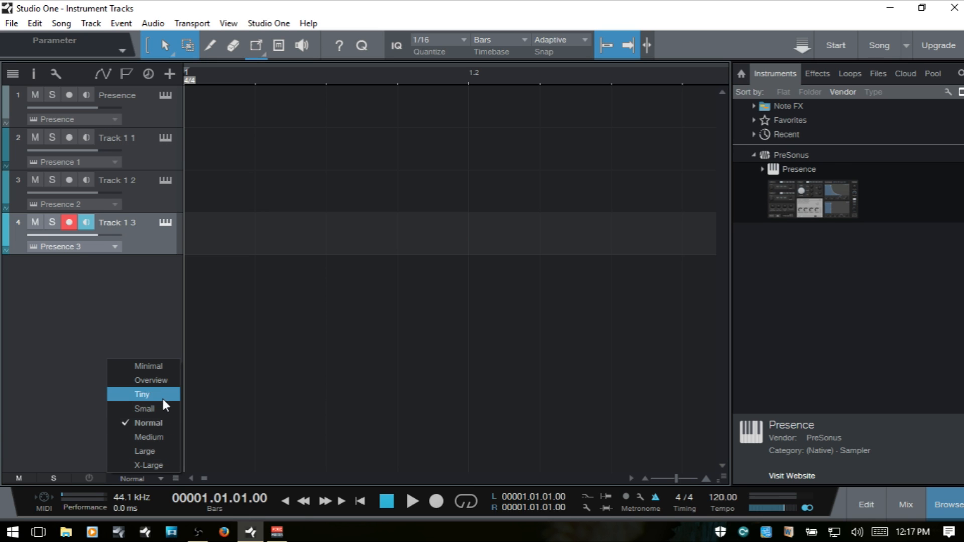
pyautogui.click(149, 439)
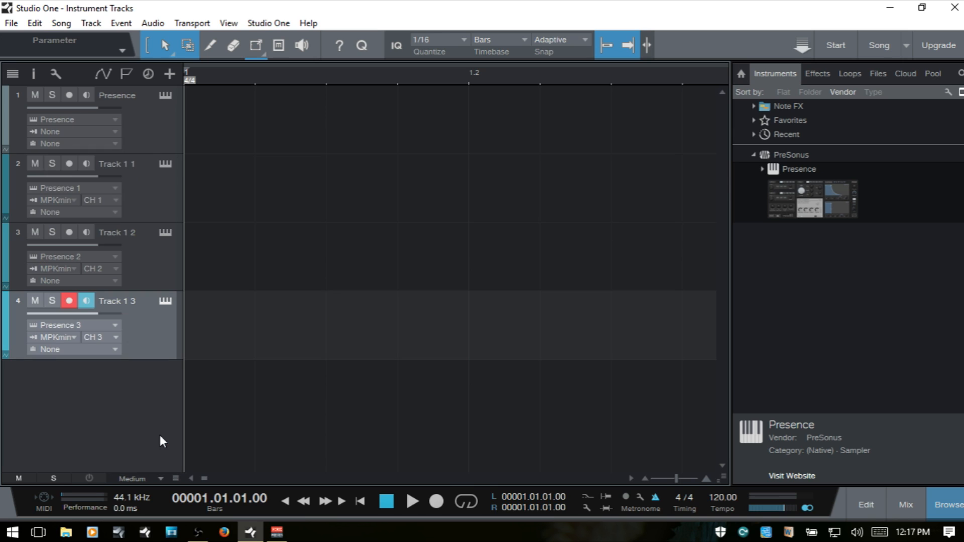
pyautogui.moveTo(79, 184)
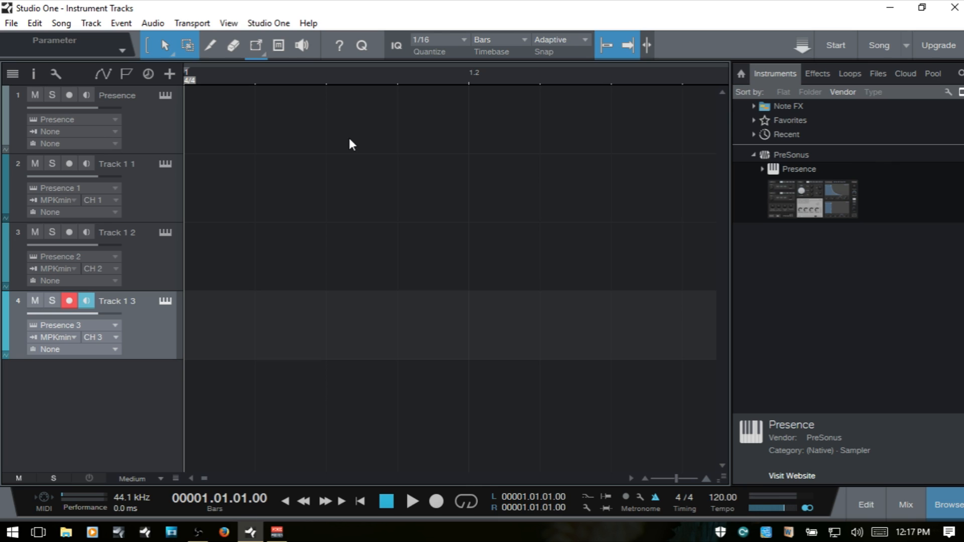
pyautogui.moveTo(223, 143)
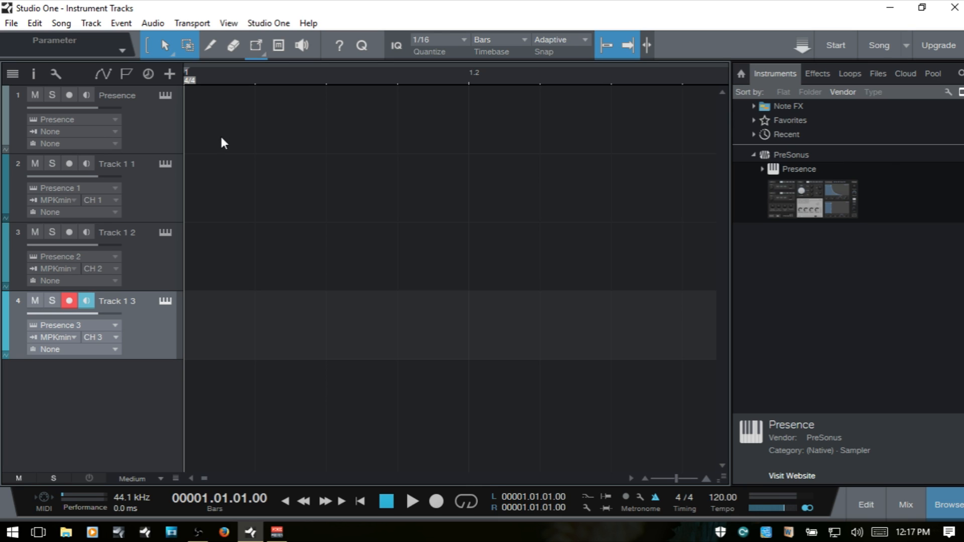
pyautogui.moveTo(173, 186)
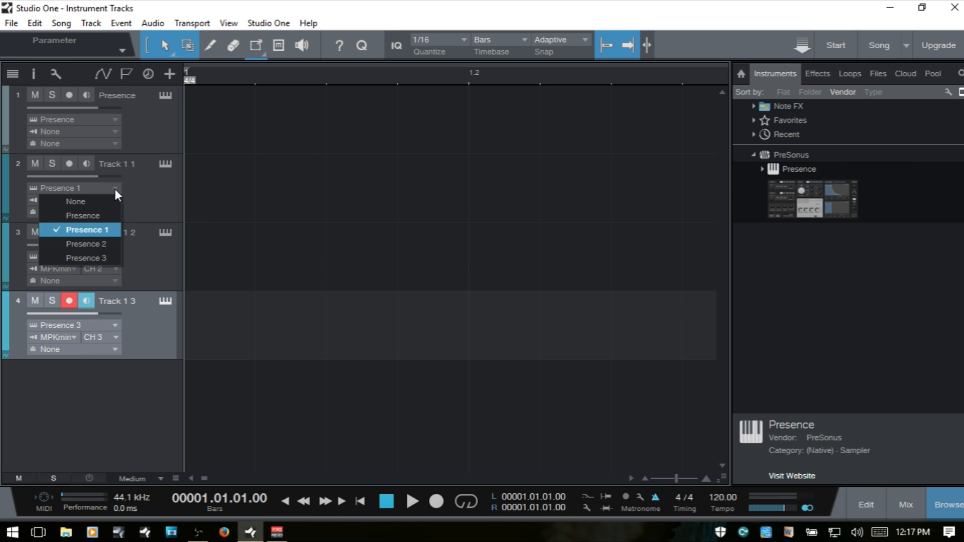
pyautogui.moveTo(153, 205)
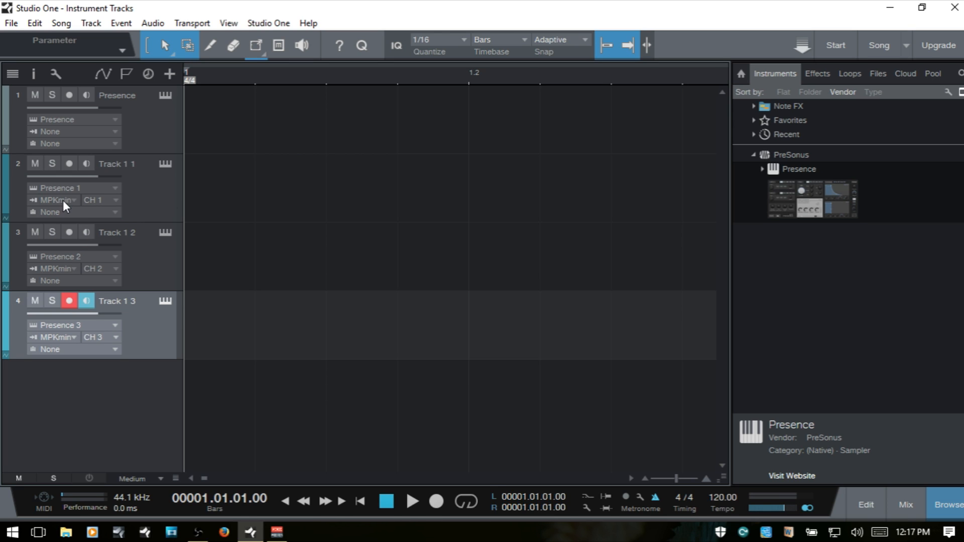
# Show the MIDI input device list for Track 1 1
pyautogui.click(56, 200)
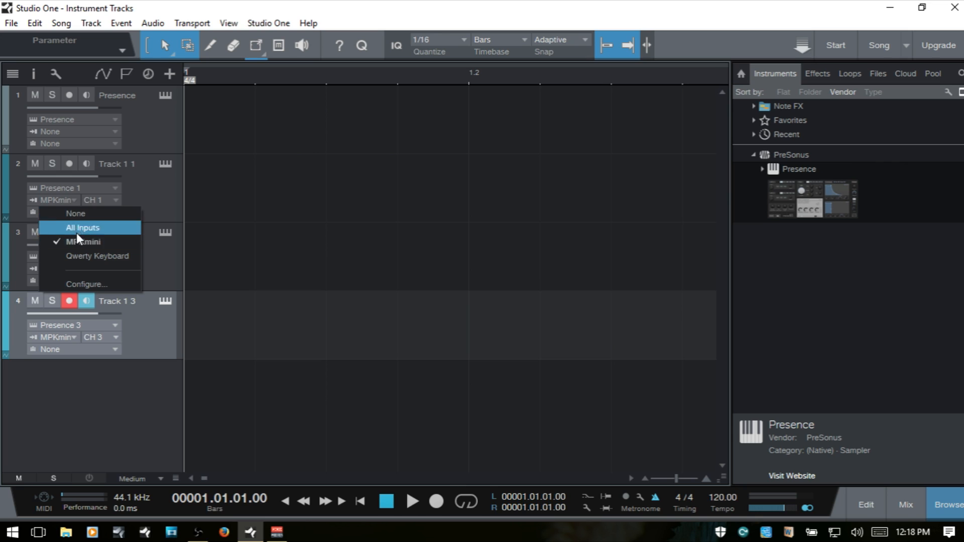
pyautogui.moveTo(106, 263)
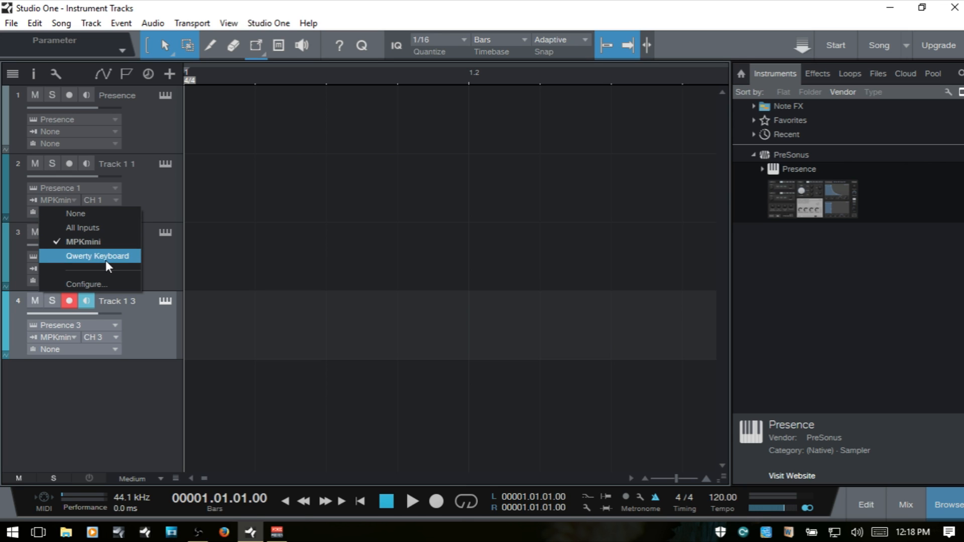
pyautogui.moveTo(106, 264)
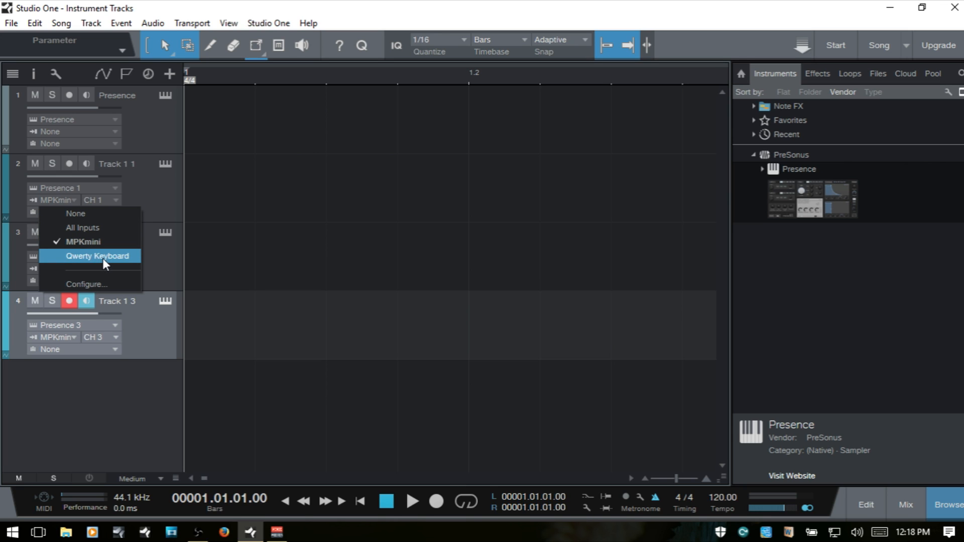
pyautogui.moveTo(87, 289)
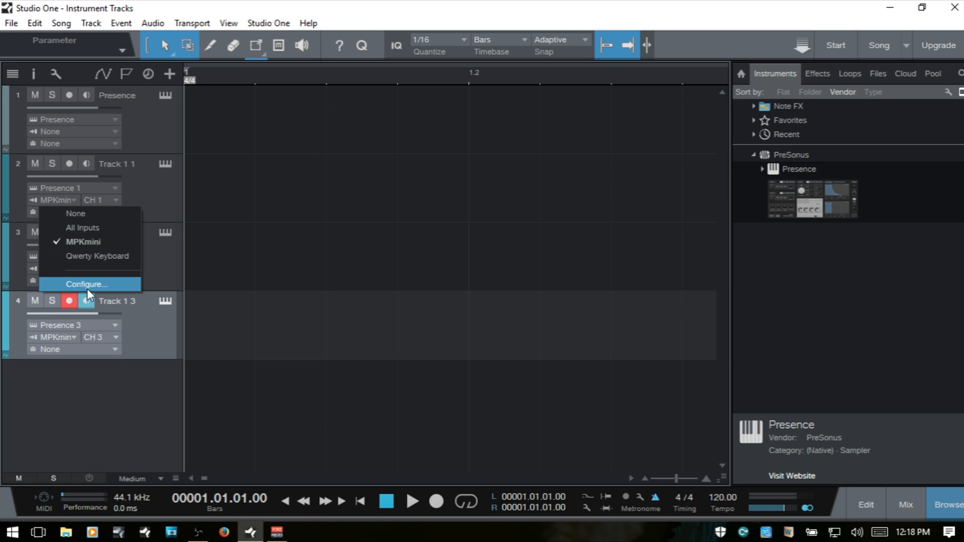
pyautogui.click(86, 284)
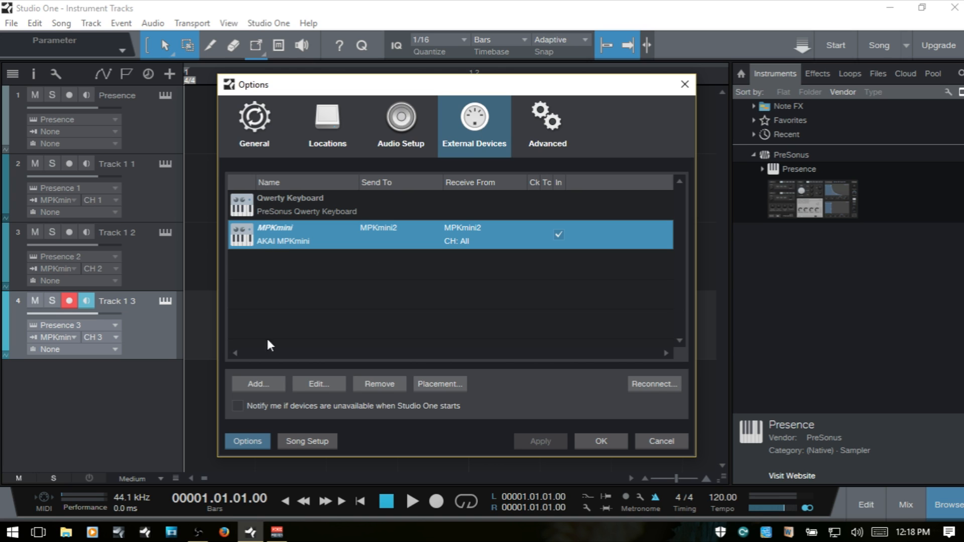
pyautogui.click(318, 383)
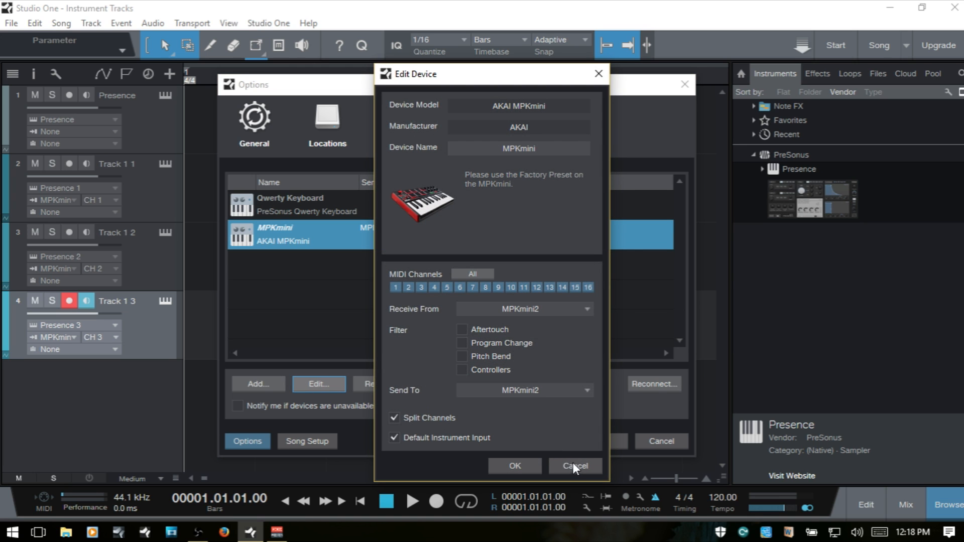
pyautogui.click(574, 466)
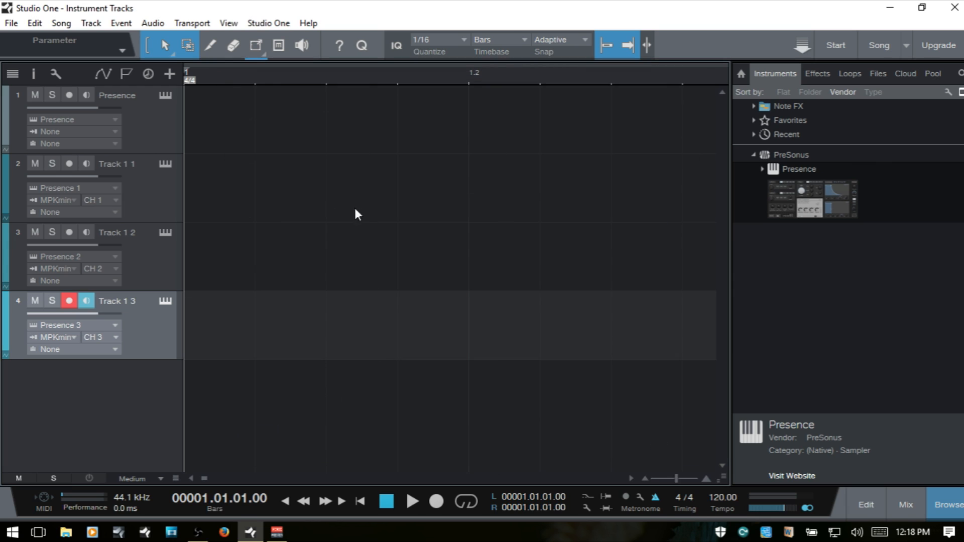
pyautogui.moveTo(345, 203)
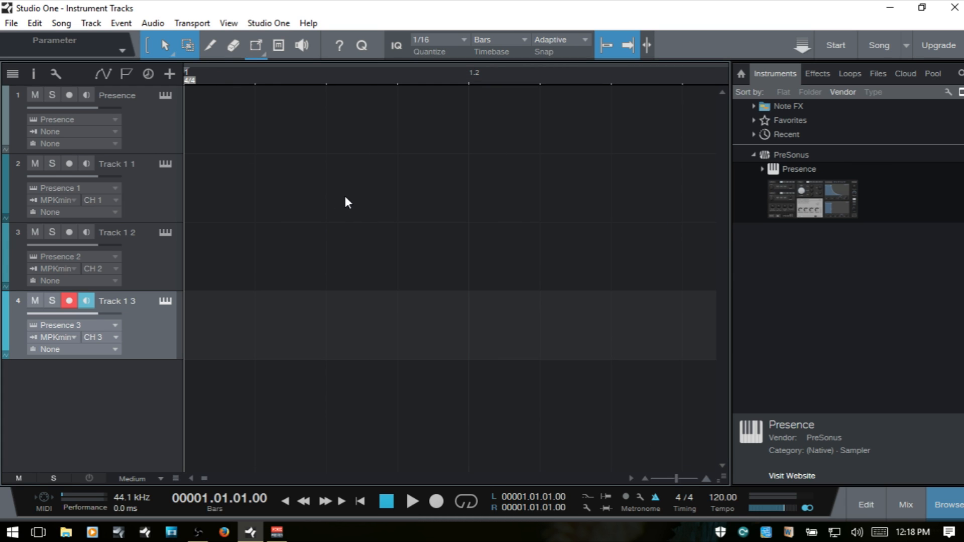
# Check Track 1 3's MPKmini input in the inspector without changing it
pyautogui.click(33, 74)
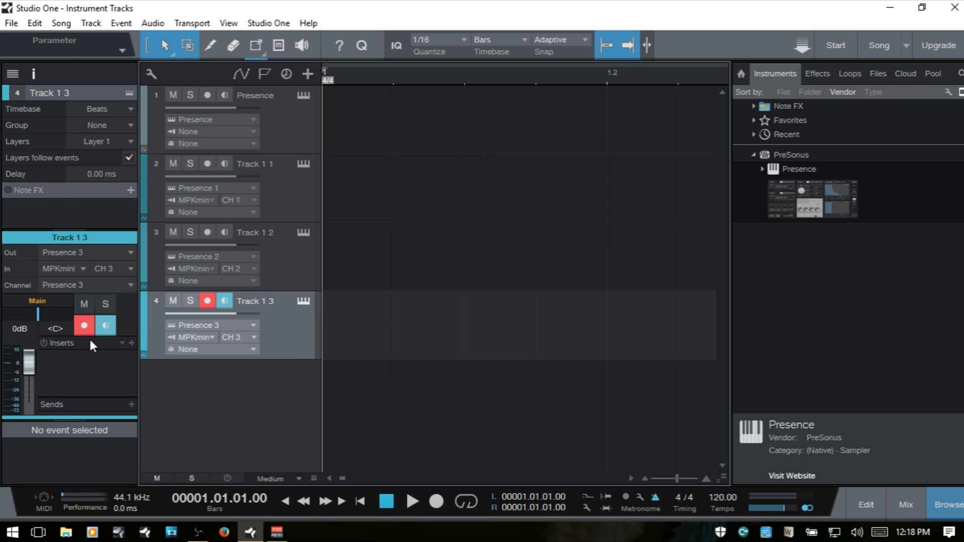
pyautogui.moveTo(100, 262)
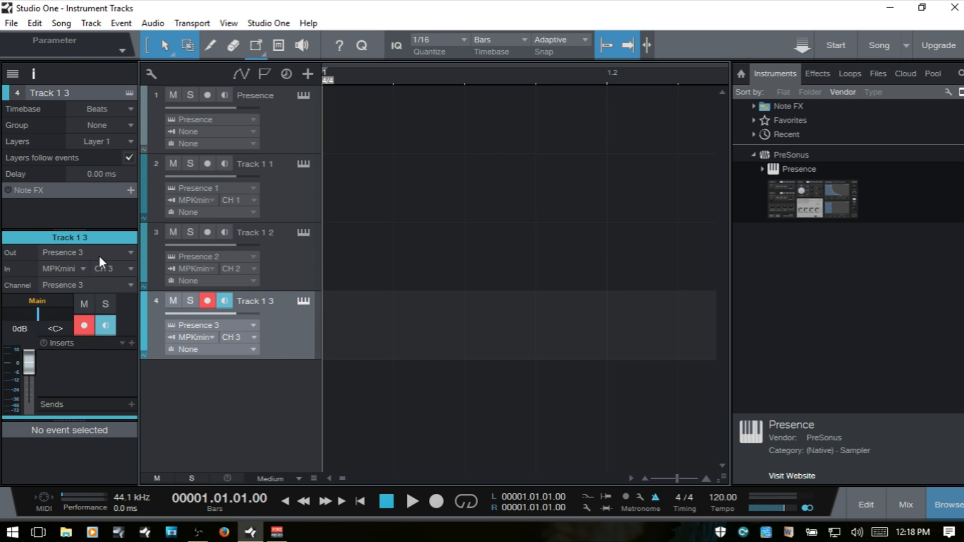
pyautogui.moveTo(93, 261)
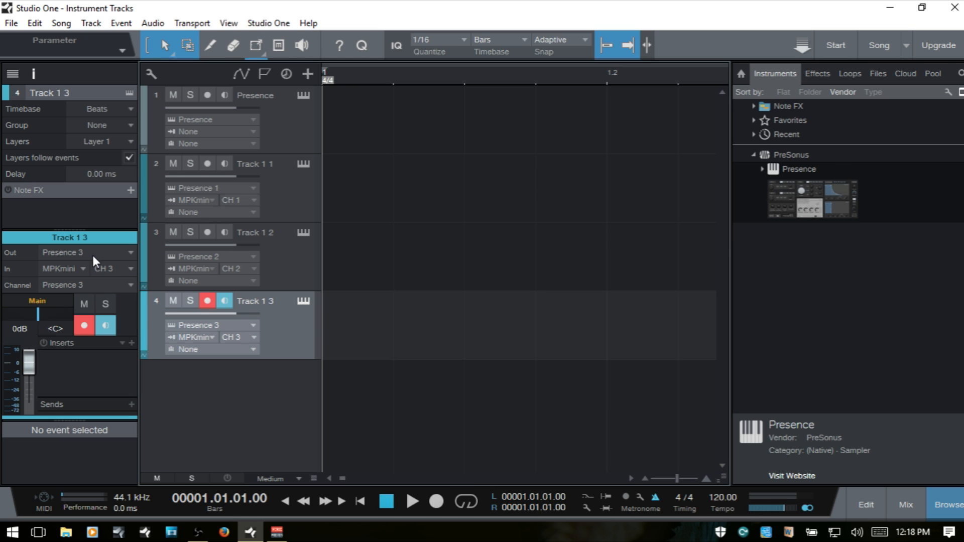
pyautogui.moveTo(74, 273)
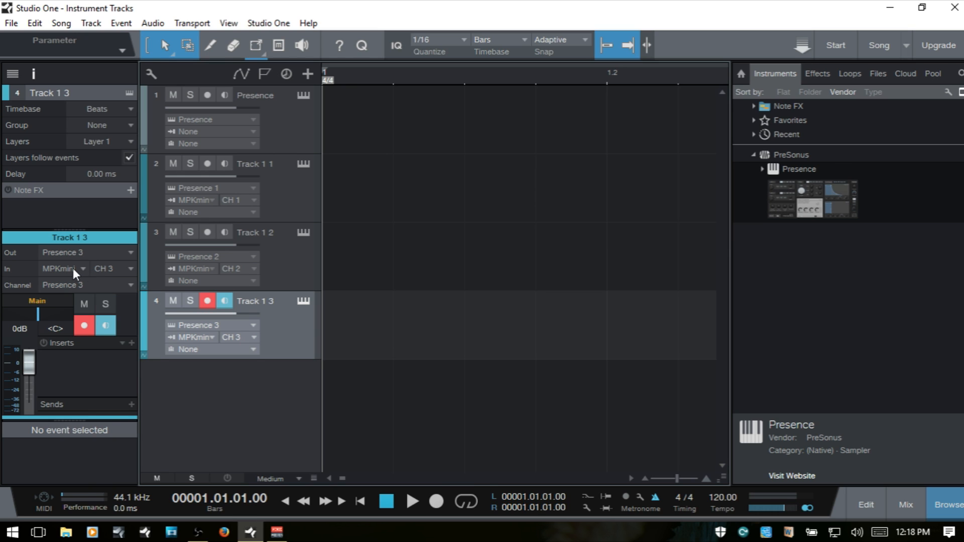
pyautogui.click(80, 268)
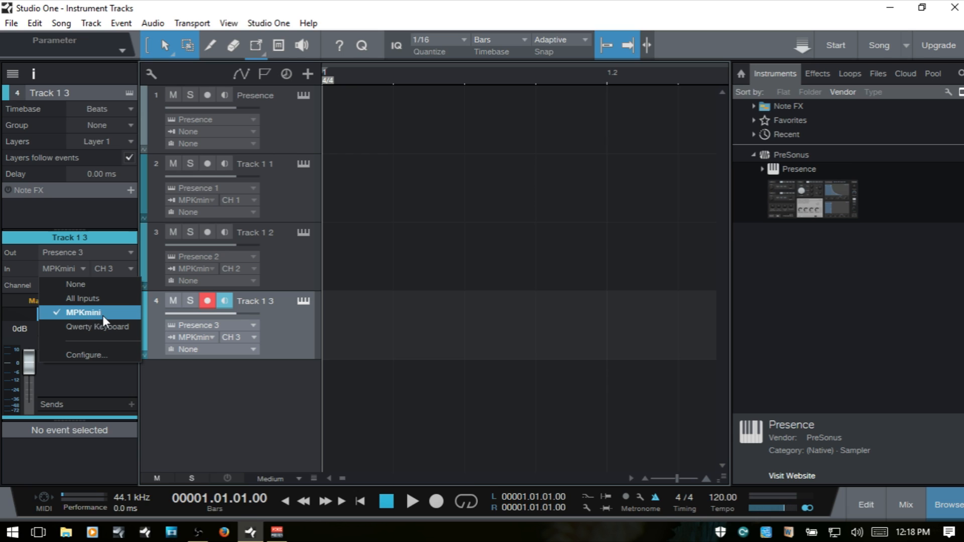
pyautogui.moveTo(75, 284)
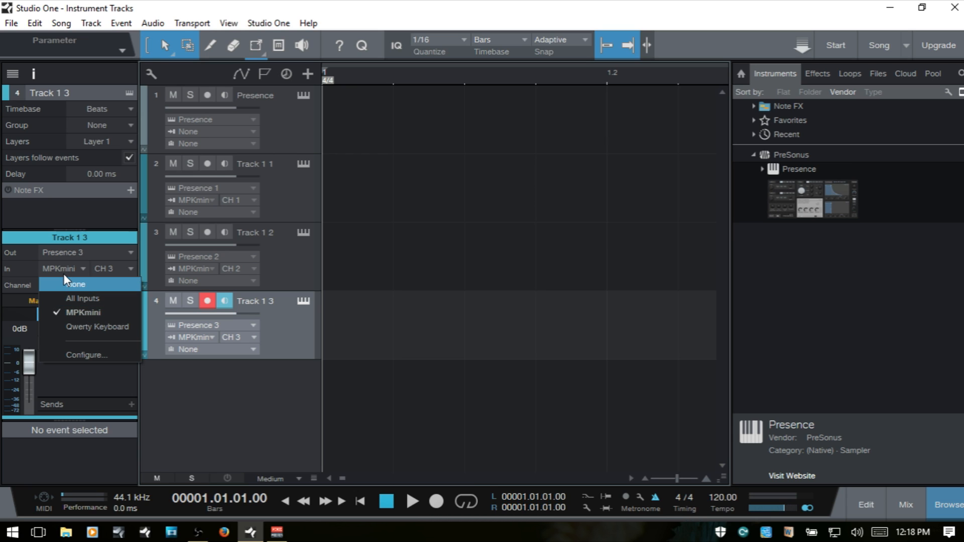
pyautogui.click(69, 268)
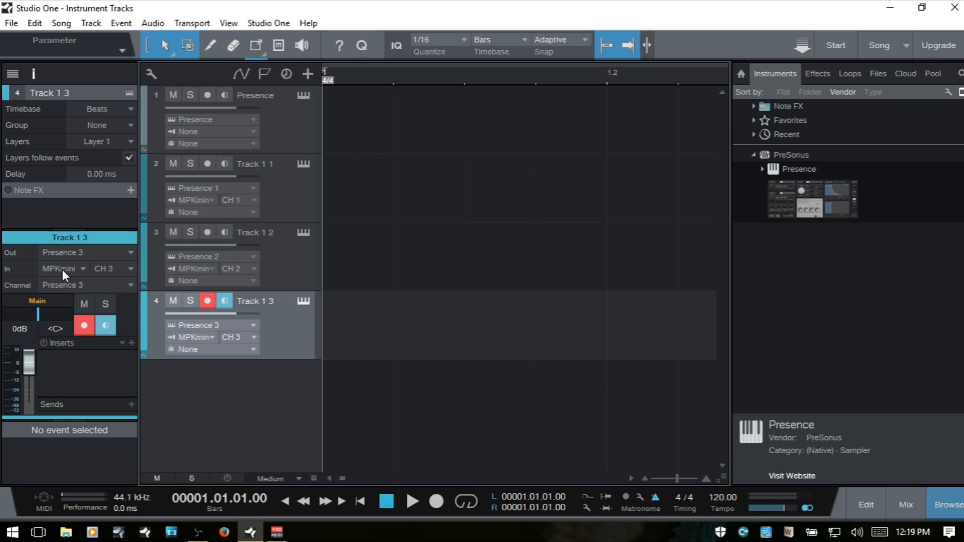
# Open the Mix console listing the Presence 1–3 channels
pyautogui.click(904, 504)
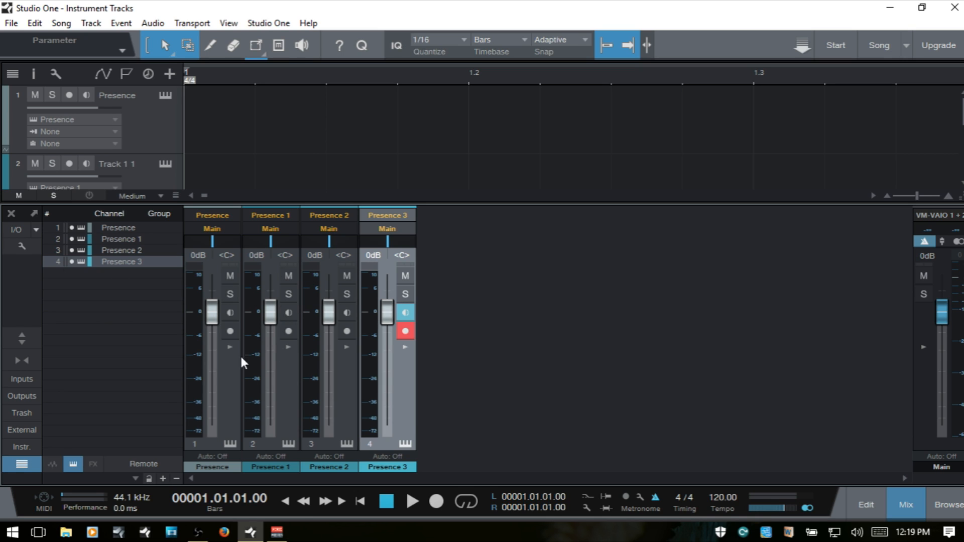
pyautogui.moveTo(250, 331)
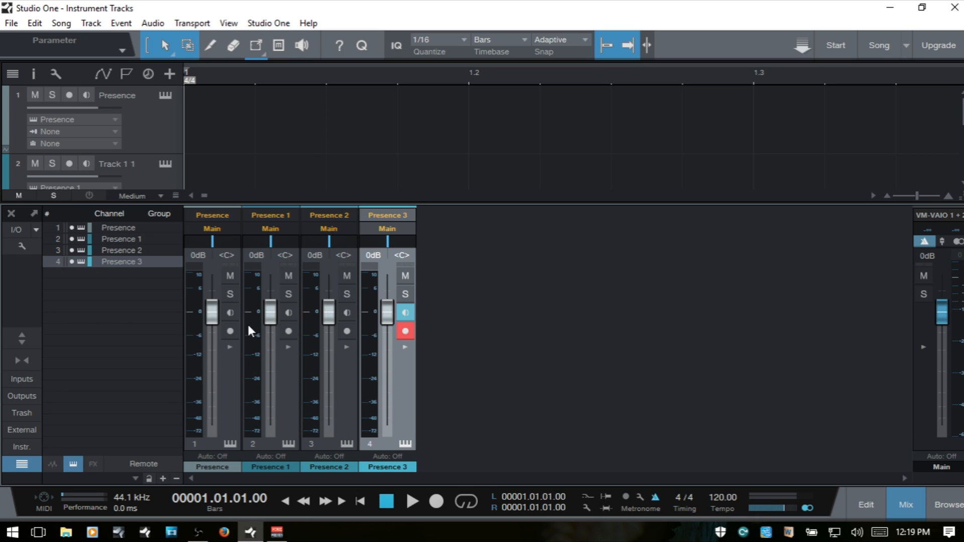
pyautogui.moveTo(289, 350)
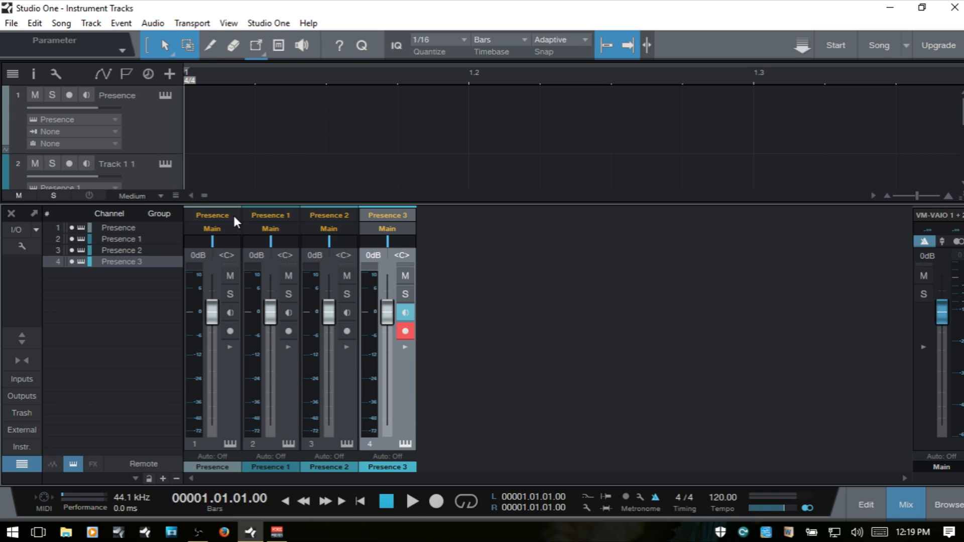
pyautogui.moveTo(337, 223)
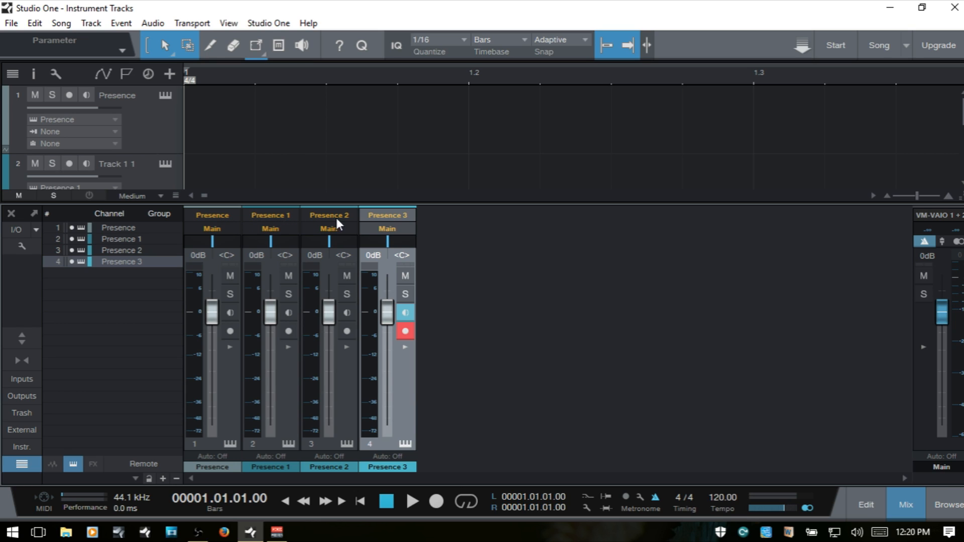
pyautogui.moveTo(293, 224)
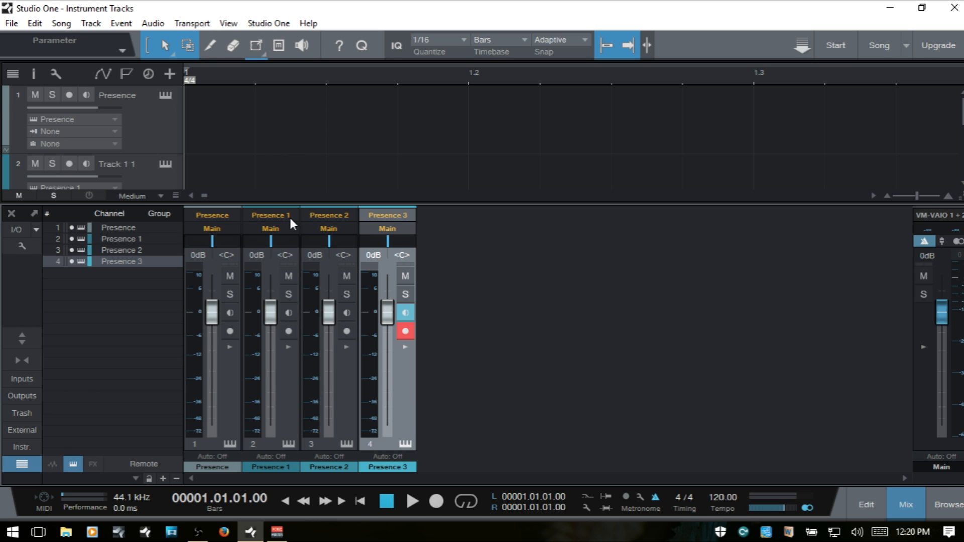
pyautogui.moveTo(461, 199)
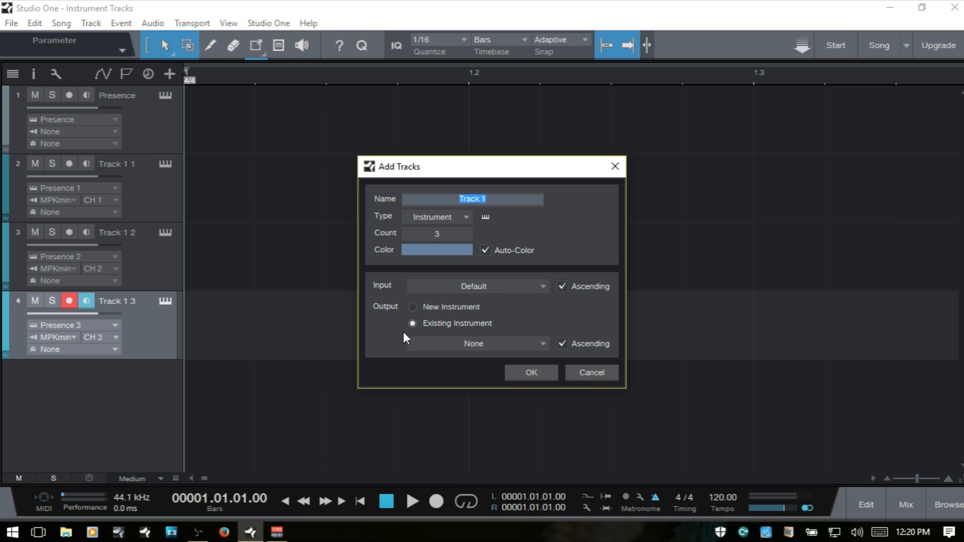
pyautogui.moveTo(476, 353)
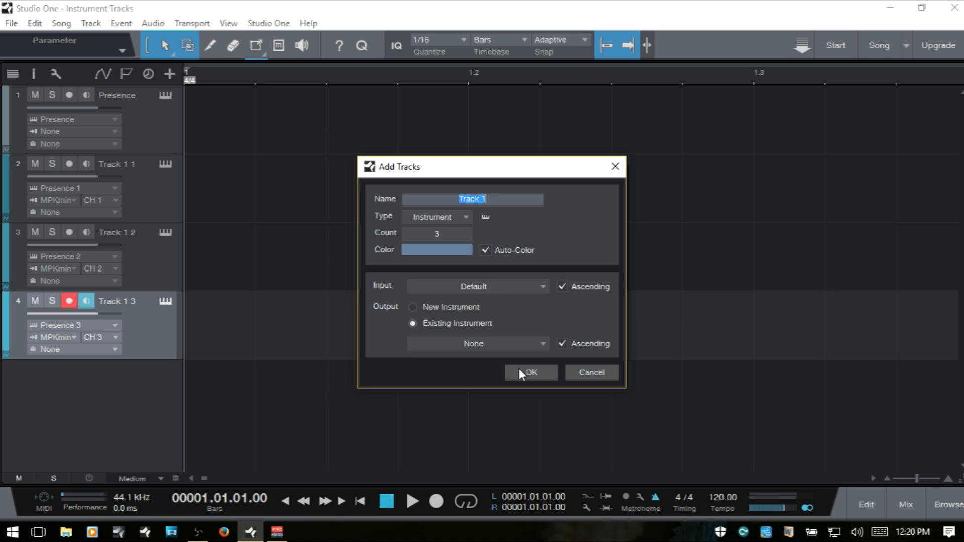
# Create instrument tracks 1 4 to 1 6 without instruments and reopen the console
pyautogui.click(530, 373)
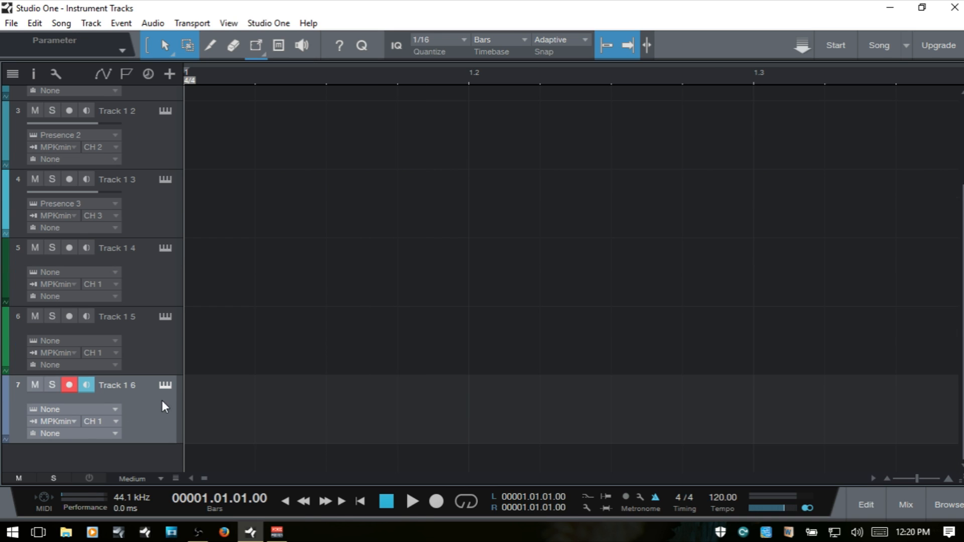
pyautogui.moveTo(155, 412)
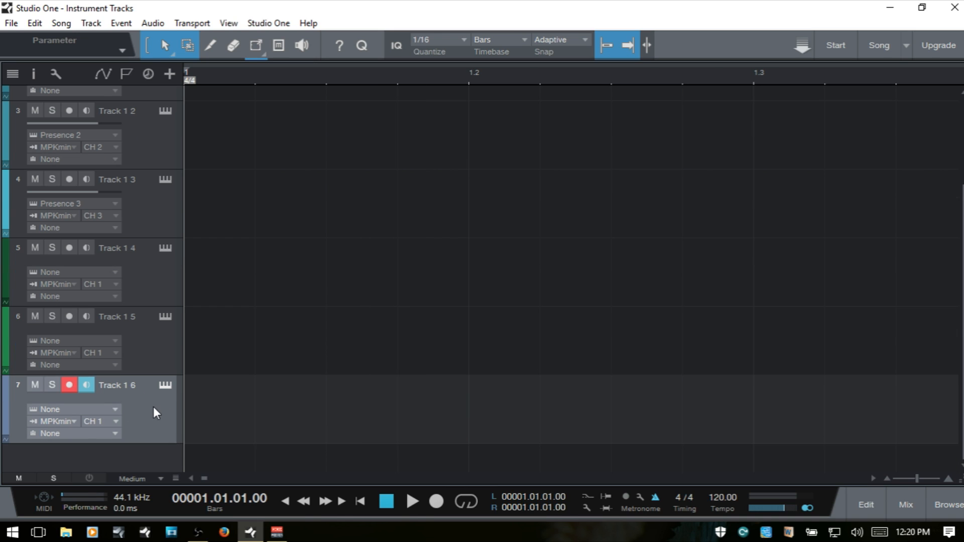
pyautogui.click(904, 507)
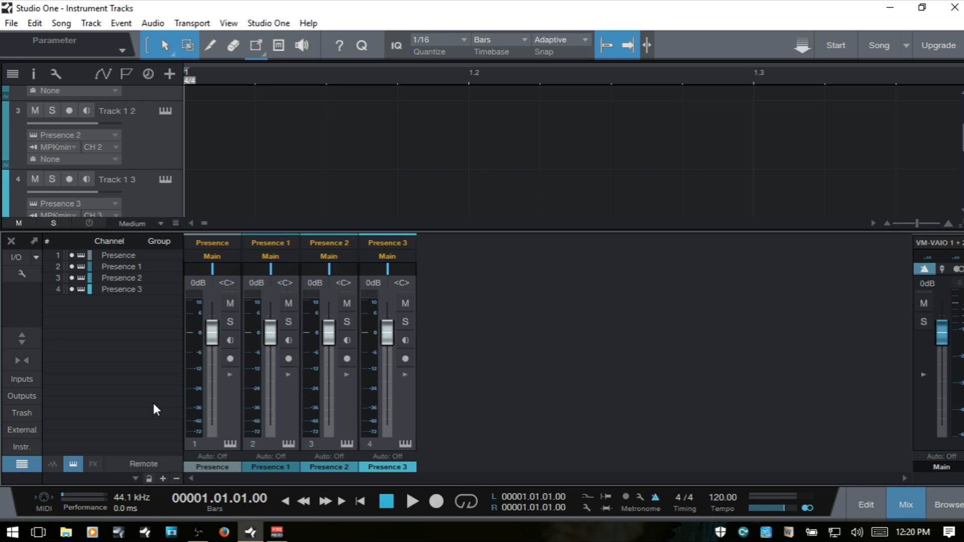
pyautogui.moveTo(402, 386)
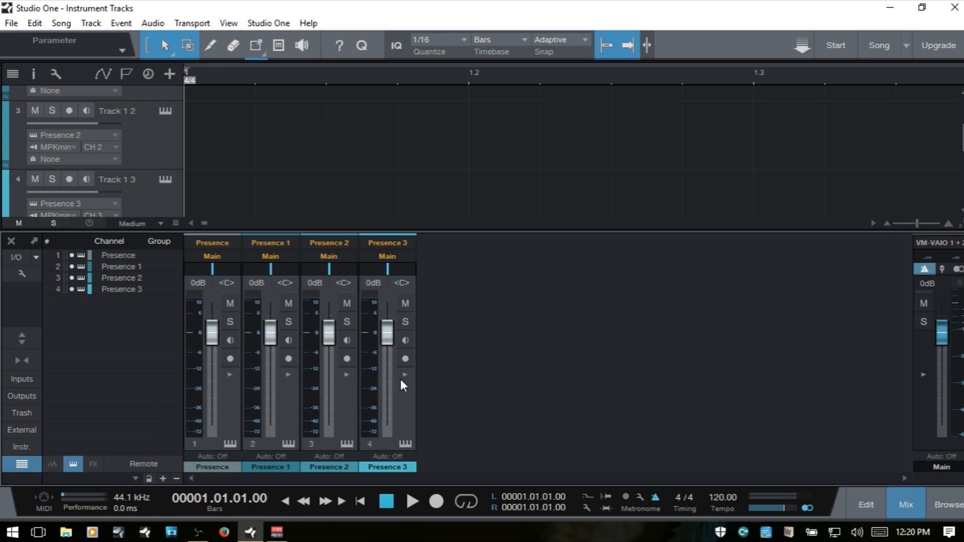
pyautogui.moveTo(404, 377)
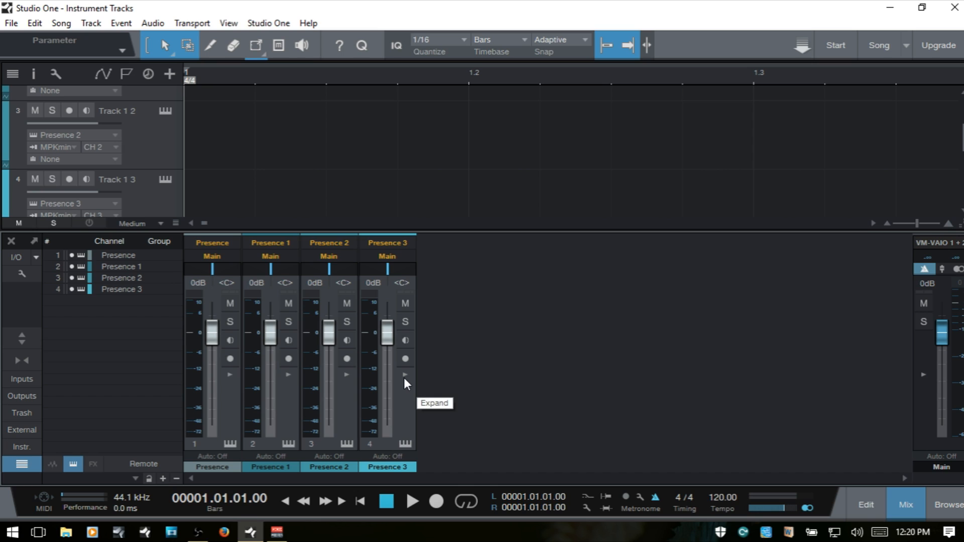